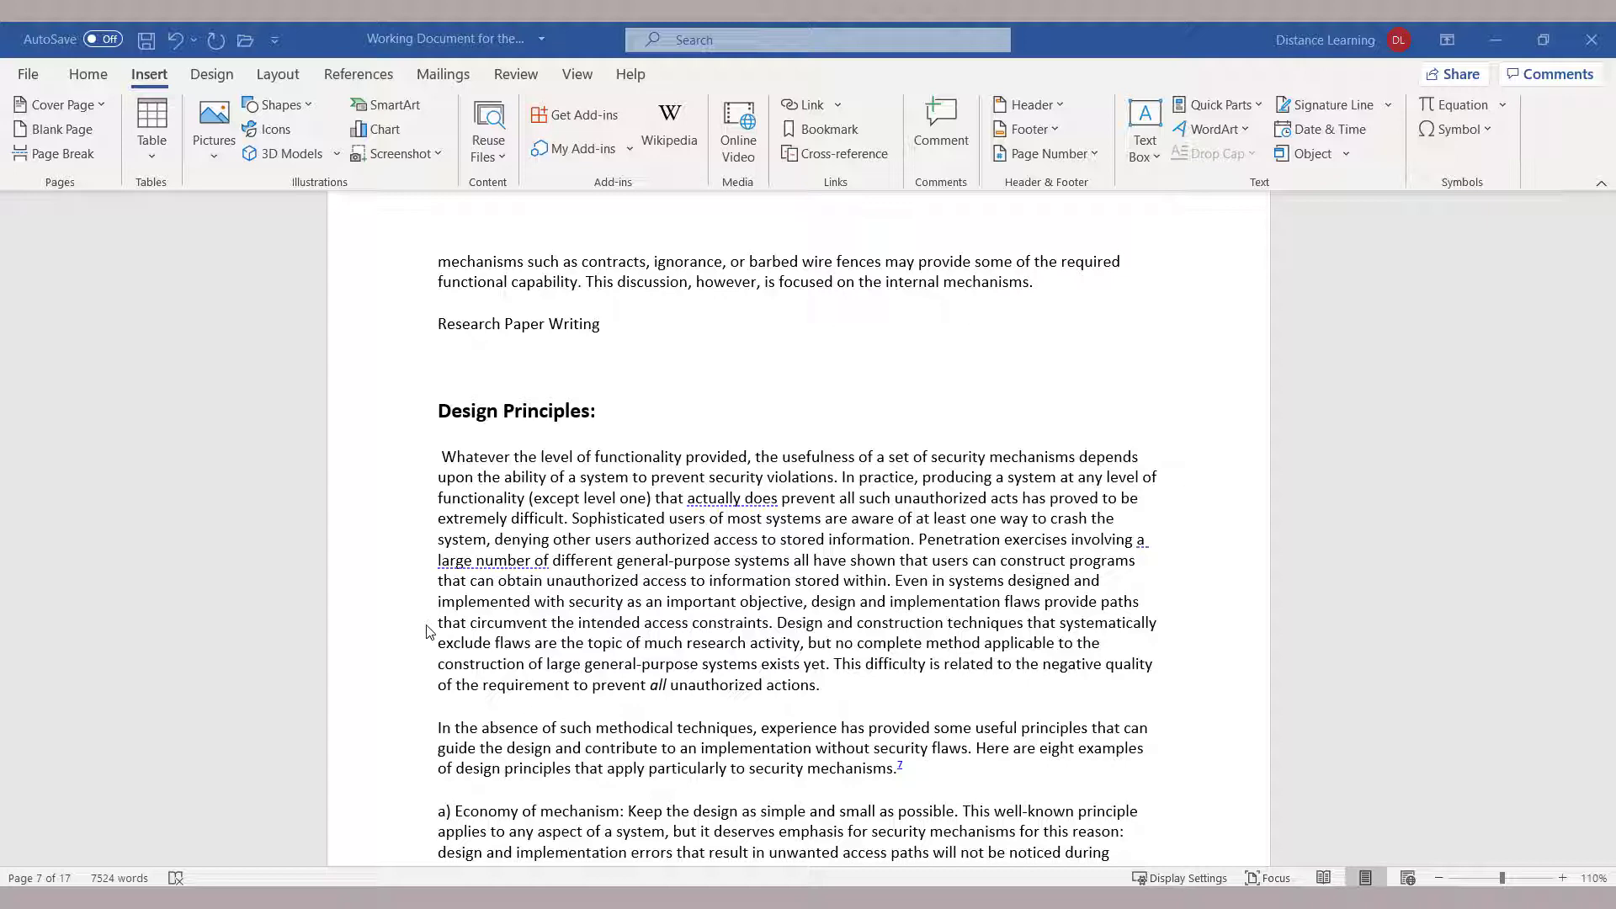
{"action": "mouse_move", "coordinate": [449, 650]}
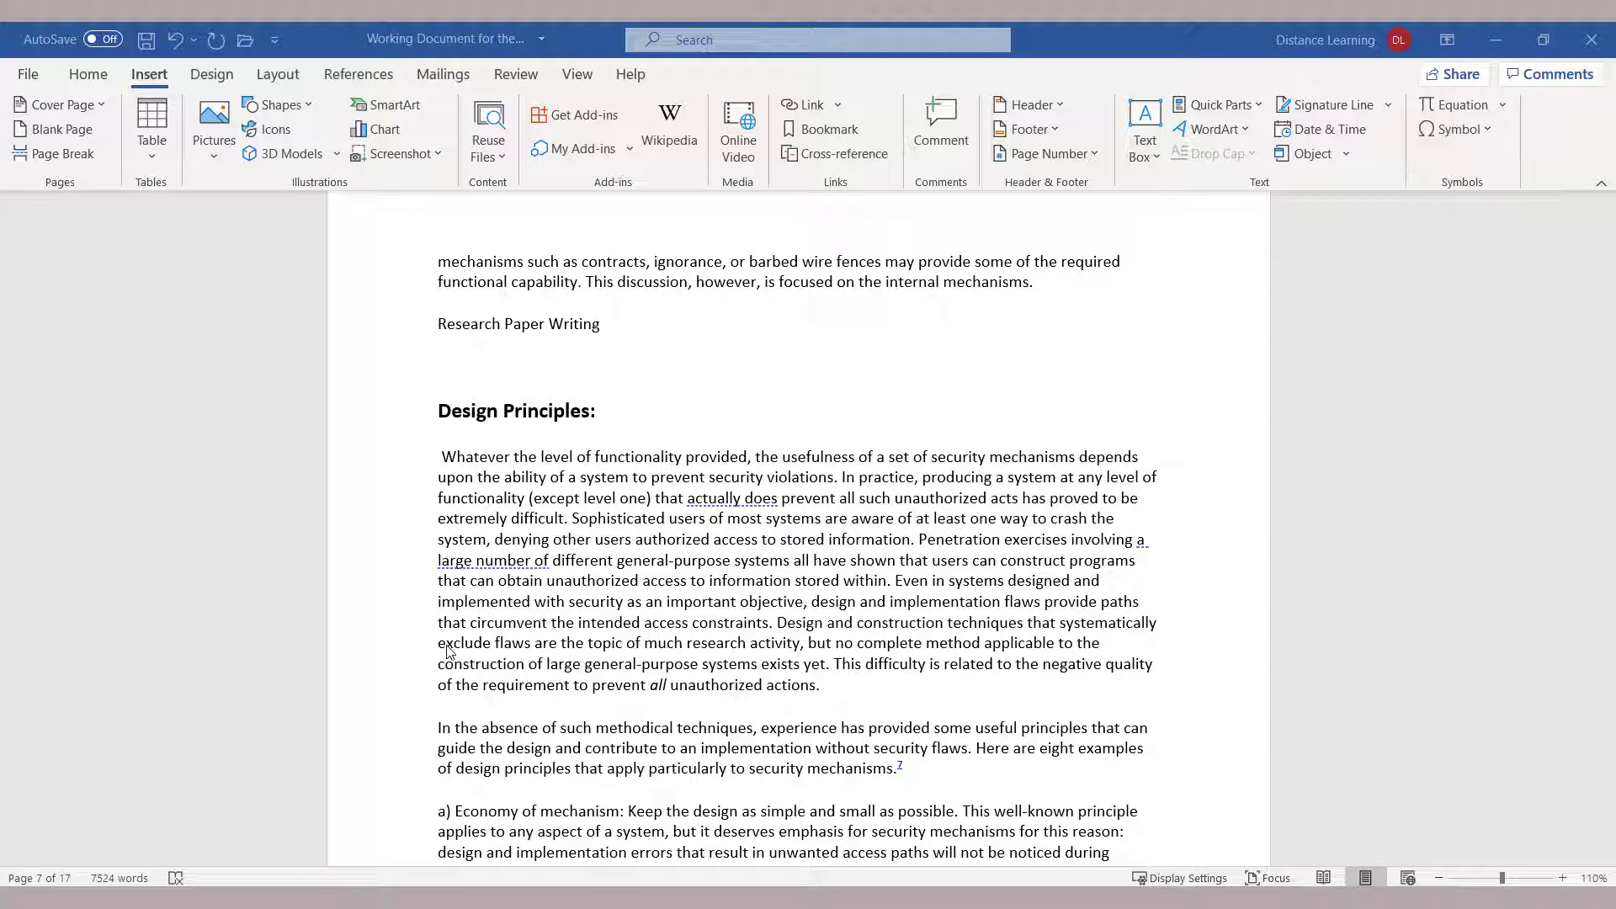
Step: Place the cursor on the blank line under 'Research Paper Writing' to begin numbering
{"action": "left_click", "coordinate": [446, 358]}
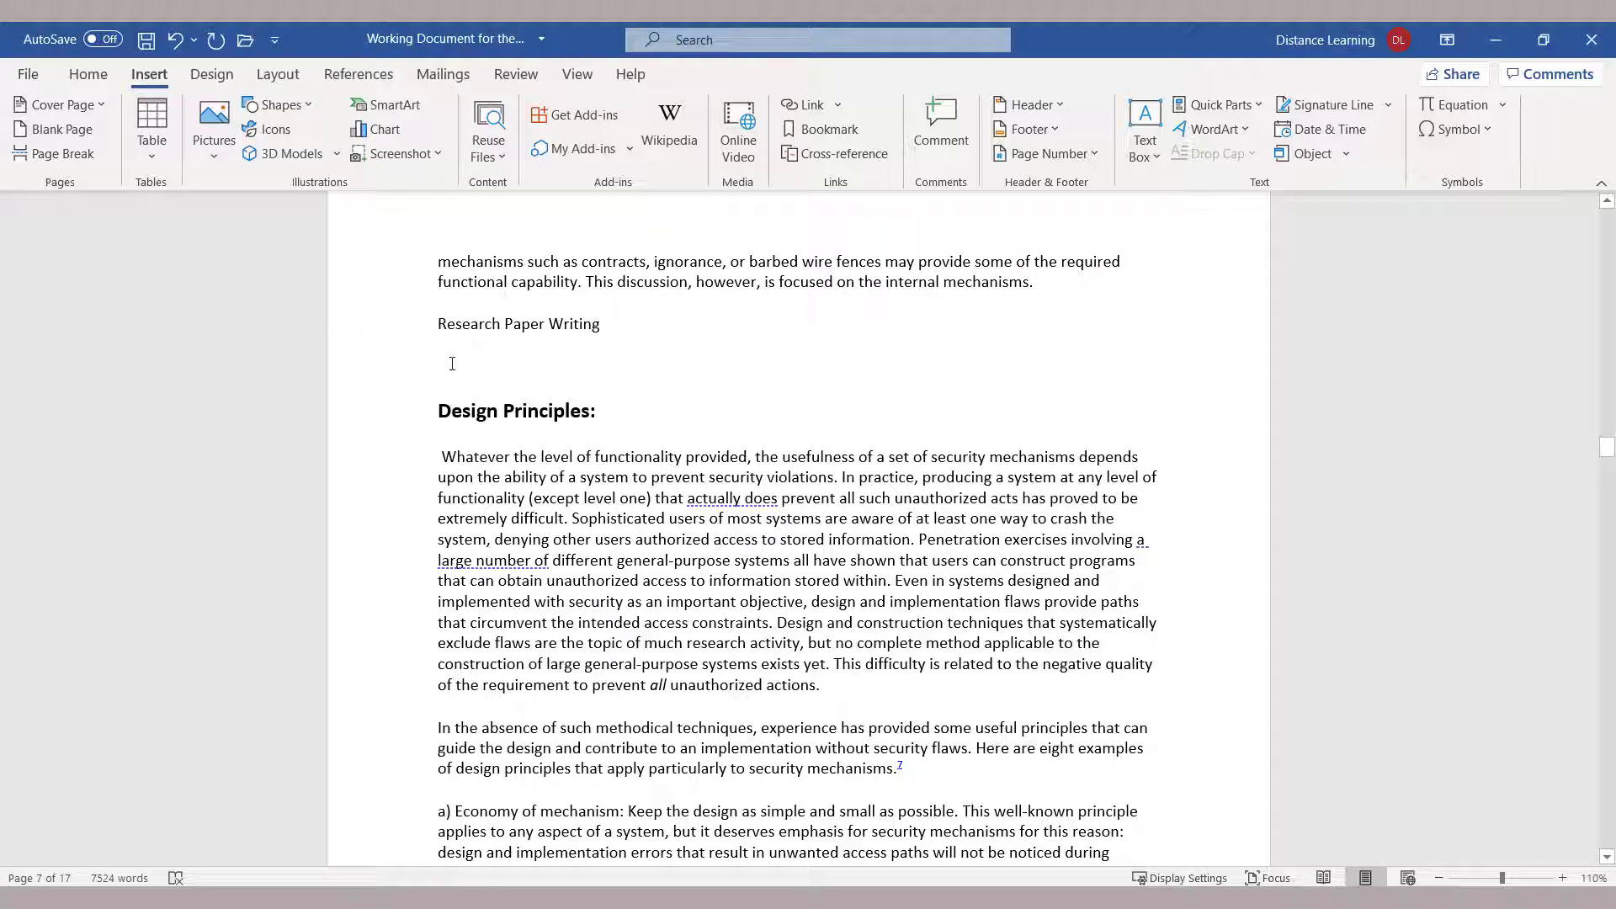
{"action": "mouse_move", "coordinate": [369, 311]}
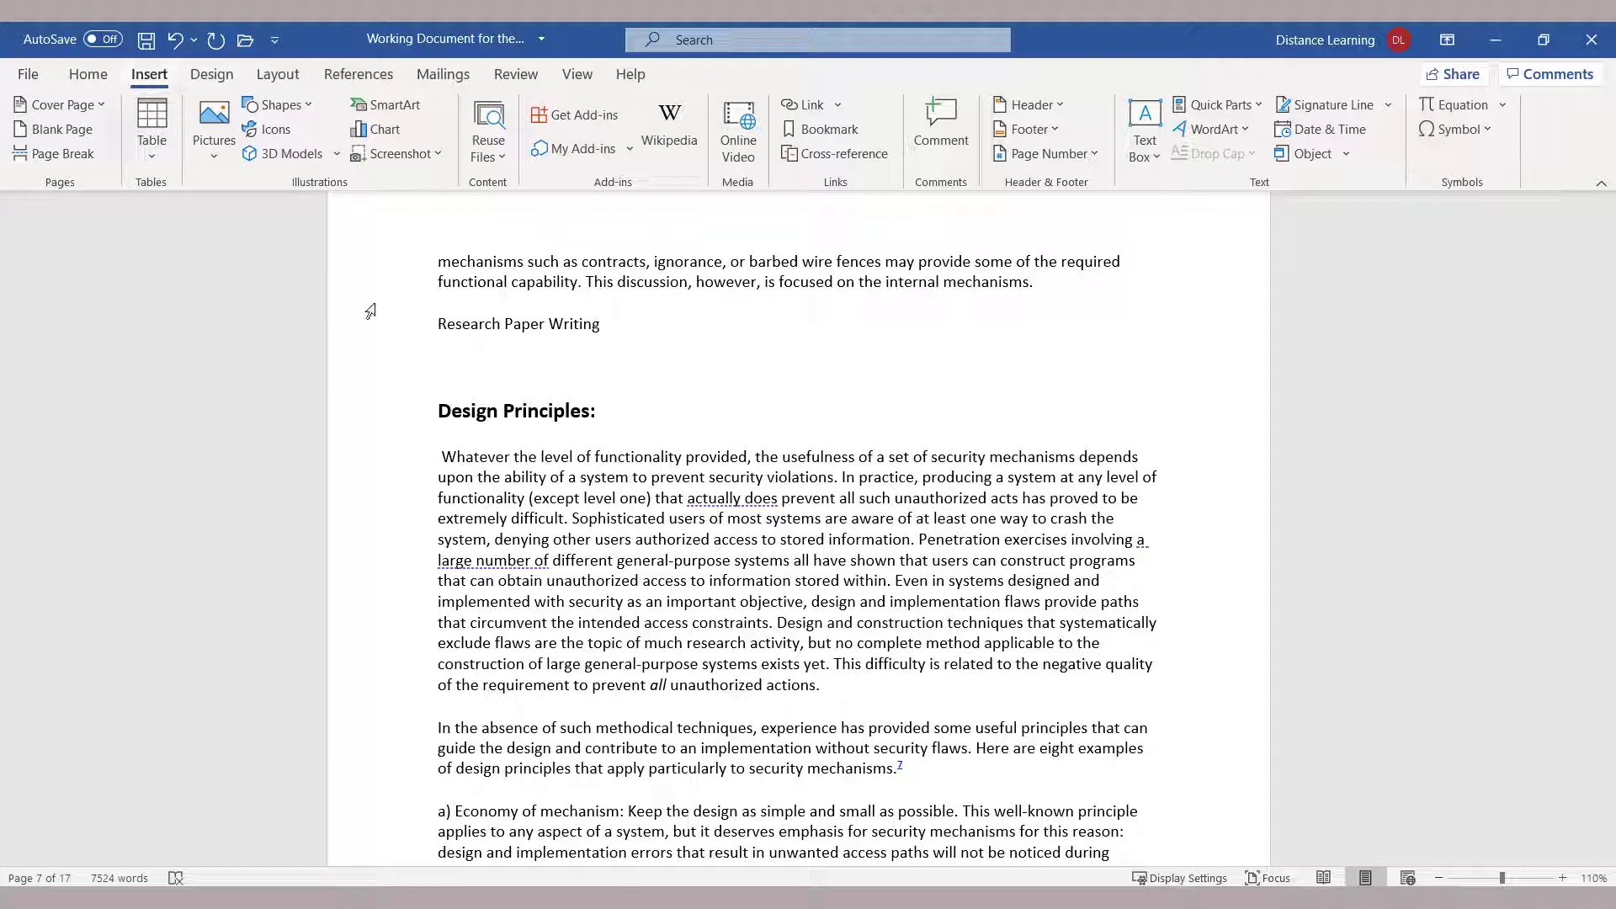
{"action": "mouse_move", "coordinate": [462, 389]}
{"action": "type", "text": "1."}
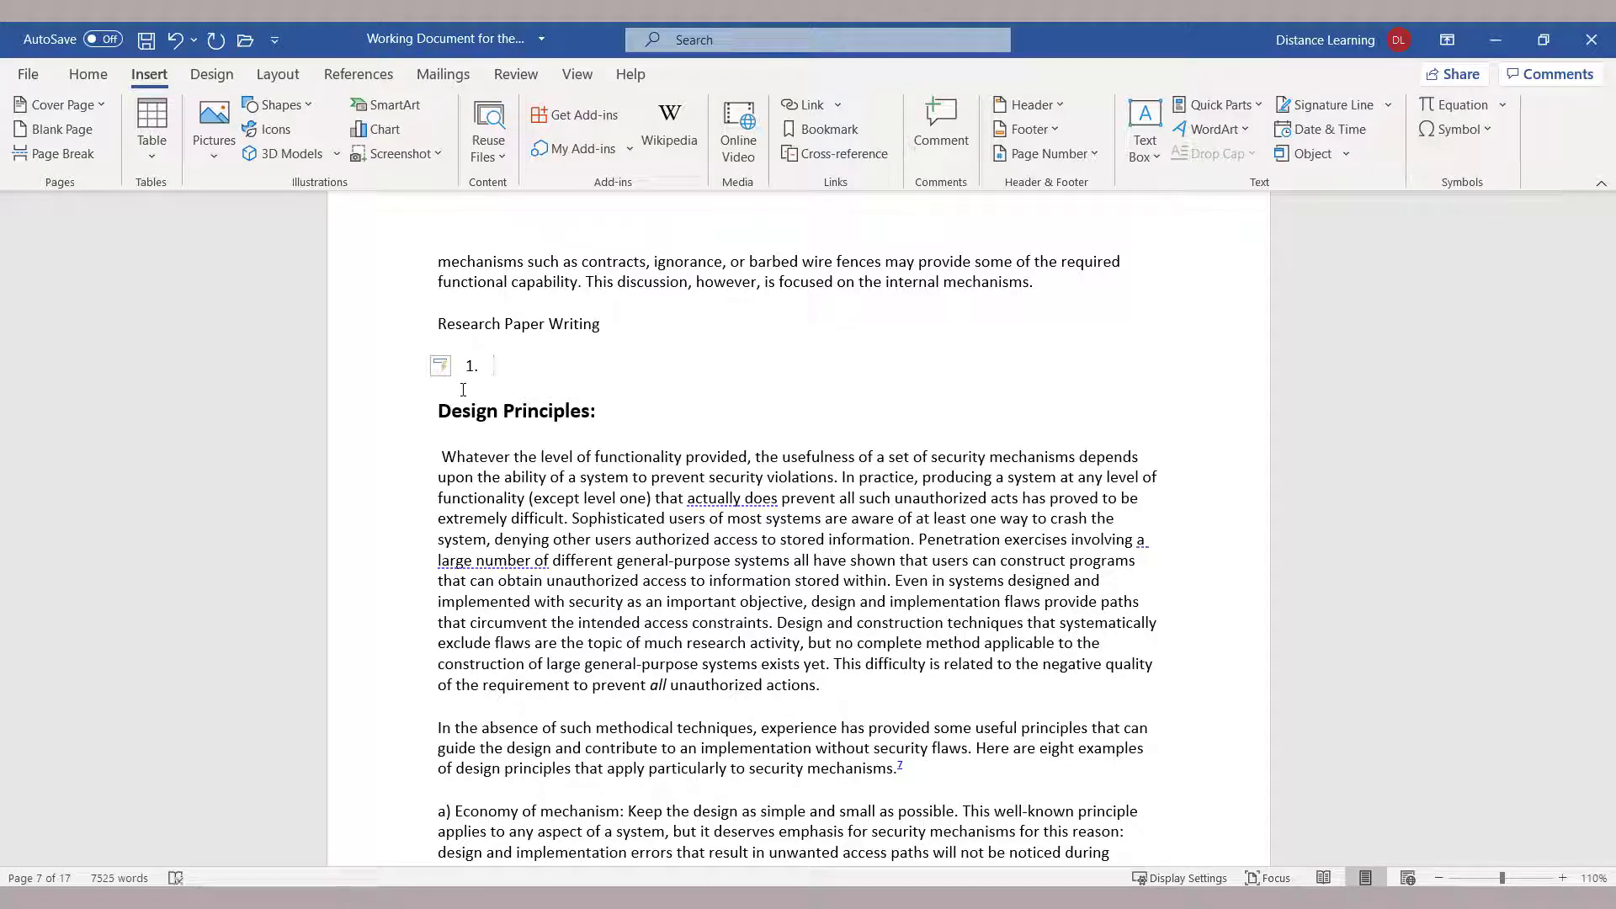
Step: List Selecting a topic, Identify Research Problem, Collecting/Analyzing the Data, Writing, Proofreading steps
{"action": "type", "text": "Selecting a topic"}
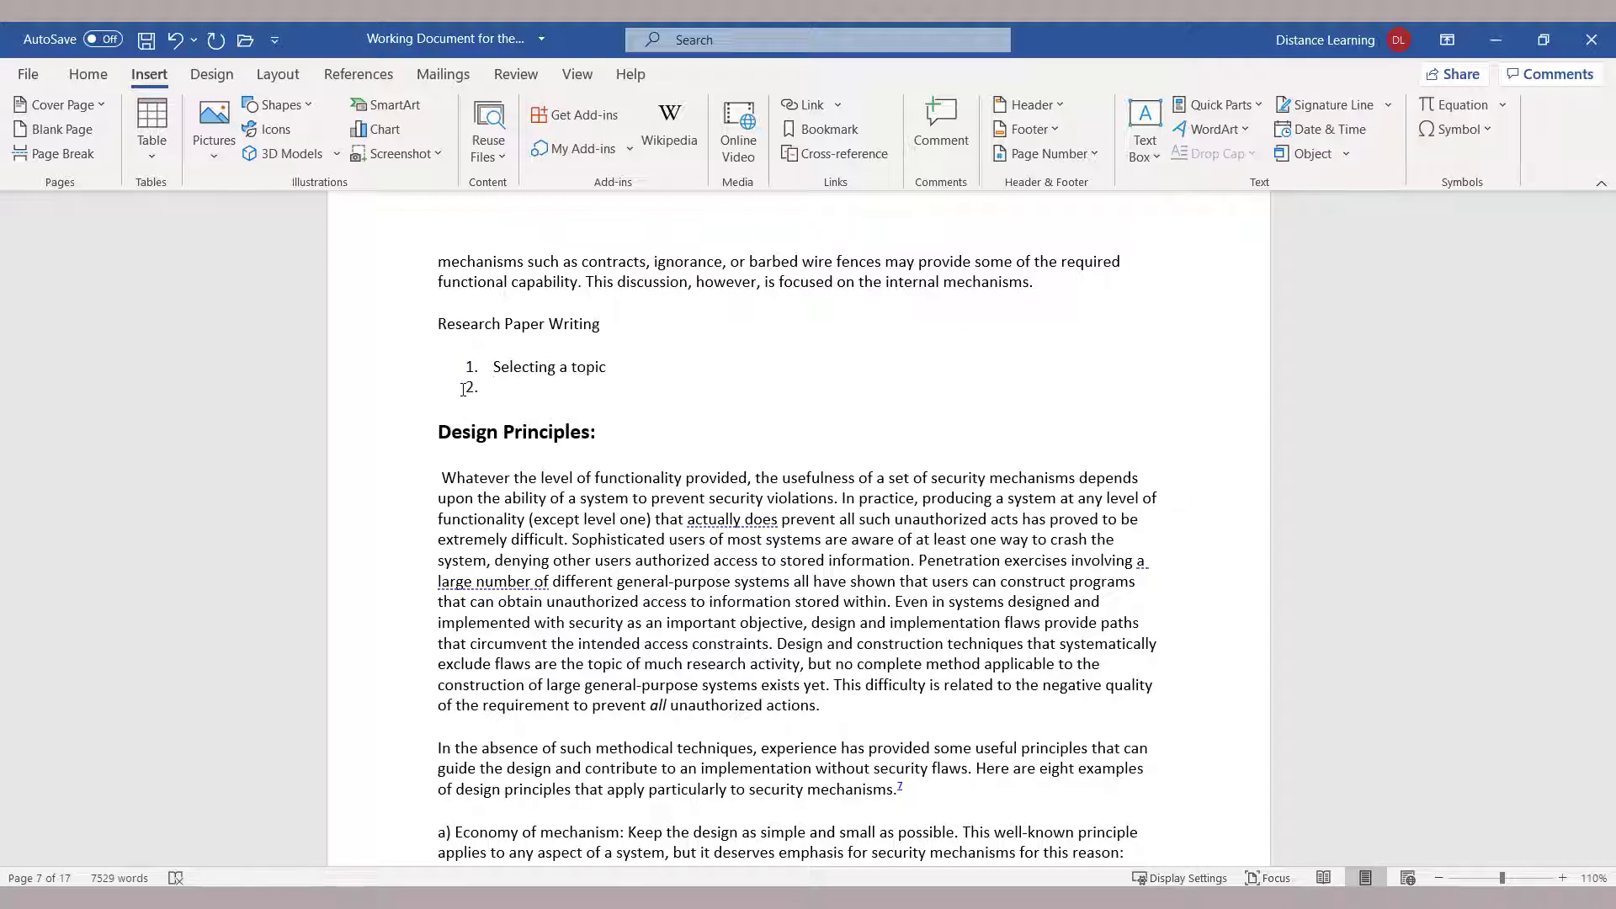
{"action": "left_click", "coordinate": [495, 386]}
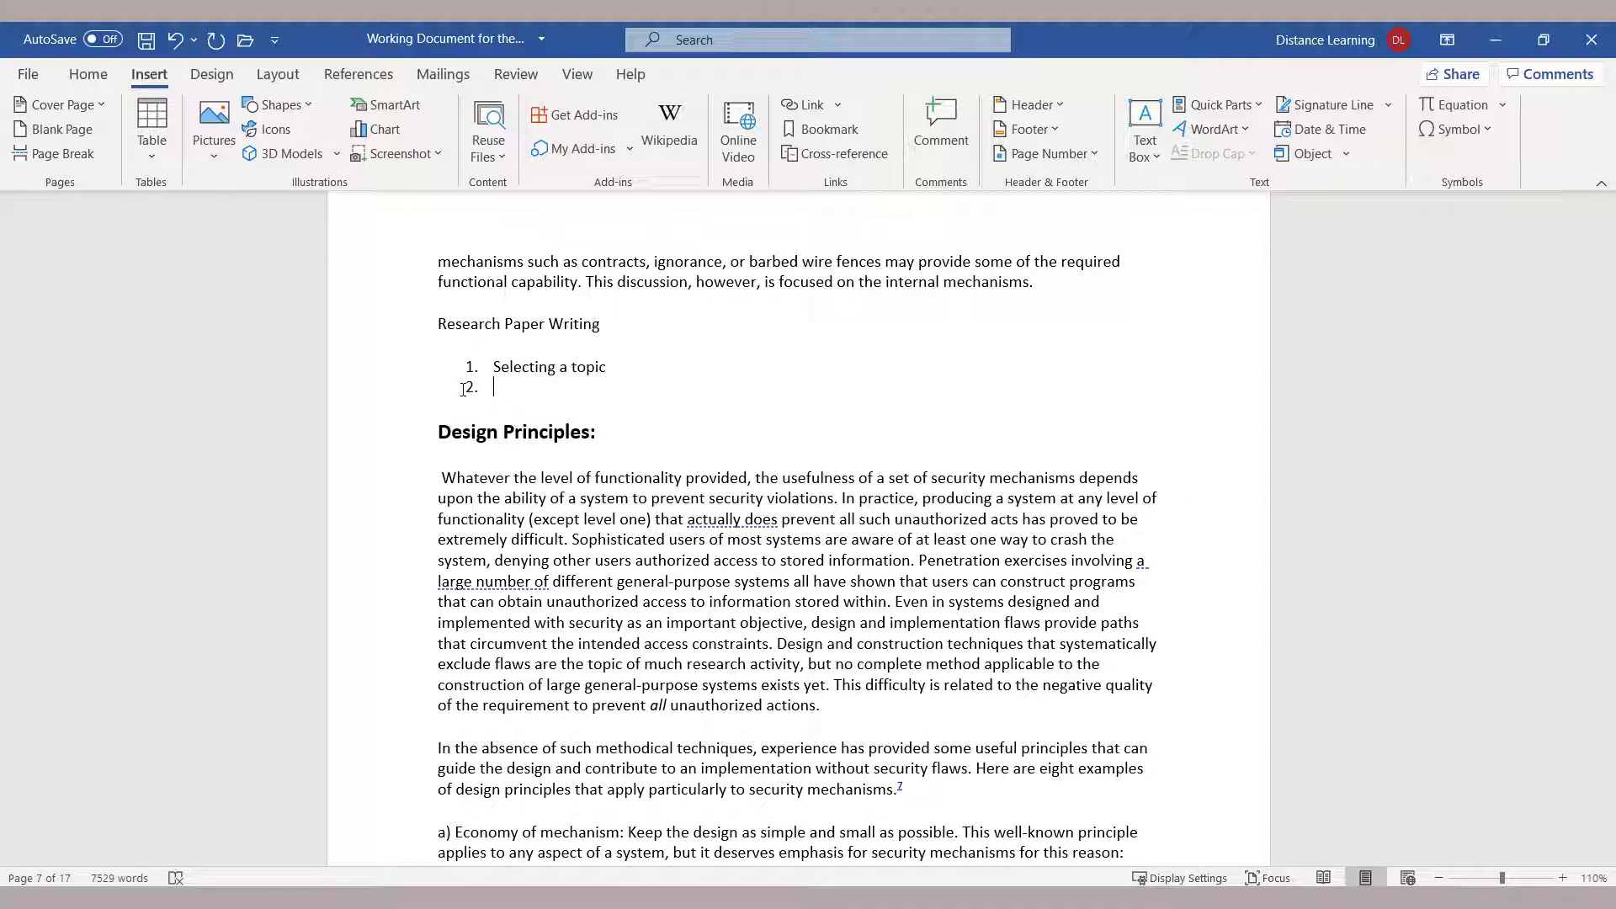
{"action": "type", "text": "Identify Research Problem"}
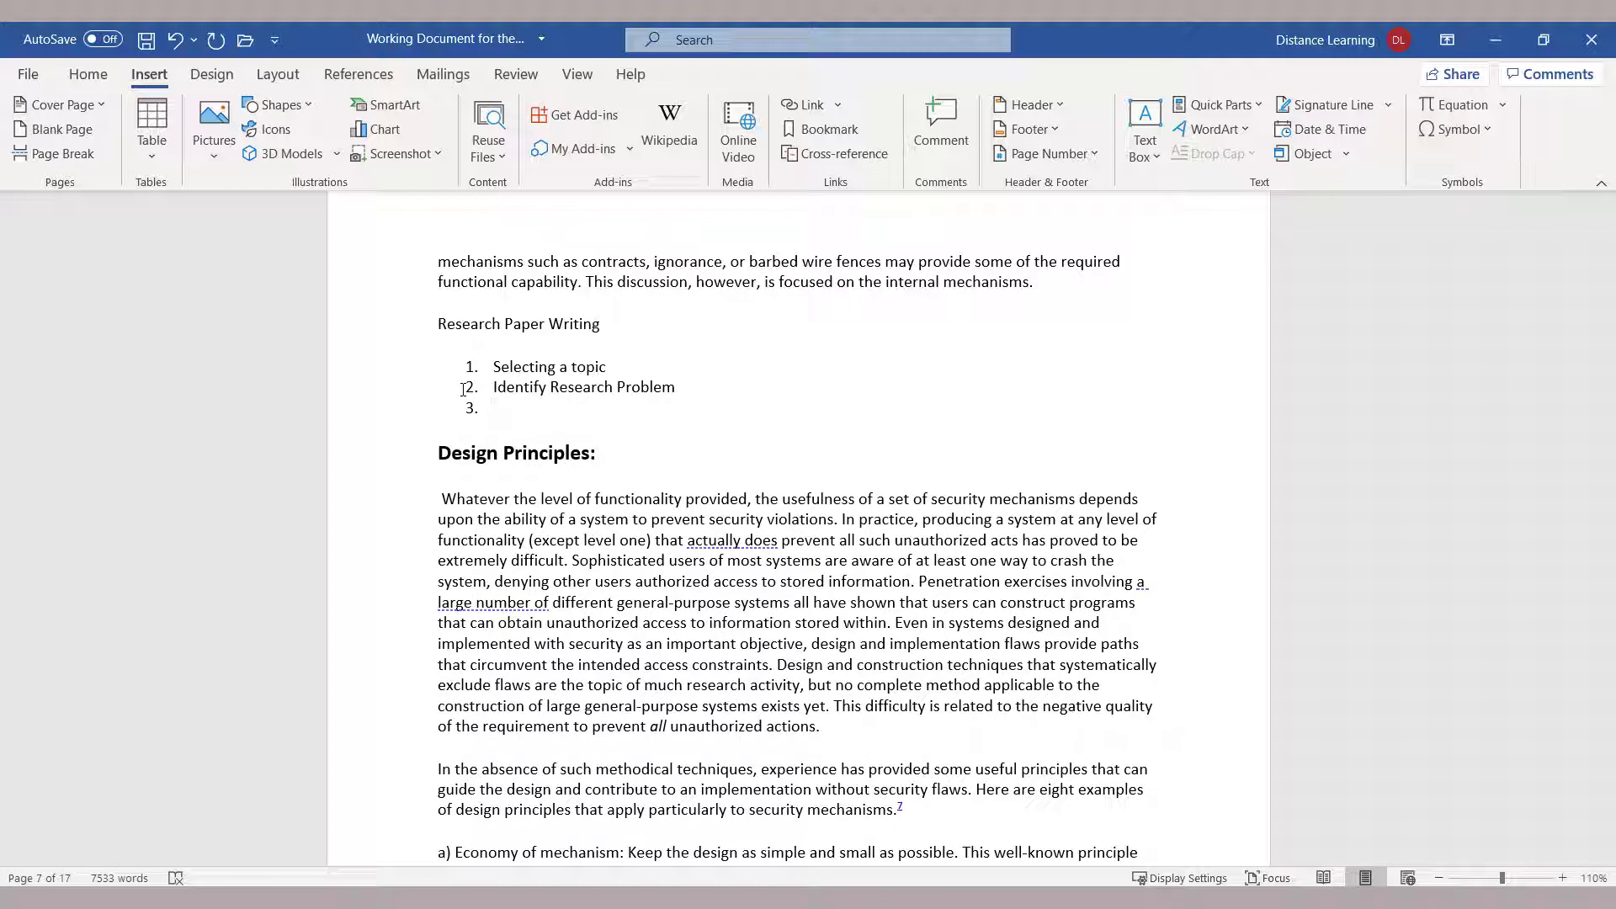
{"action": "type", "text": "Collecting the Data"}
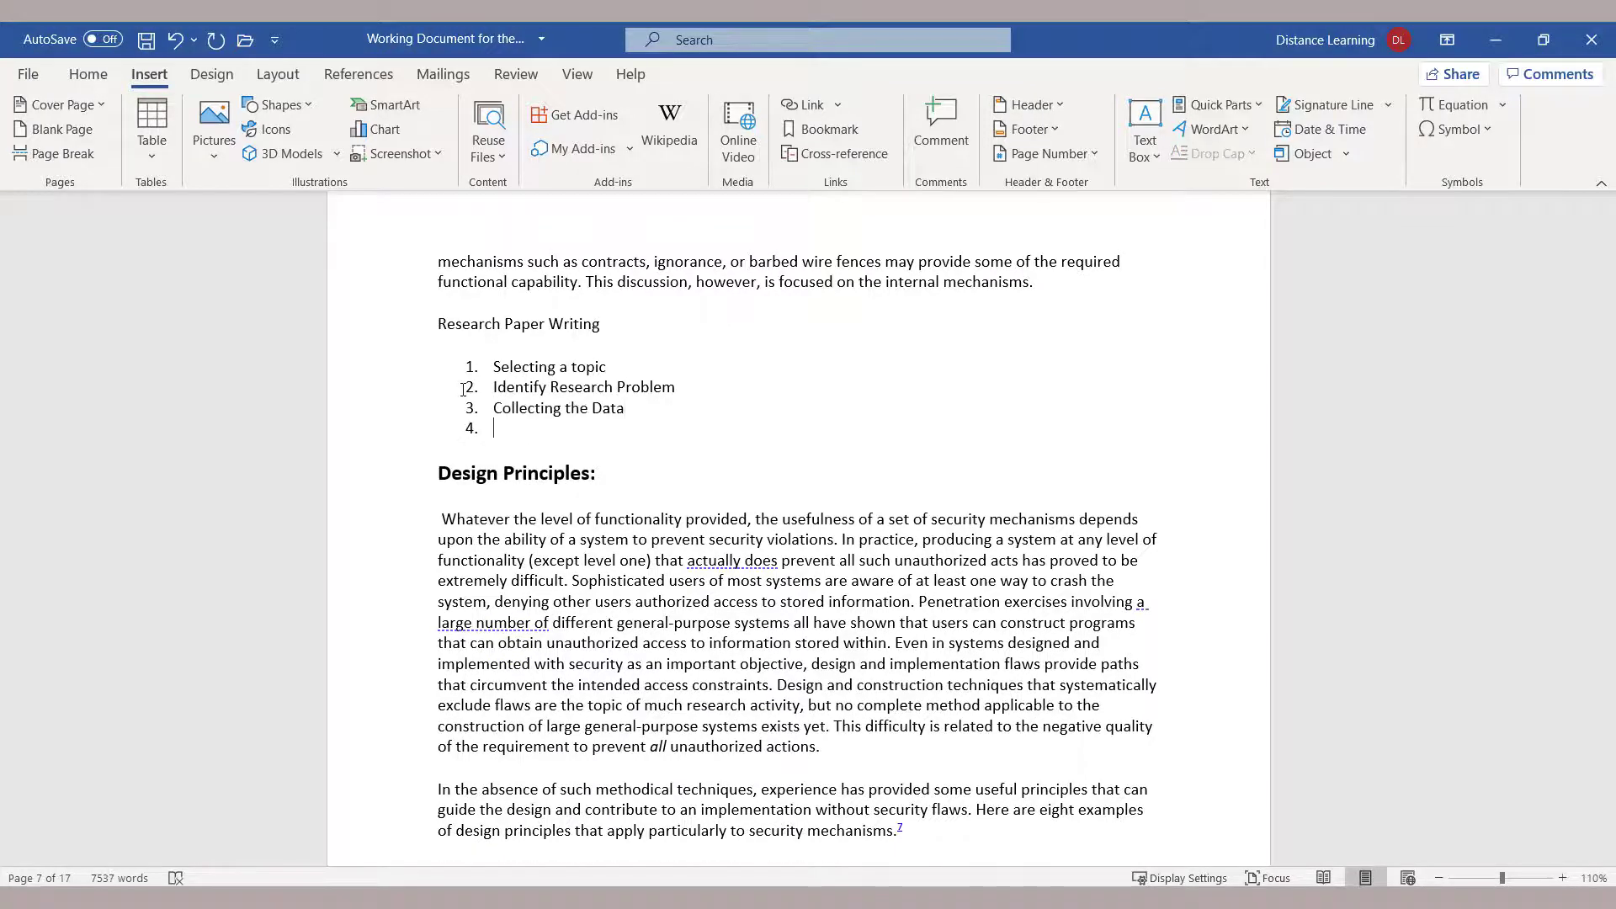
{"action": "type", "text": "Analyzing the Data"}
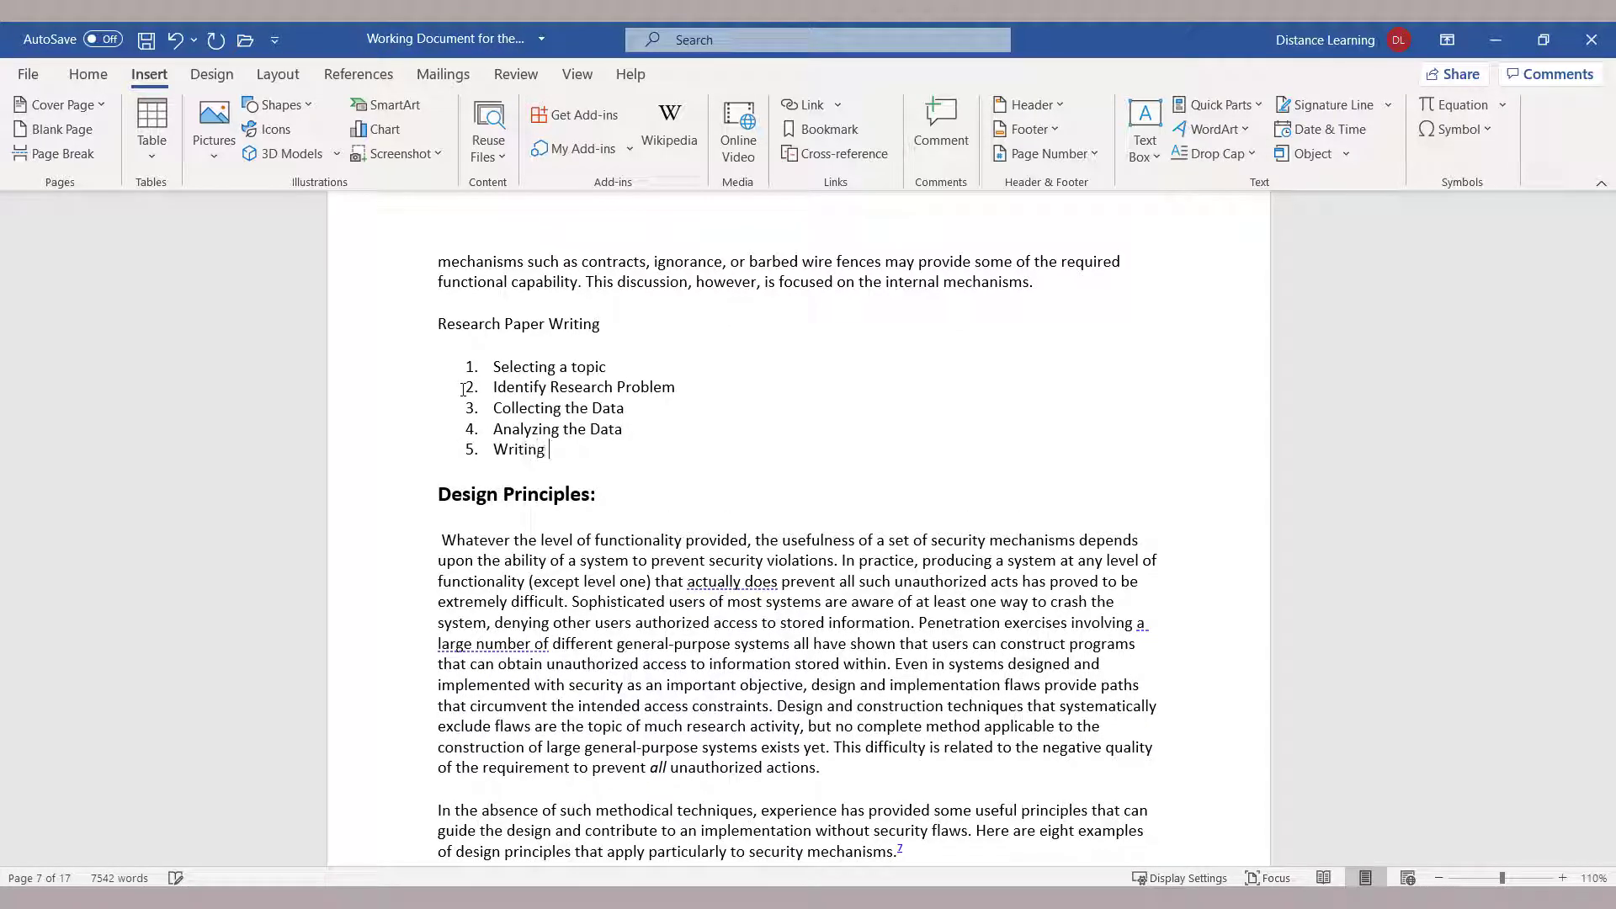
{"action": "type", "text": "the Research Paper"}
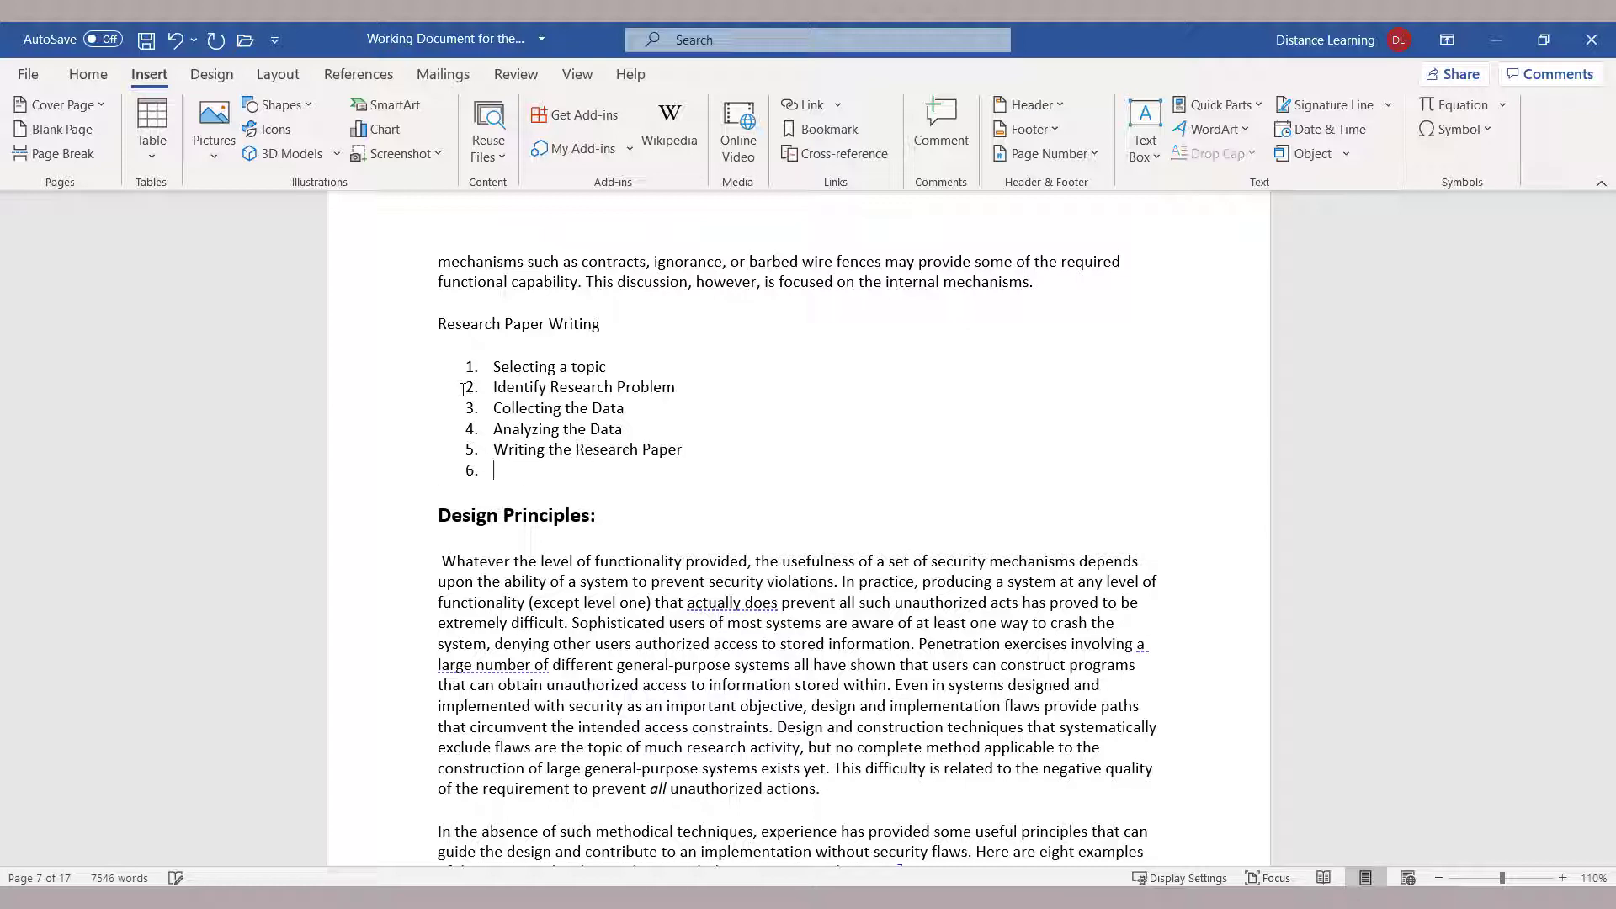
{"action": "type", "text": "Pr"}
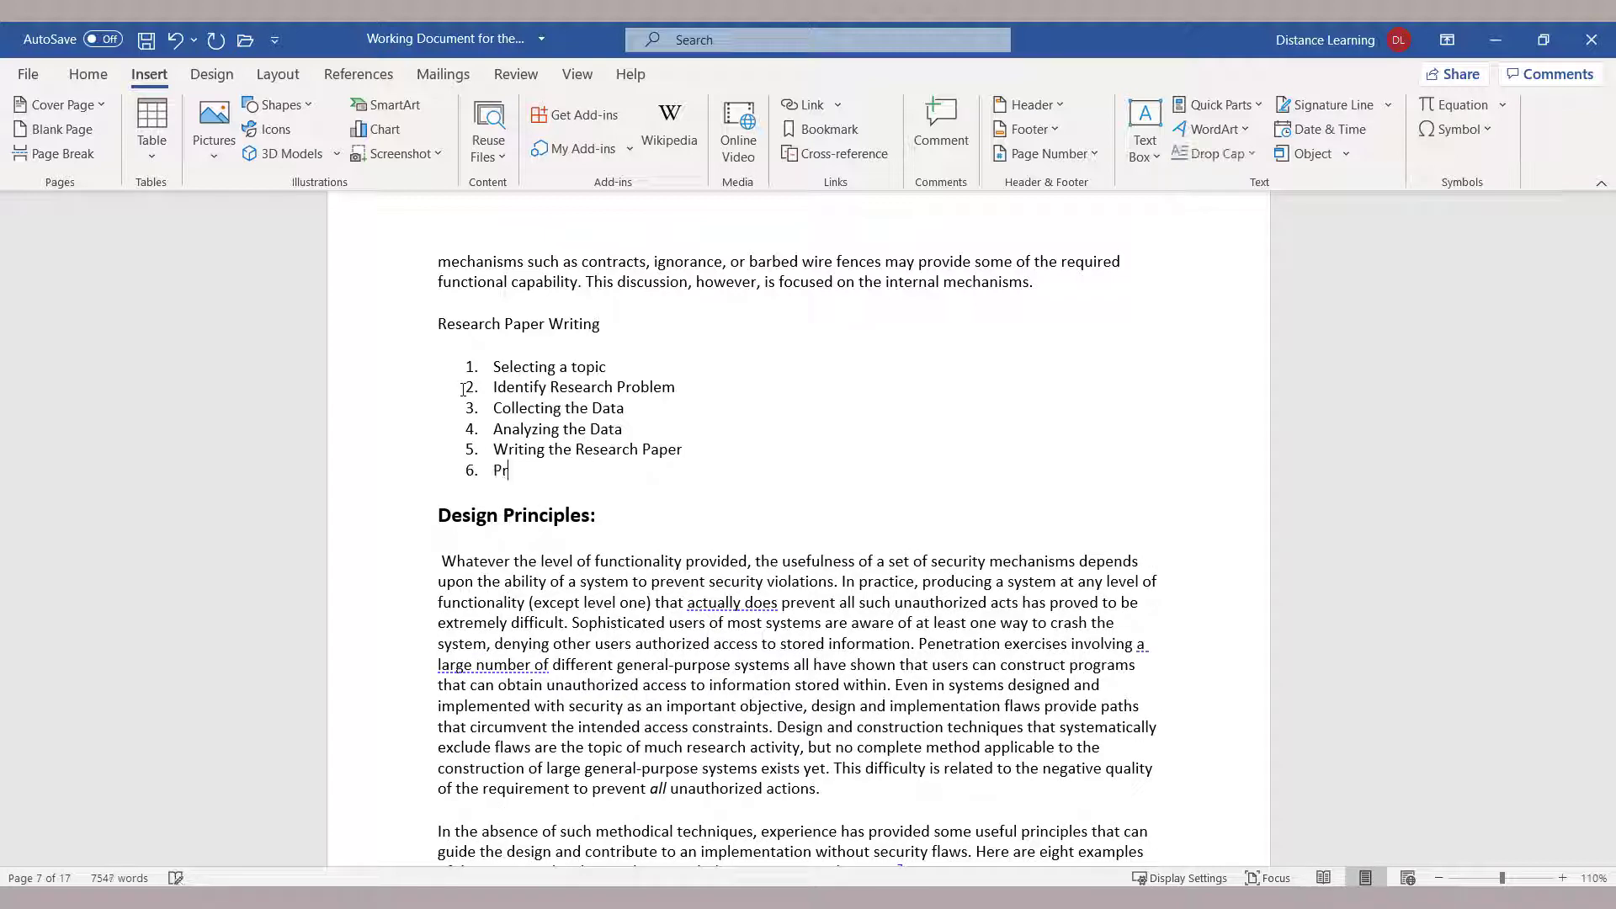
{"action": "type", "text": "oofreading and improving the paper"}
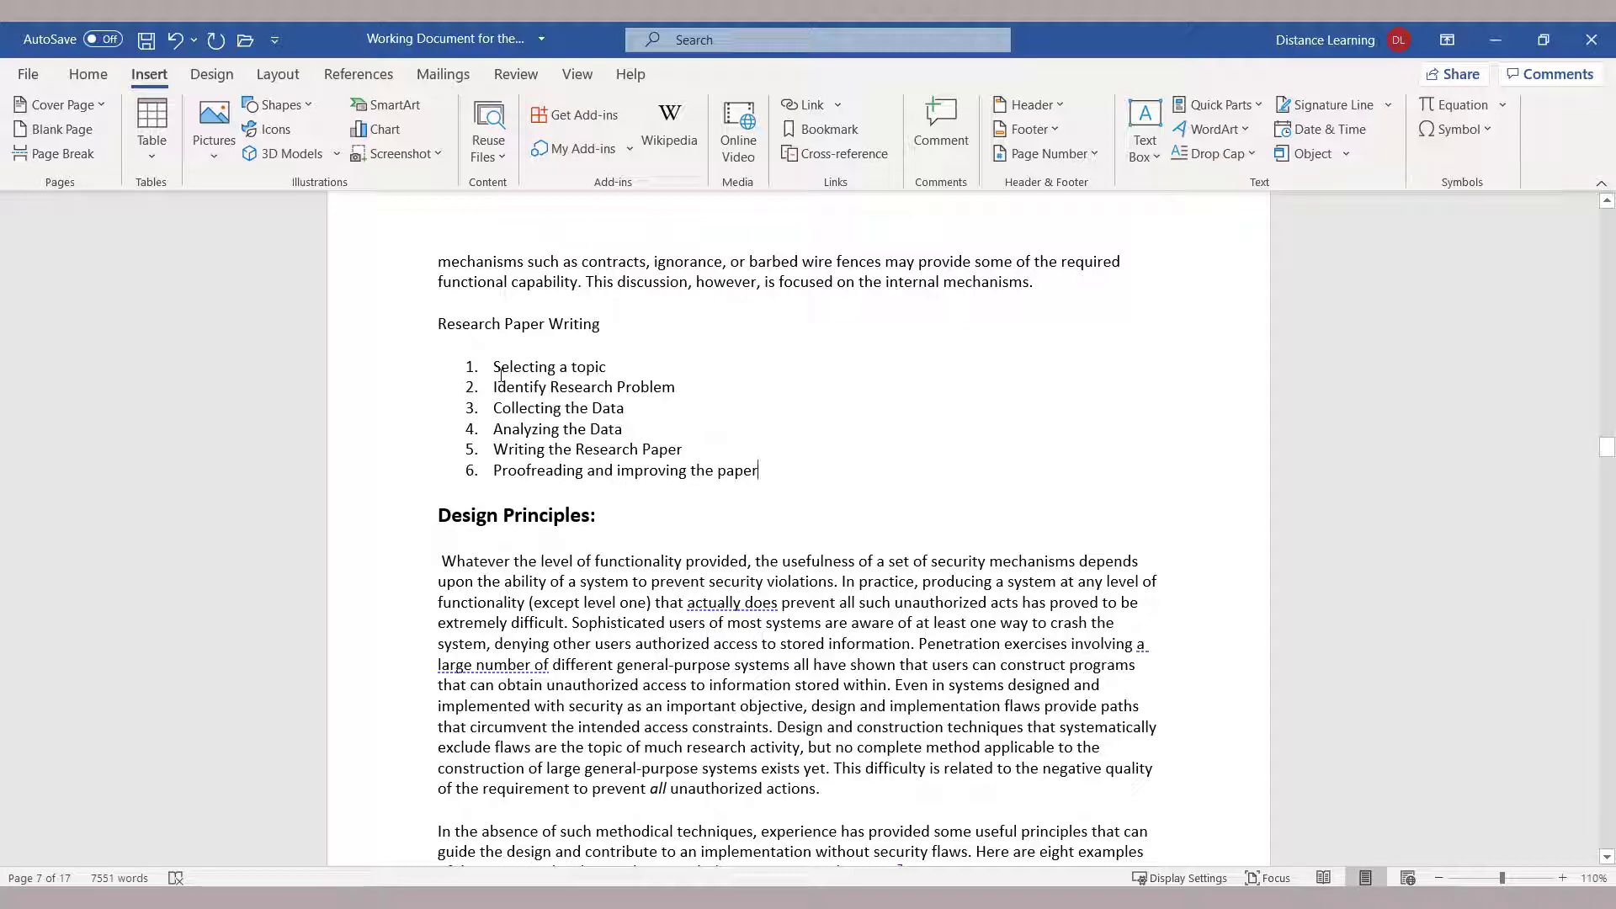
{"action": "mouse_move", "coordinate": [730, 478]}
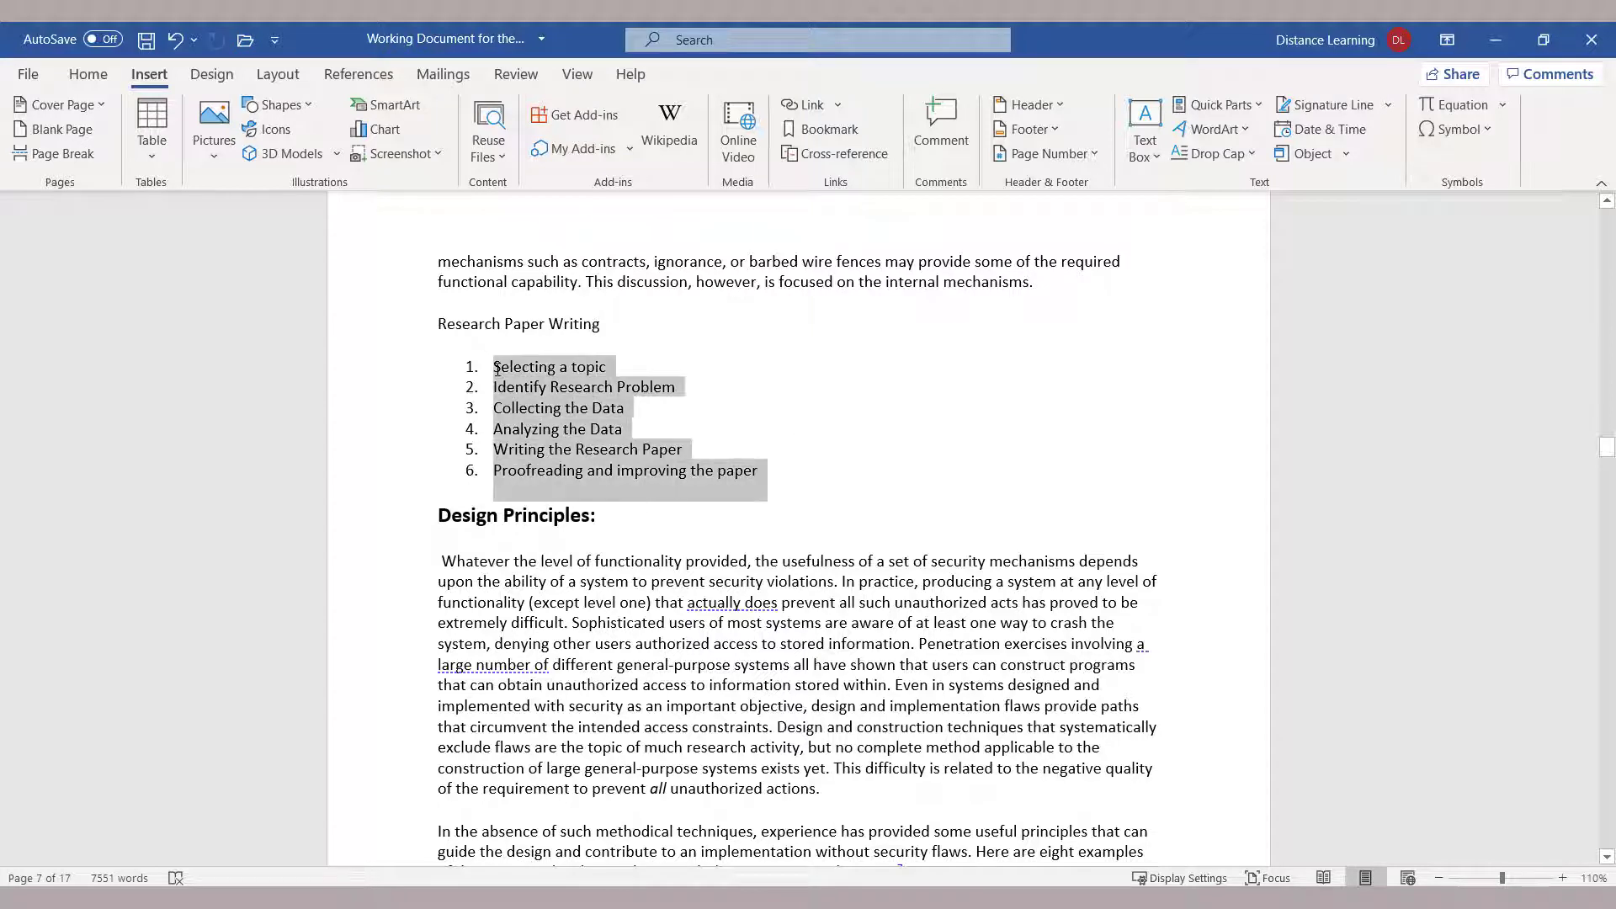
Step: Select the list, view its context menu, then move to a new empty line below
{"action": "left_click", "coordinate": [737, 497]}
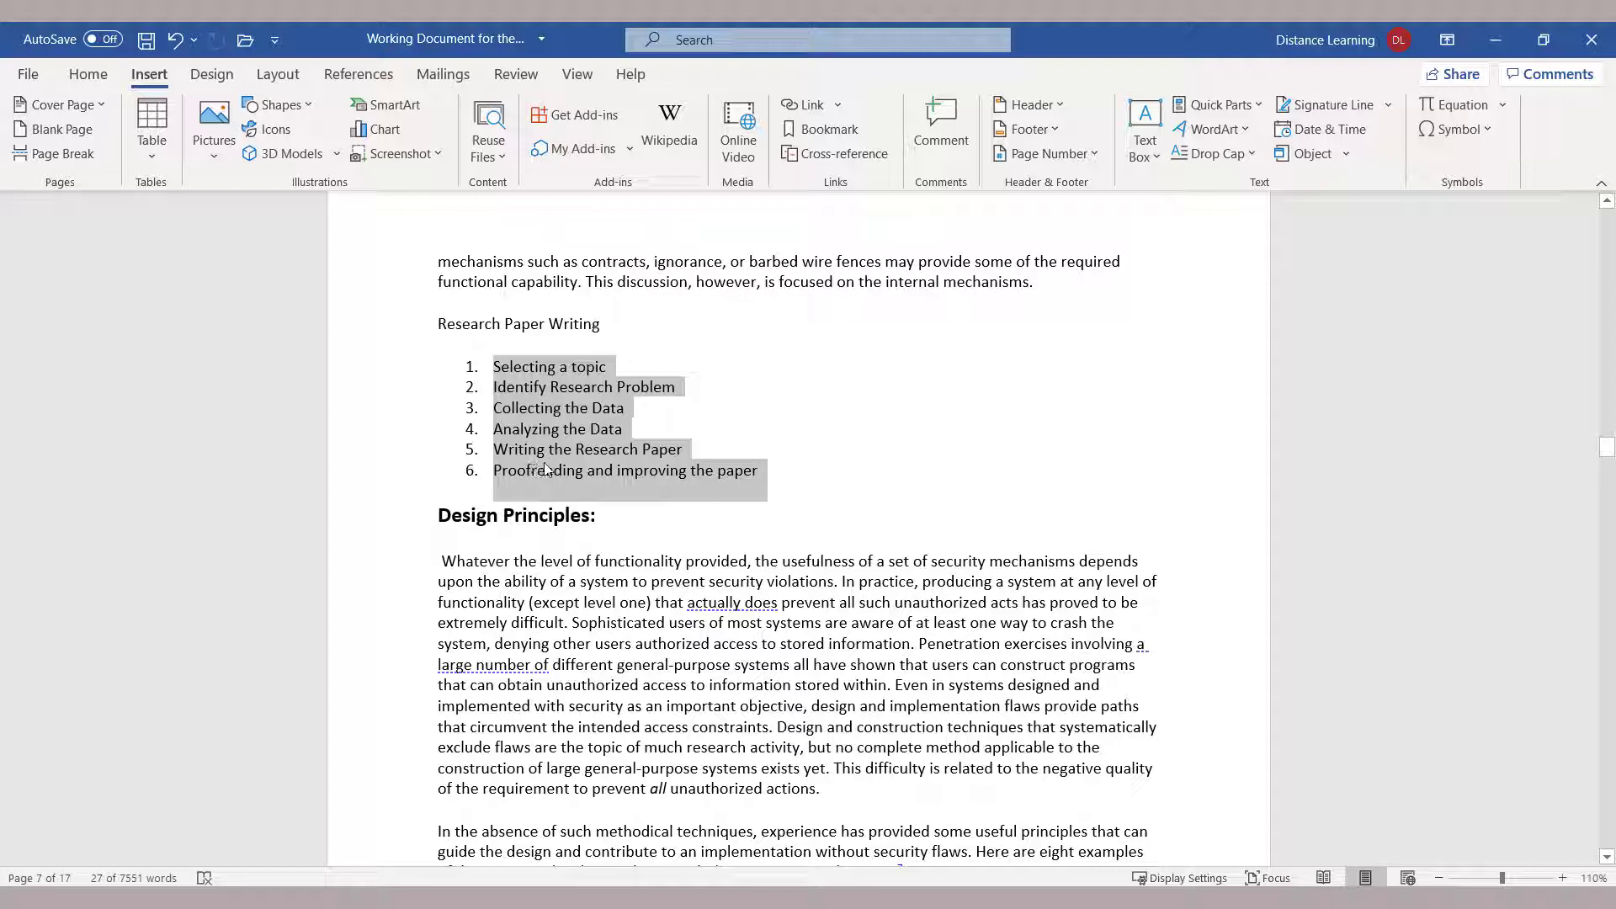
{"action": "mouse_move", "coordinate": [368, 228]}
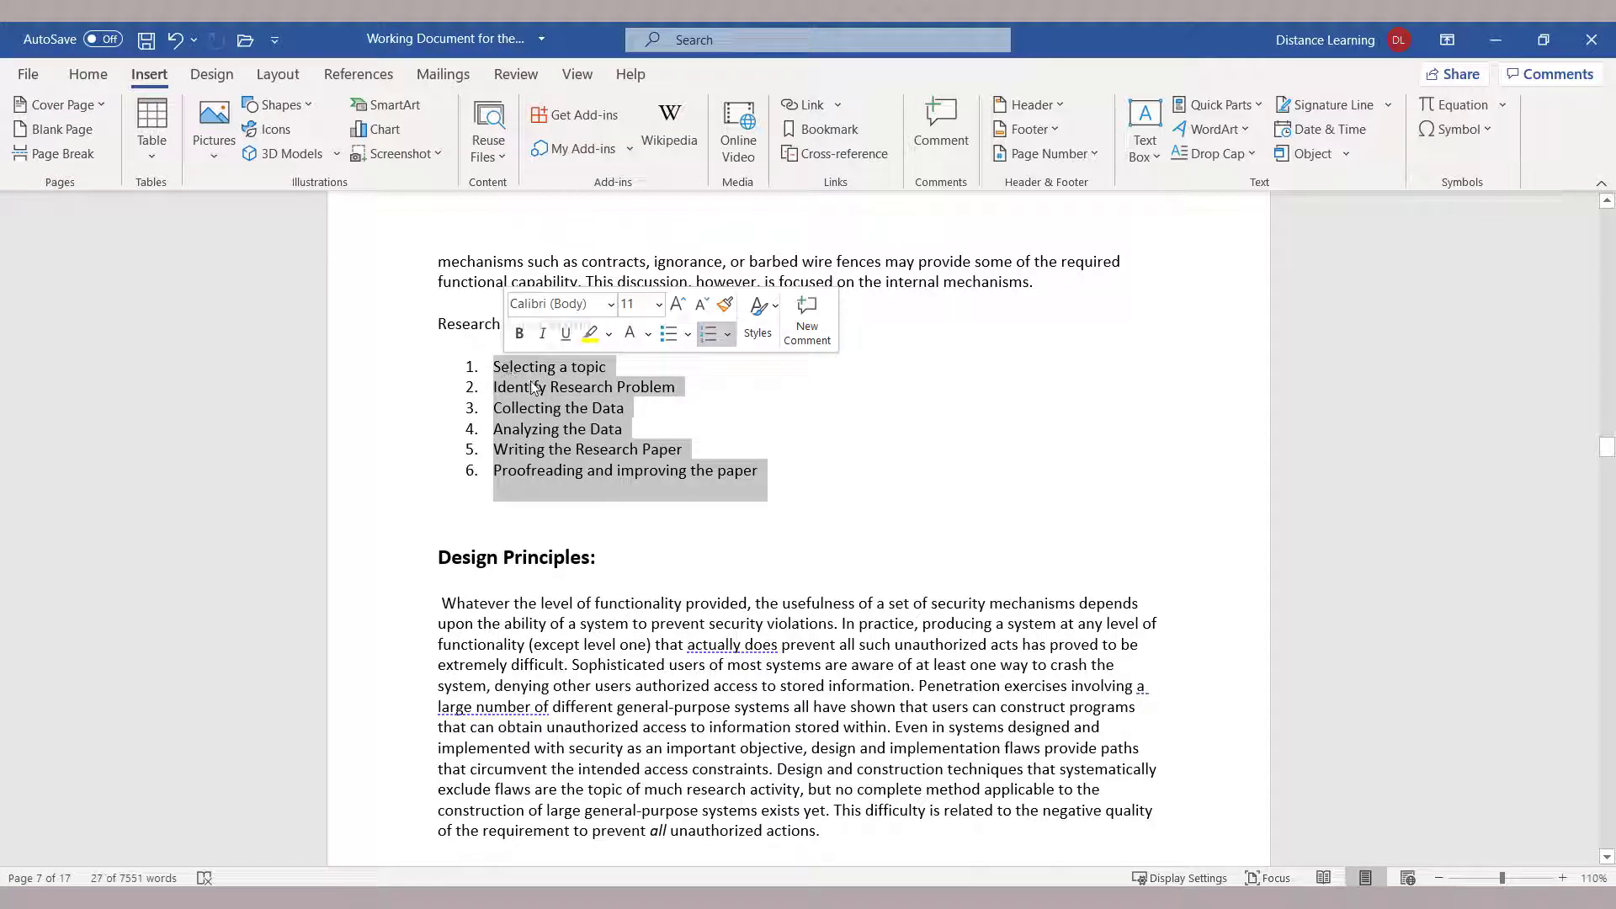
{"action": "right_click", "coordinate": [531, 386]}
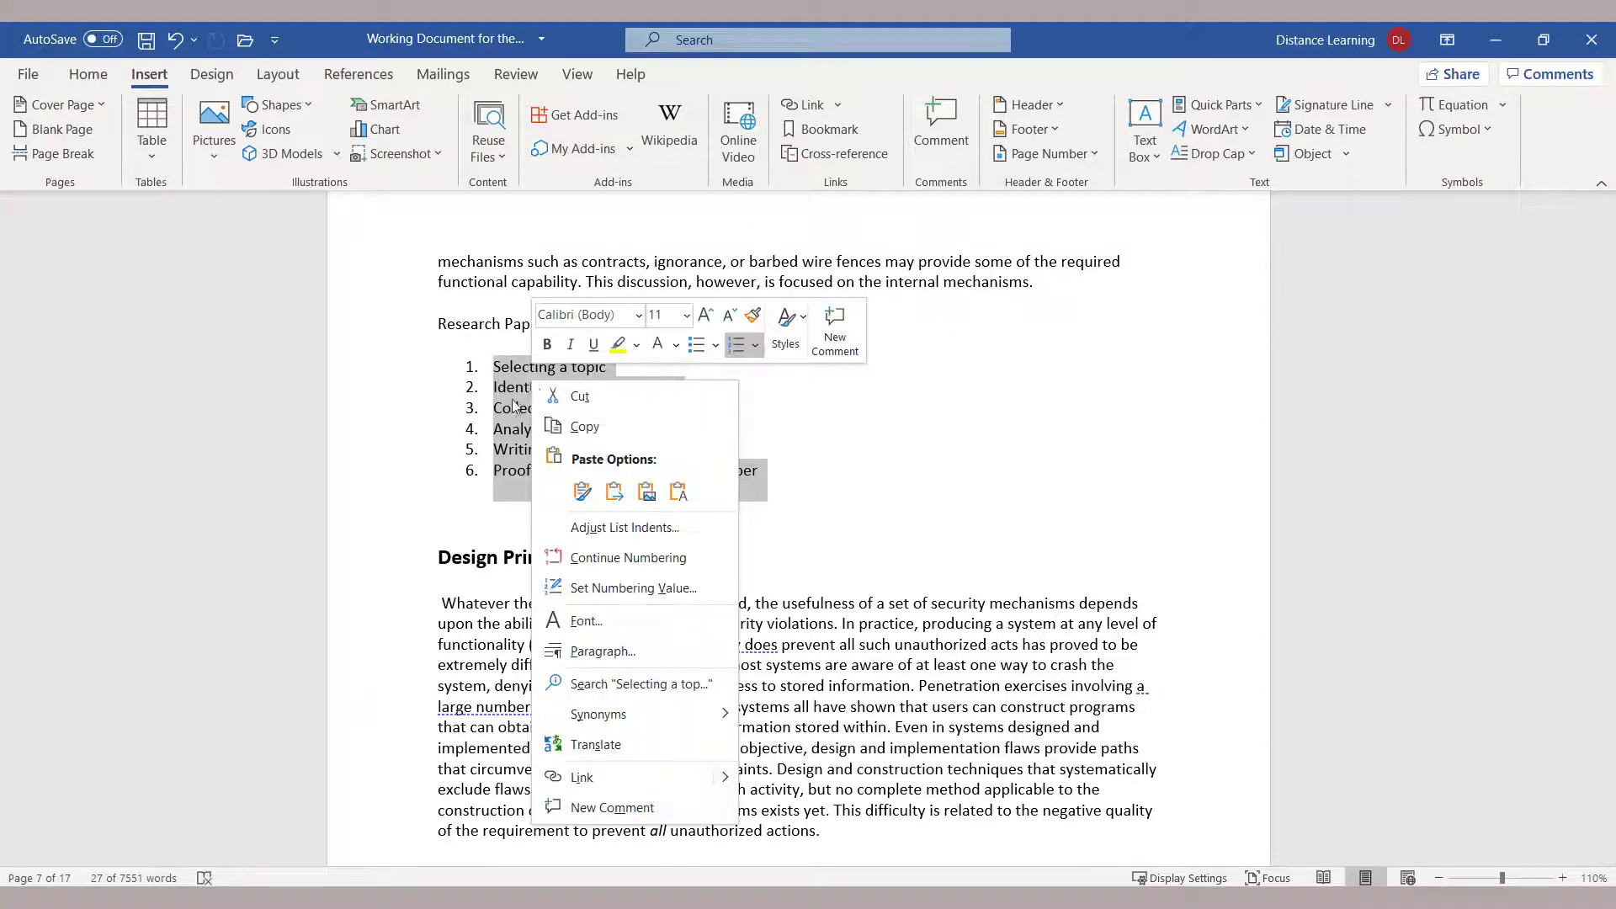
{"action": "mouse_move", "coordinate": [463, 529]}
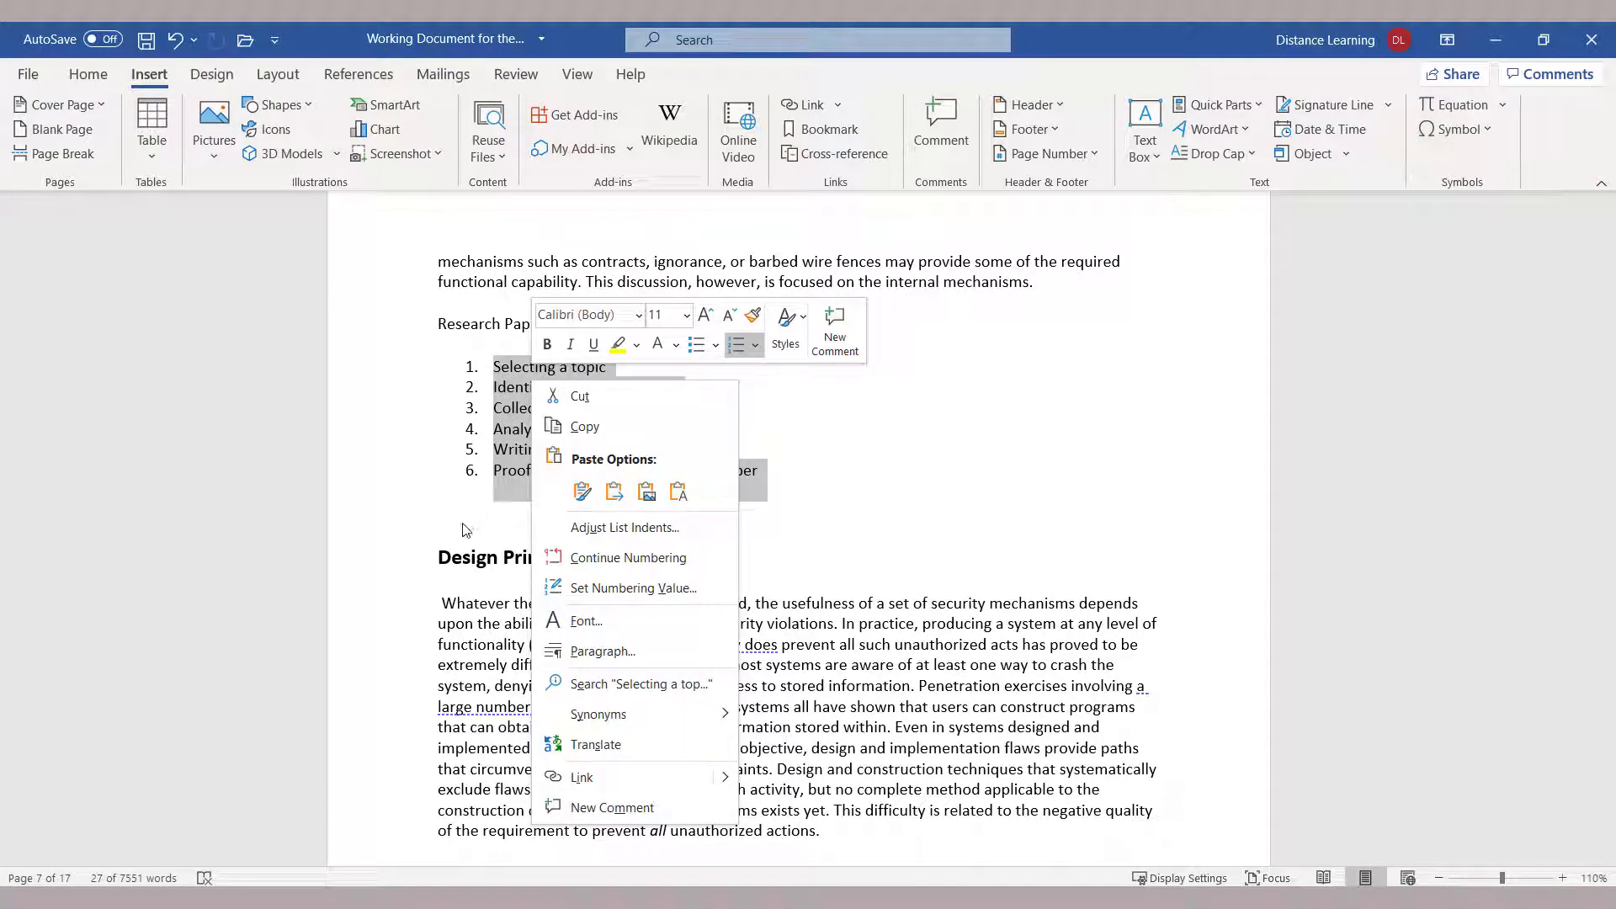
{"action": "left_click", "coordinate": [459, 511]}
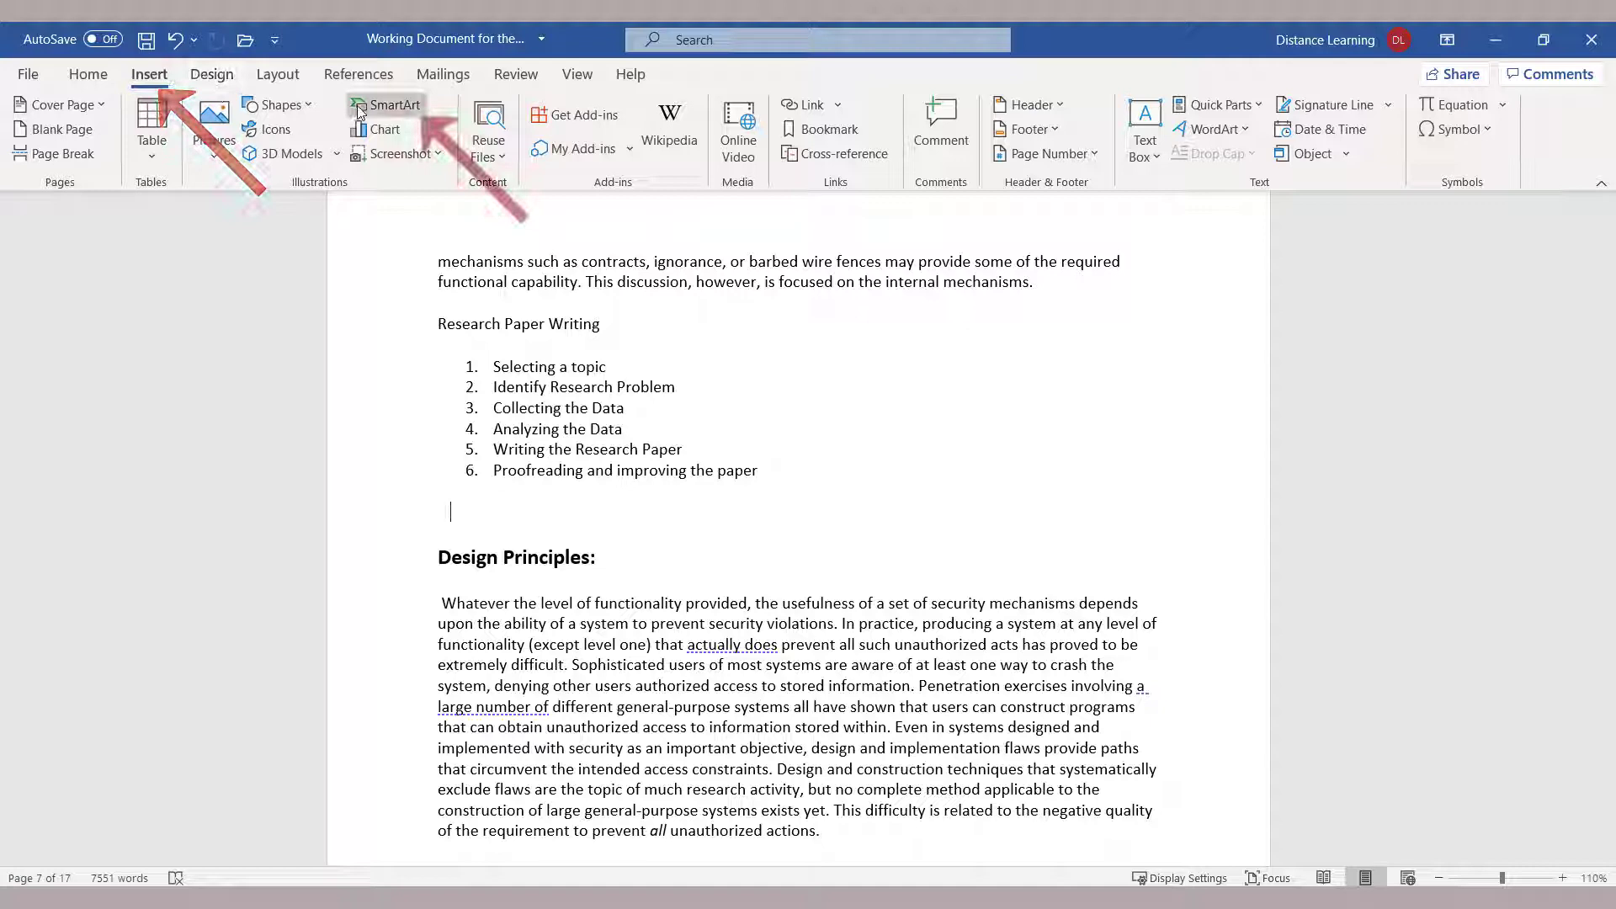
Step: Insert a SmartArt Basic Process diagram from the Process category
{"action": "left_click", "coordinate": [392, 104]}
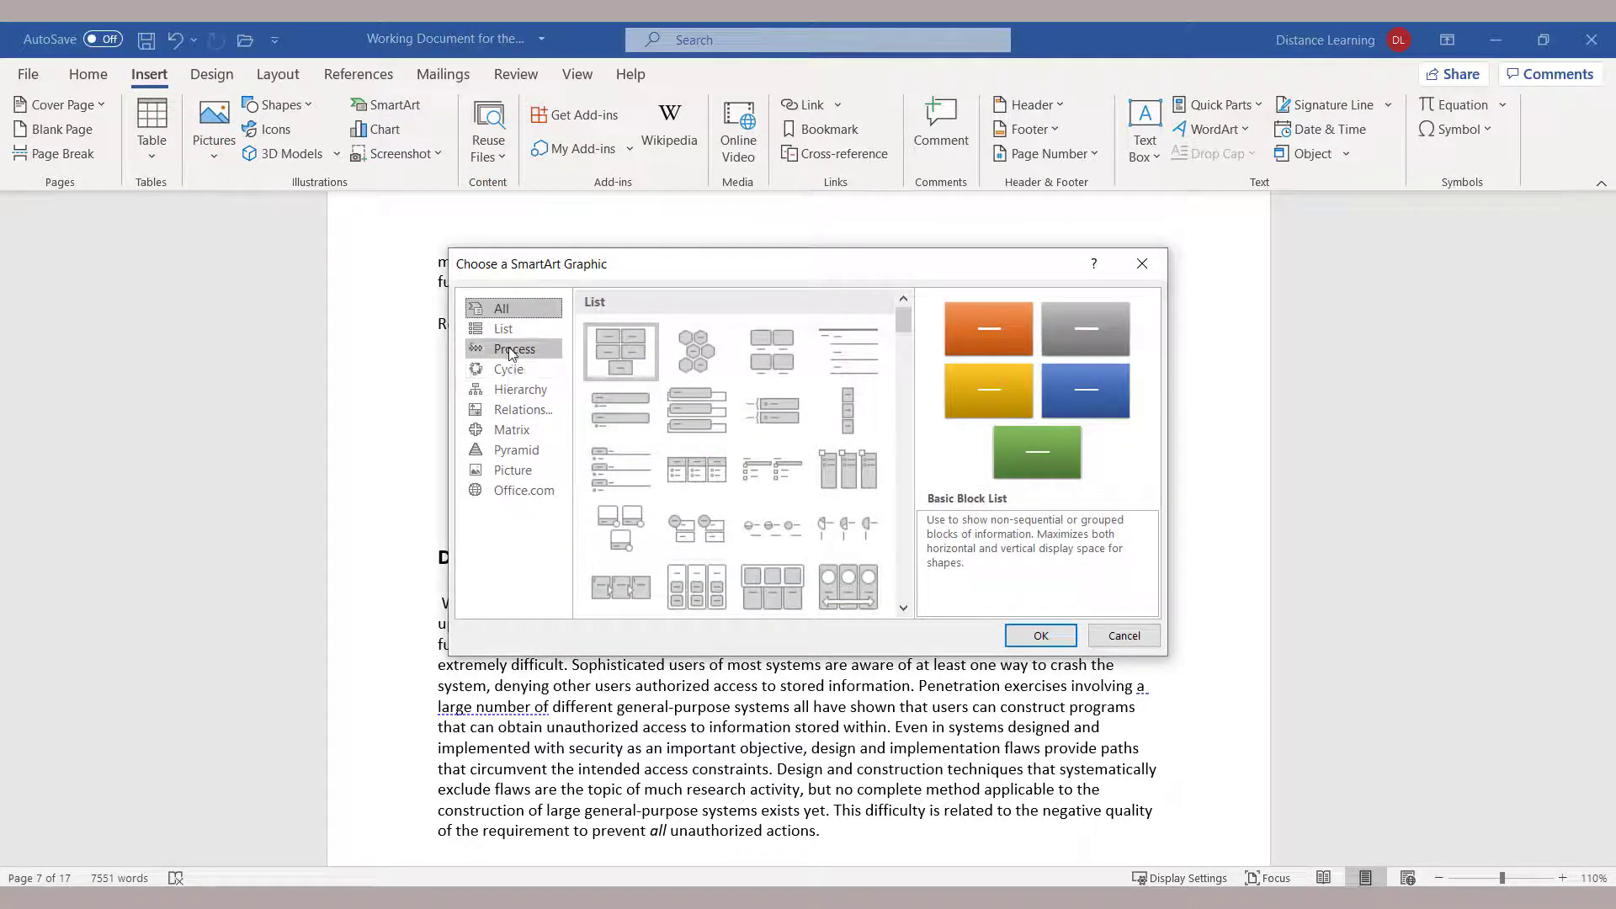
{"action": "left_click", "coordinate": [514, 348]}
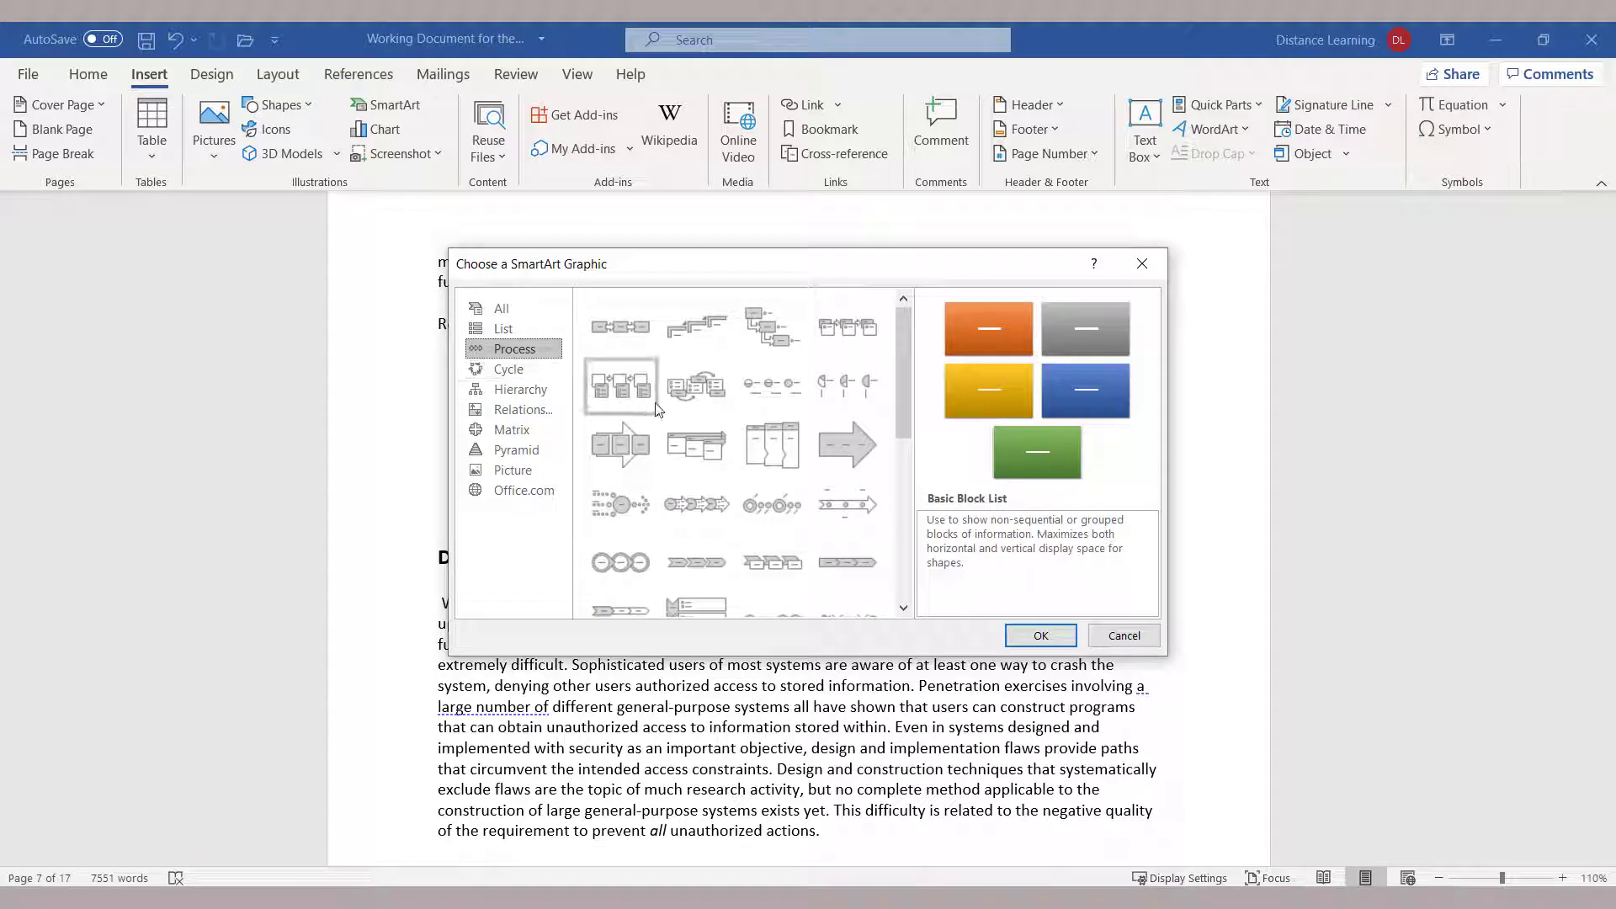
{"action": "mouse_move", "coordinate": [619, 326]}
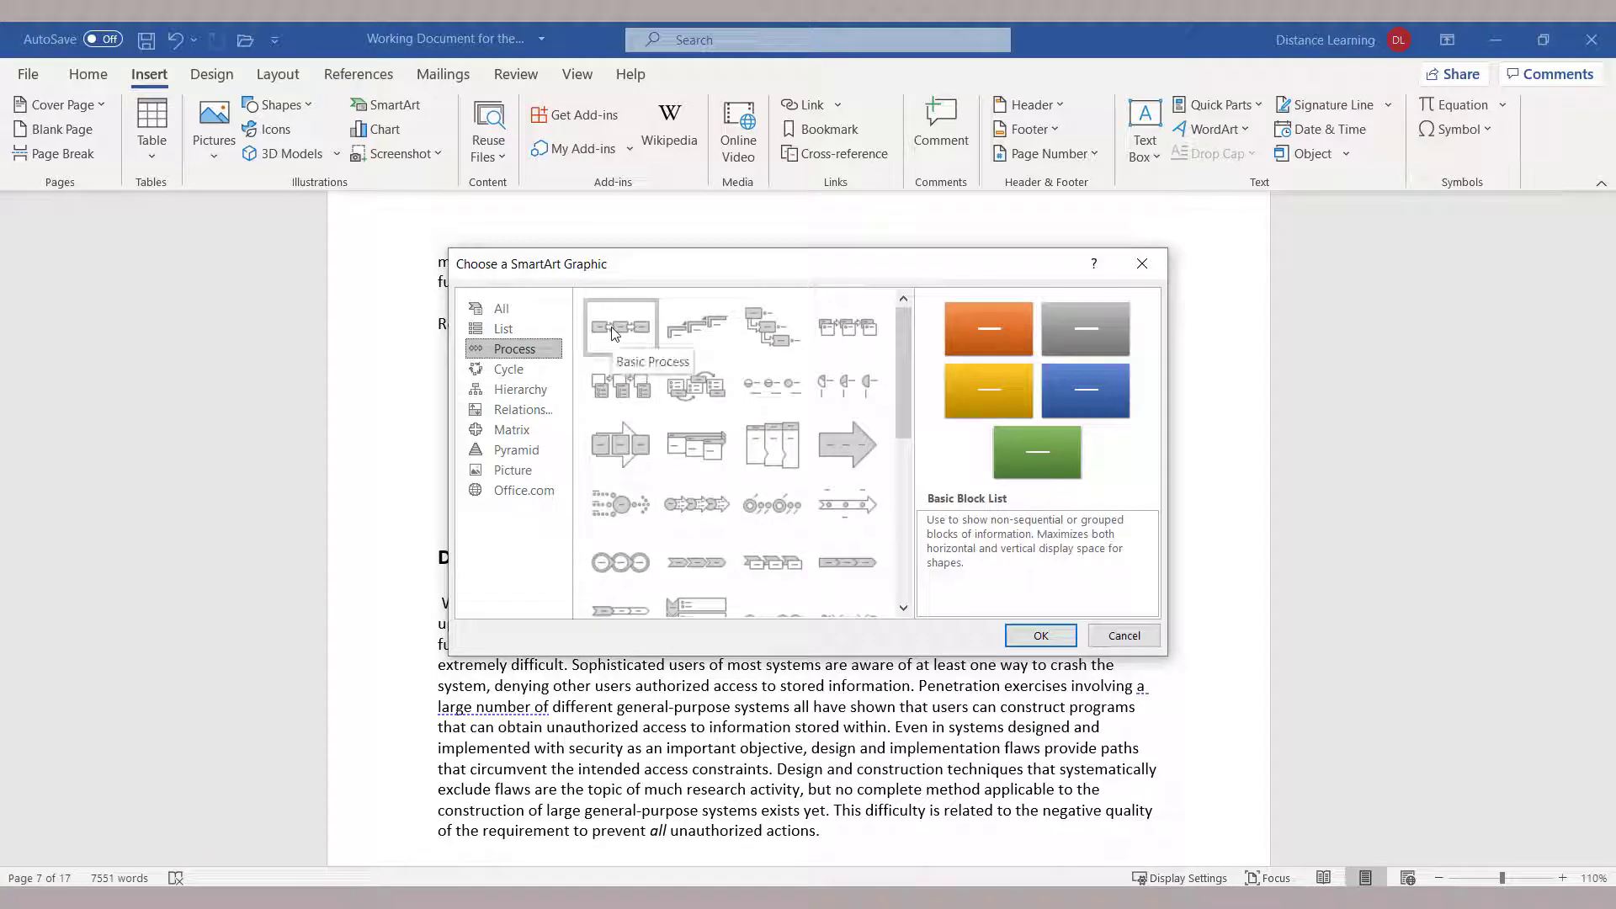
{"action": "left_click", "coordinate": [620, 327]}
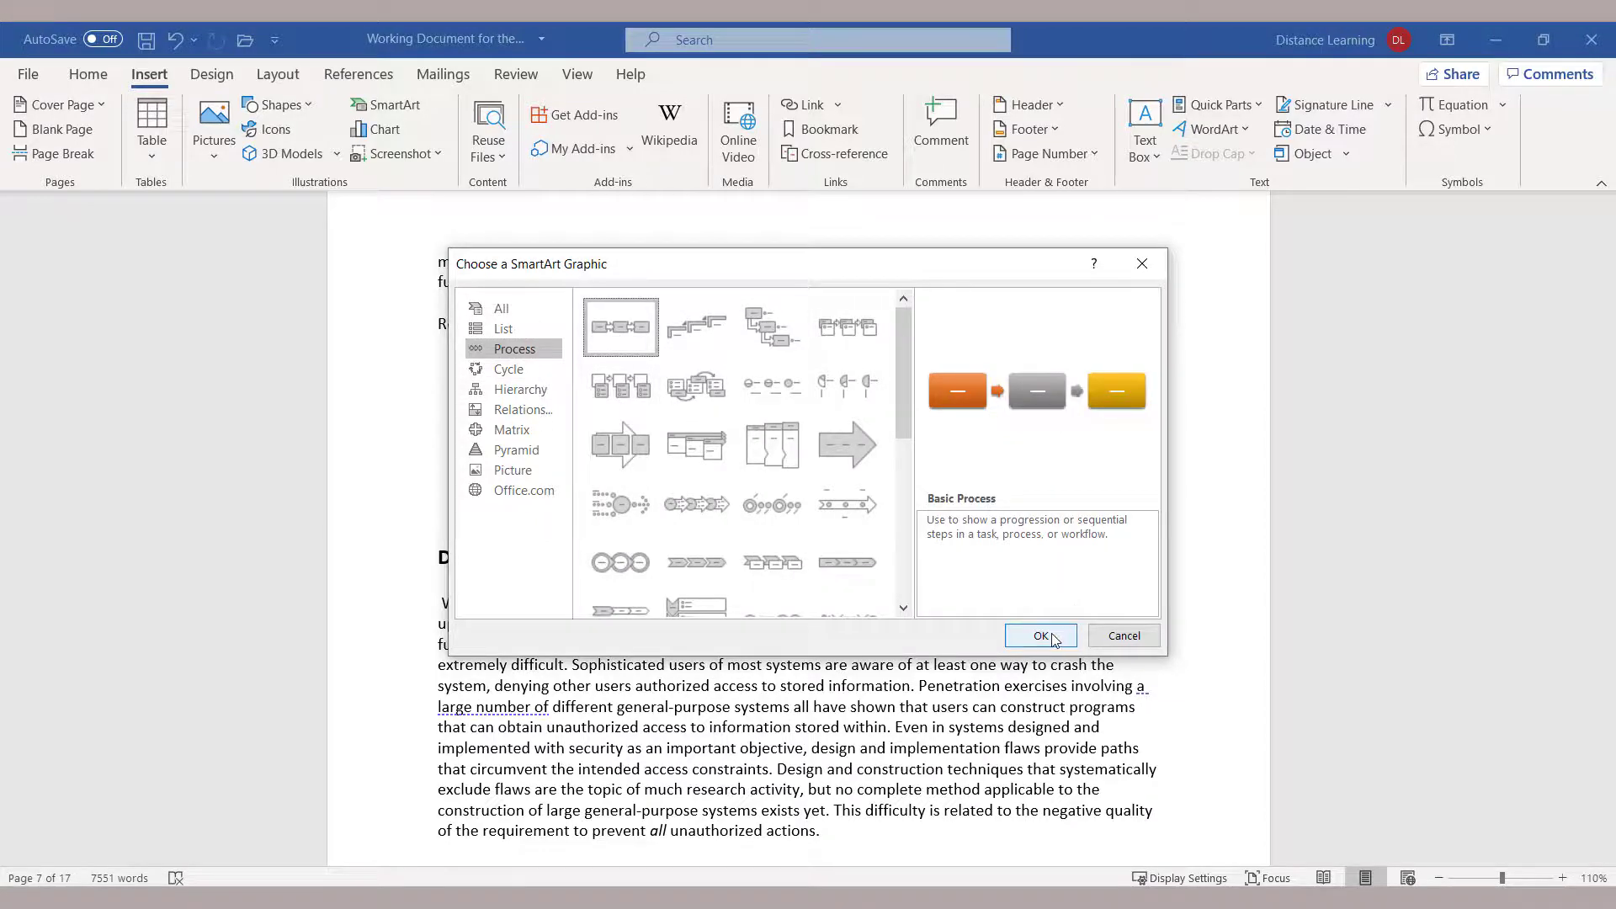
{"action": "left_click", "coordinate": [1040, 636]}
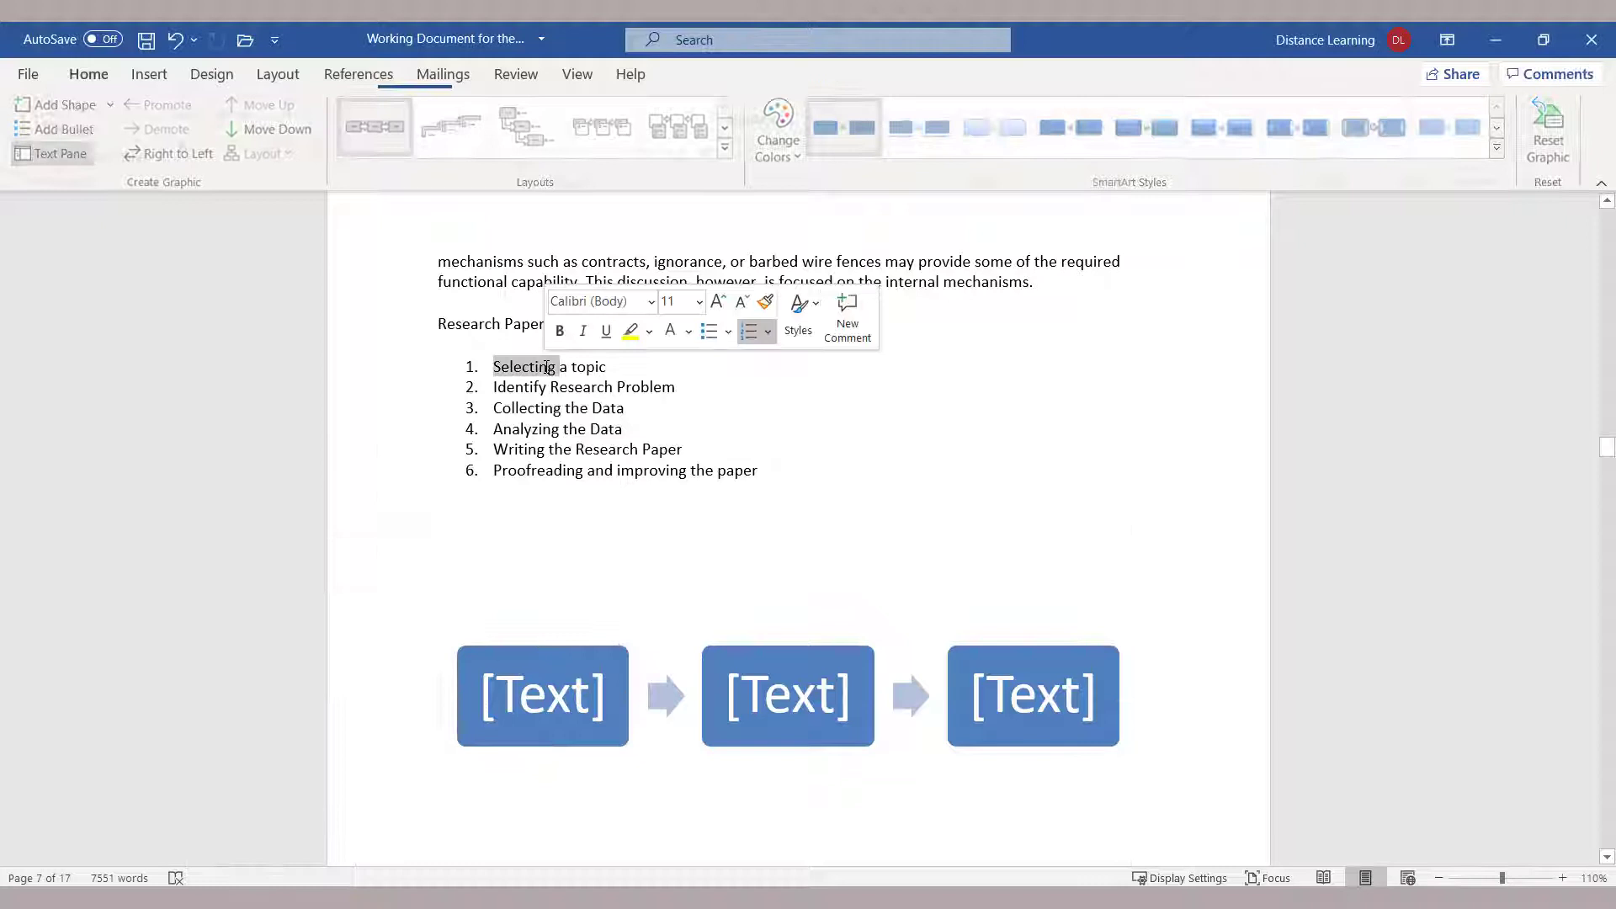
Step: Copy list steps into the diagram boxes, adding 'Identify Research Problem' and 'Analyzing the Data'
{"action": "left_click", "coordinate": [88, 74]}
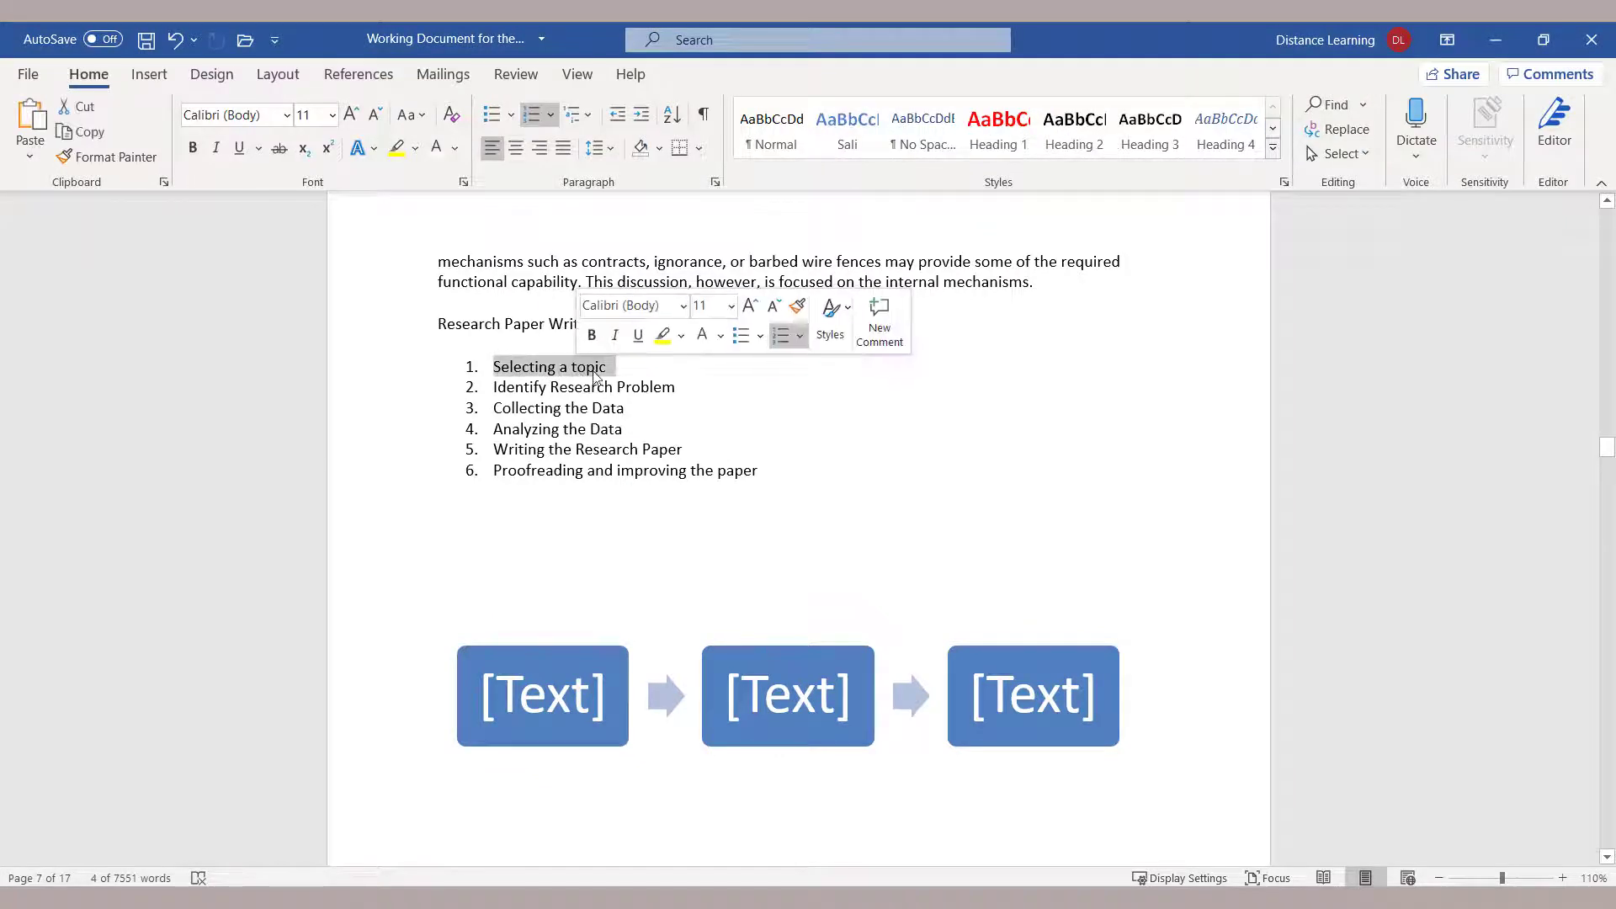
{"action": "left_click", "coordinate": [541, 696]}
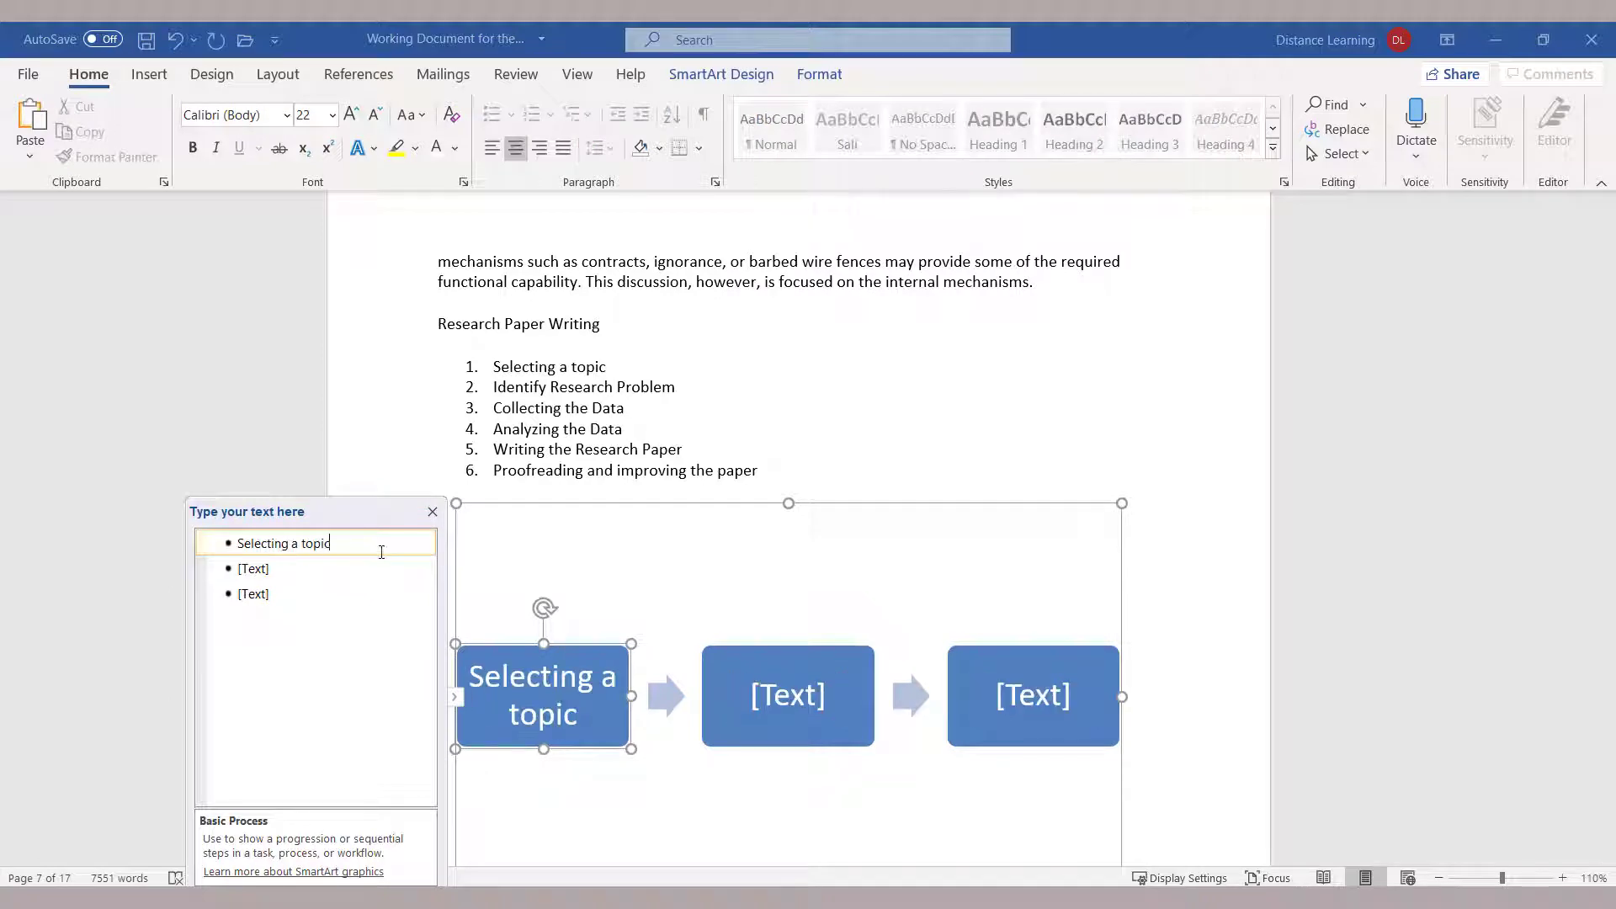
{"action": "double_click", "coordinate": [584, 386]}
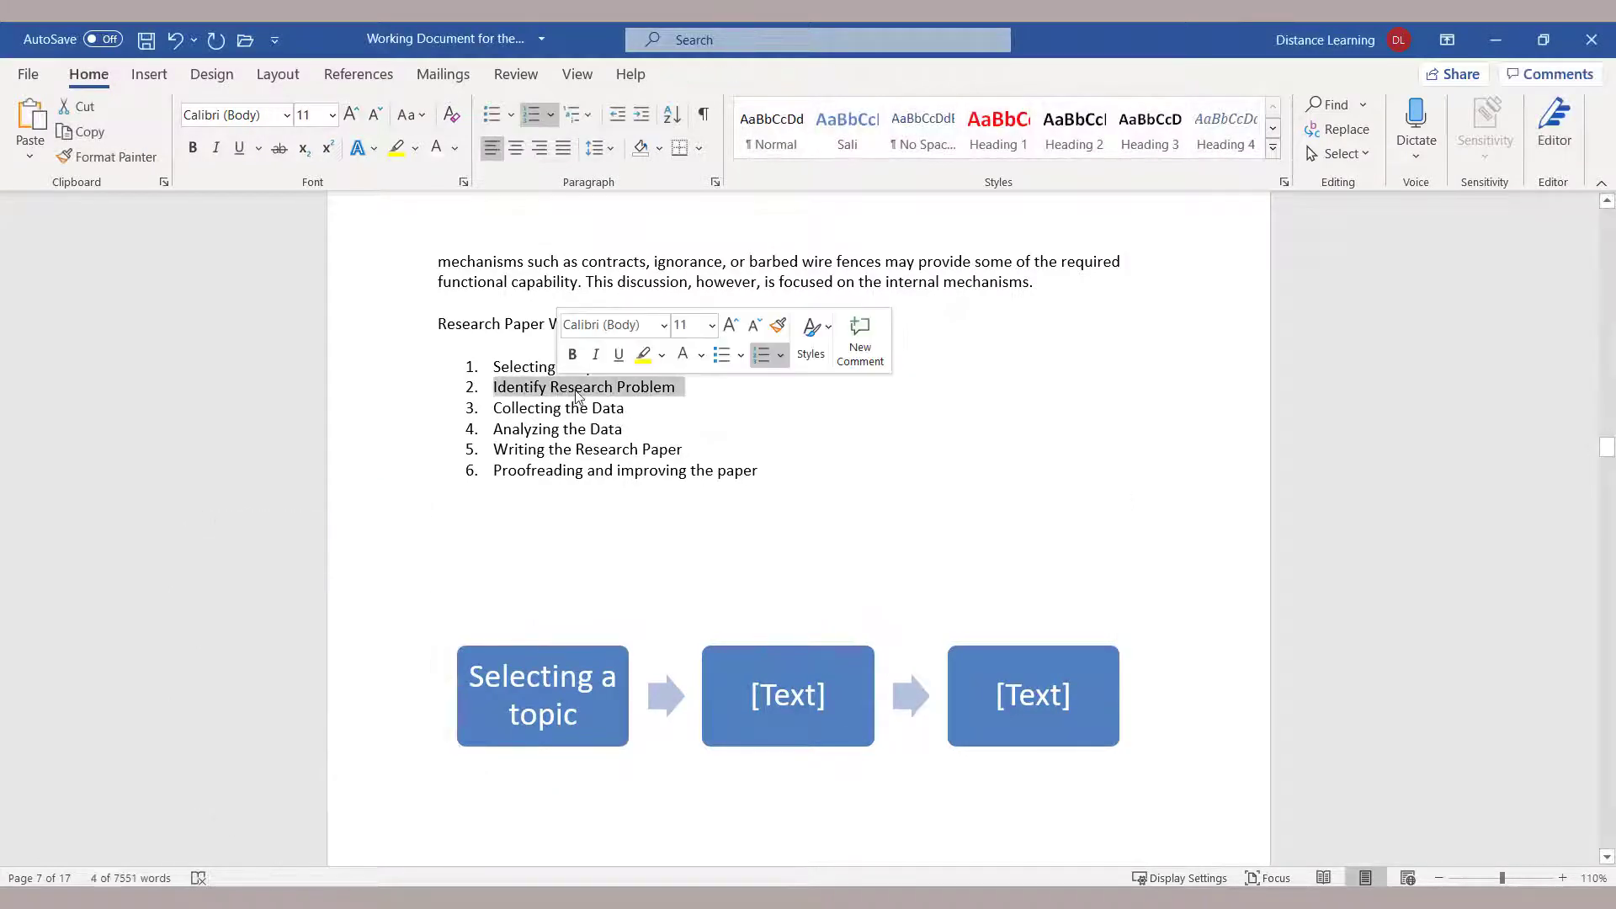
{"action": "left_click", "coordinate": [788, 695]}
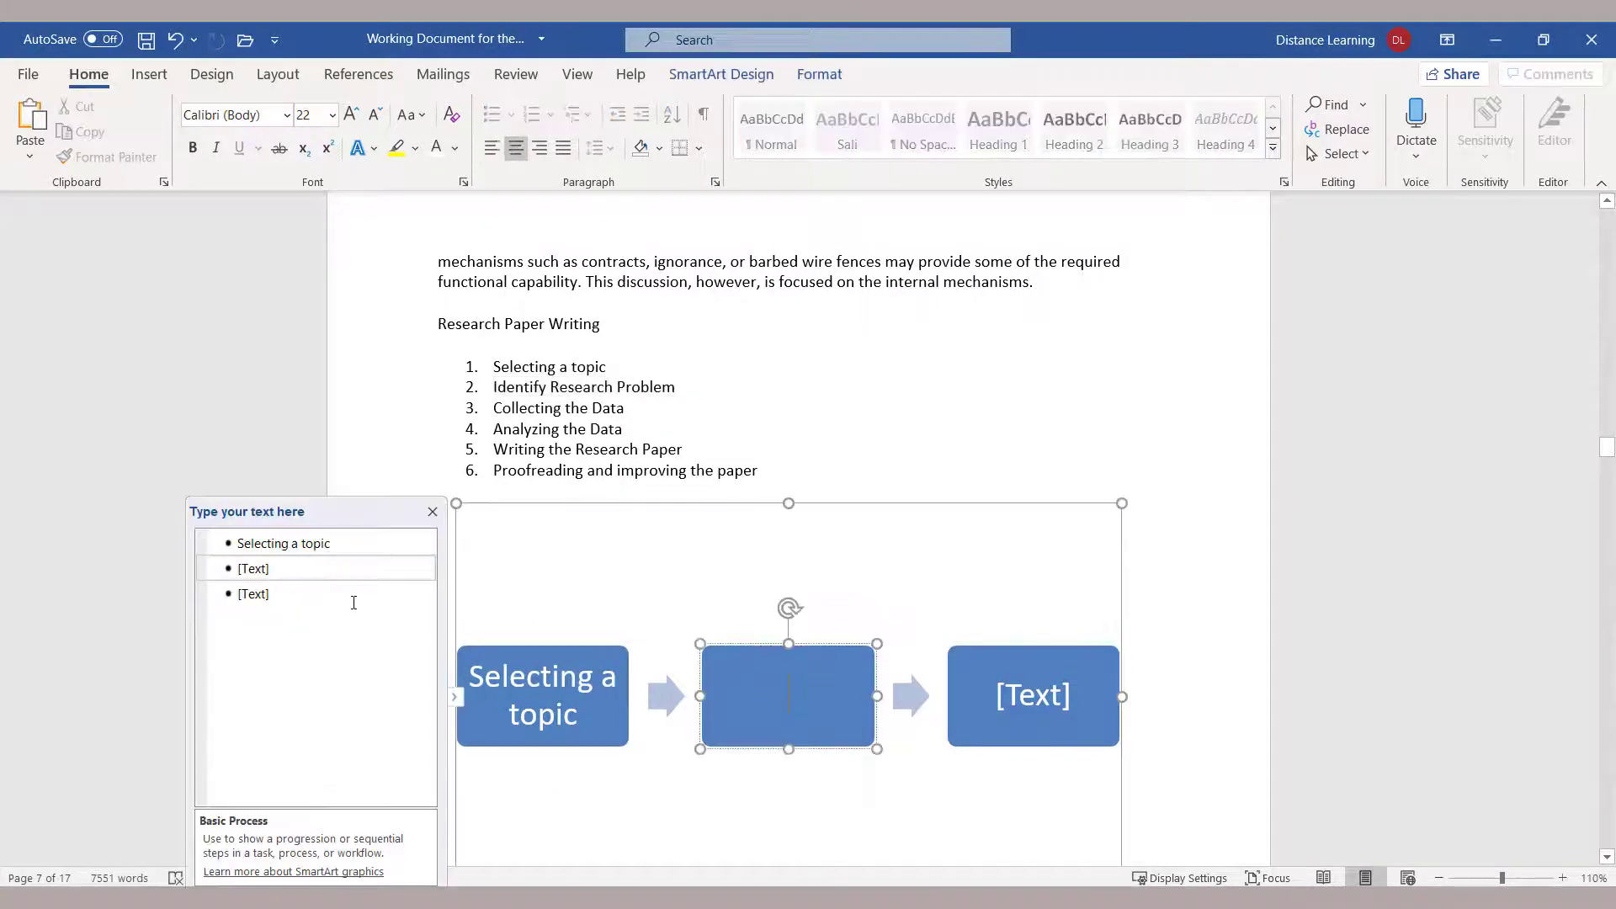
{"action": "type", "text": "Identify Research Problem"}
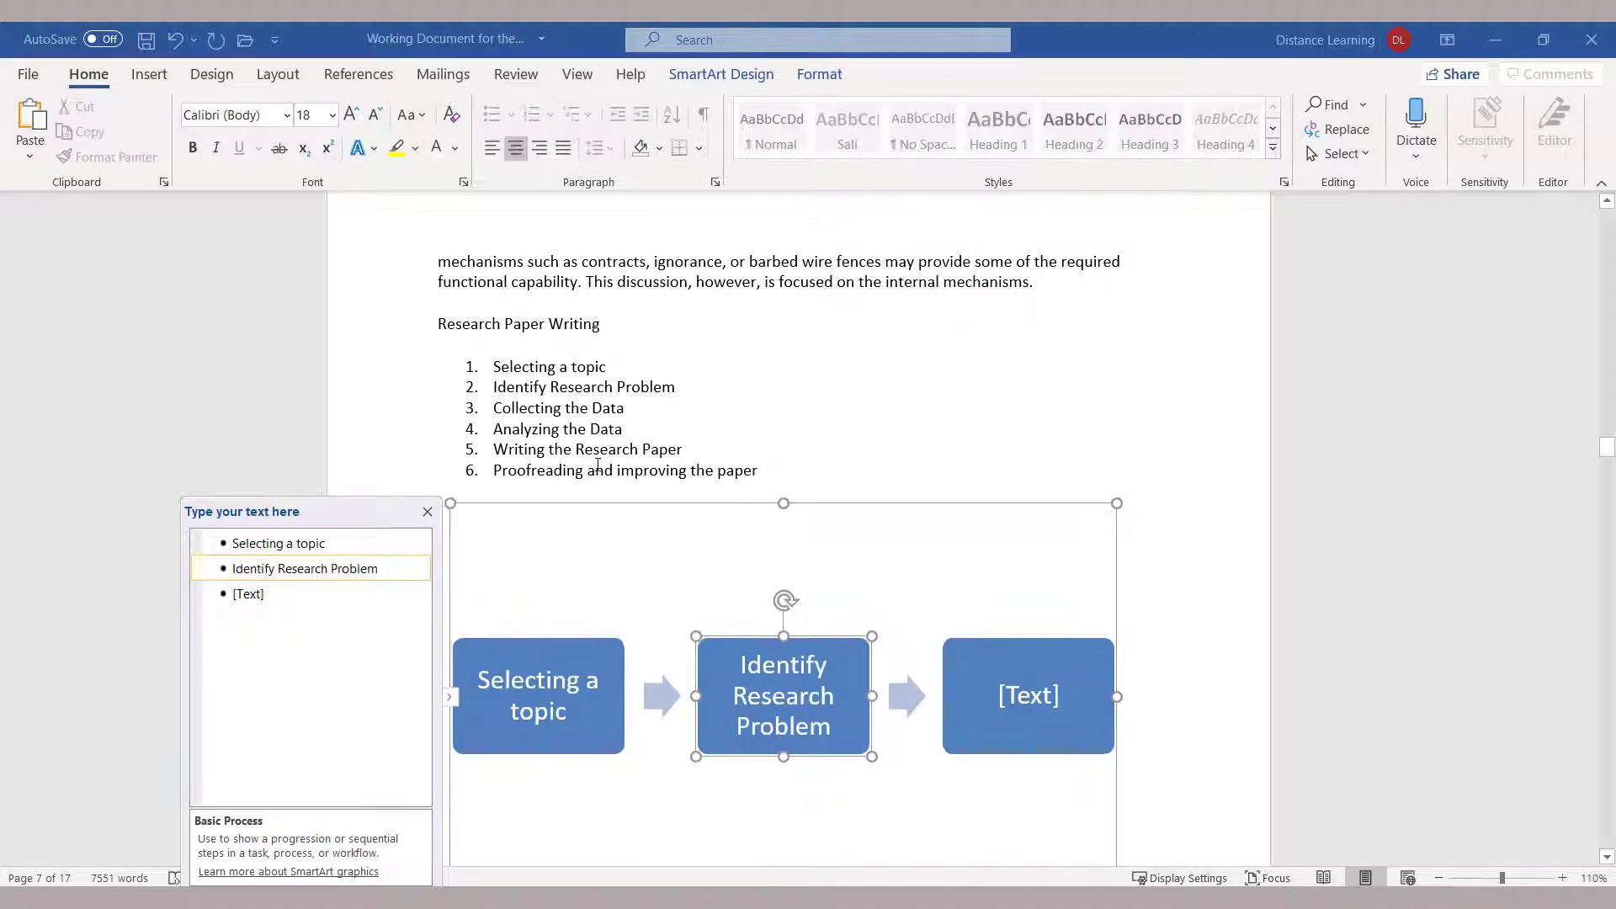
{"action": "type", "text": "Analyzing the Data"}
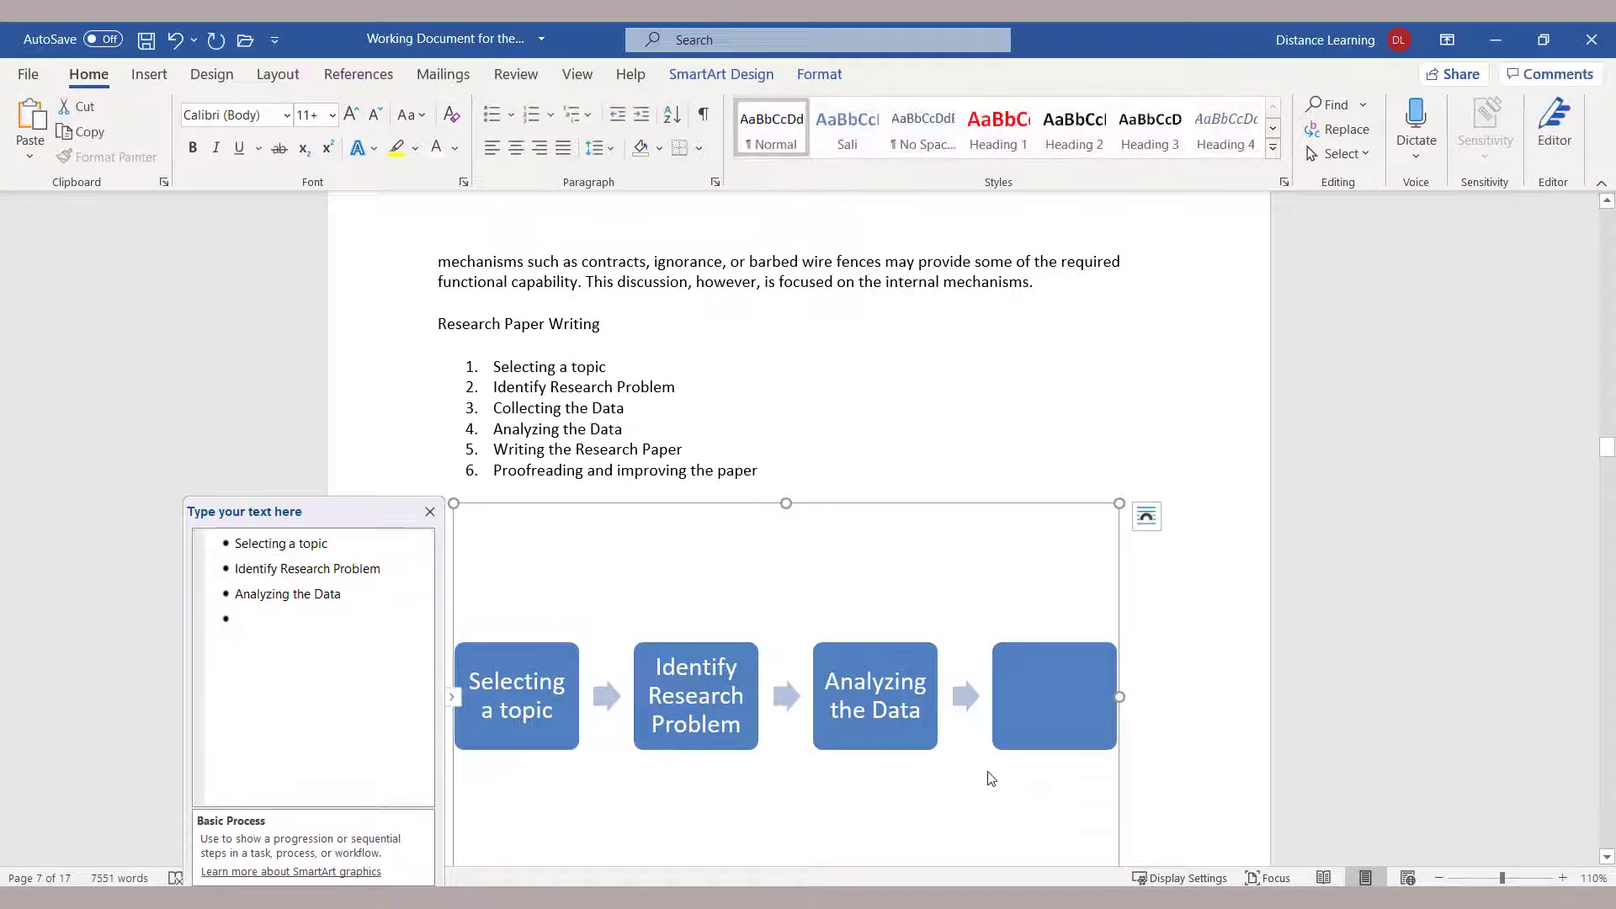
Step: Add 'Writing the Research Paper' and 'Proofreading and improving the paper' to the last boxes
{"action": "left_click", "coordinate": [1053, 694]}
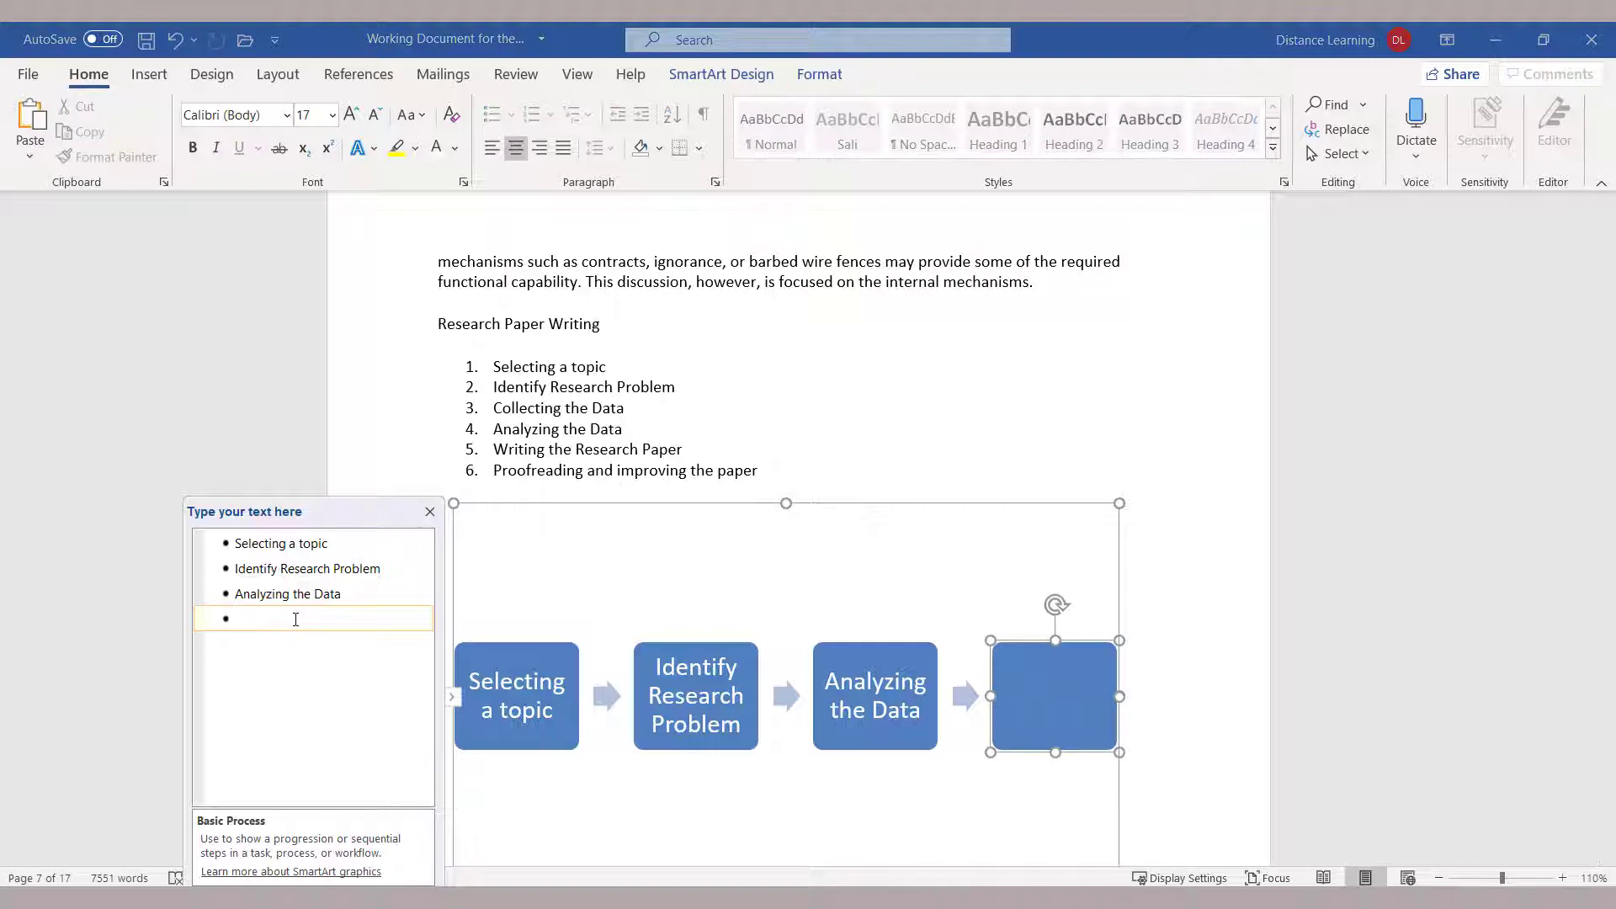
{"action": "type", "text": "Writing the Research Paper"}
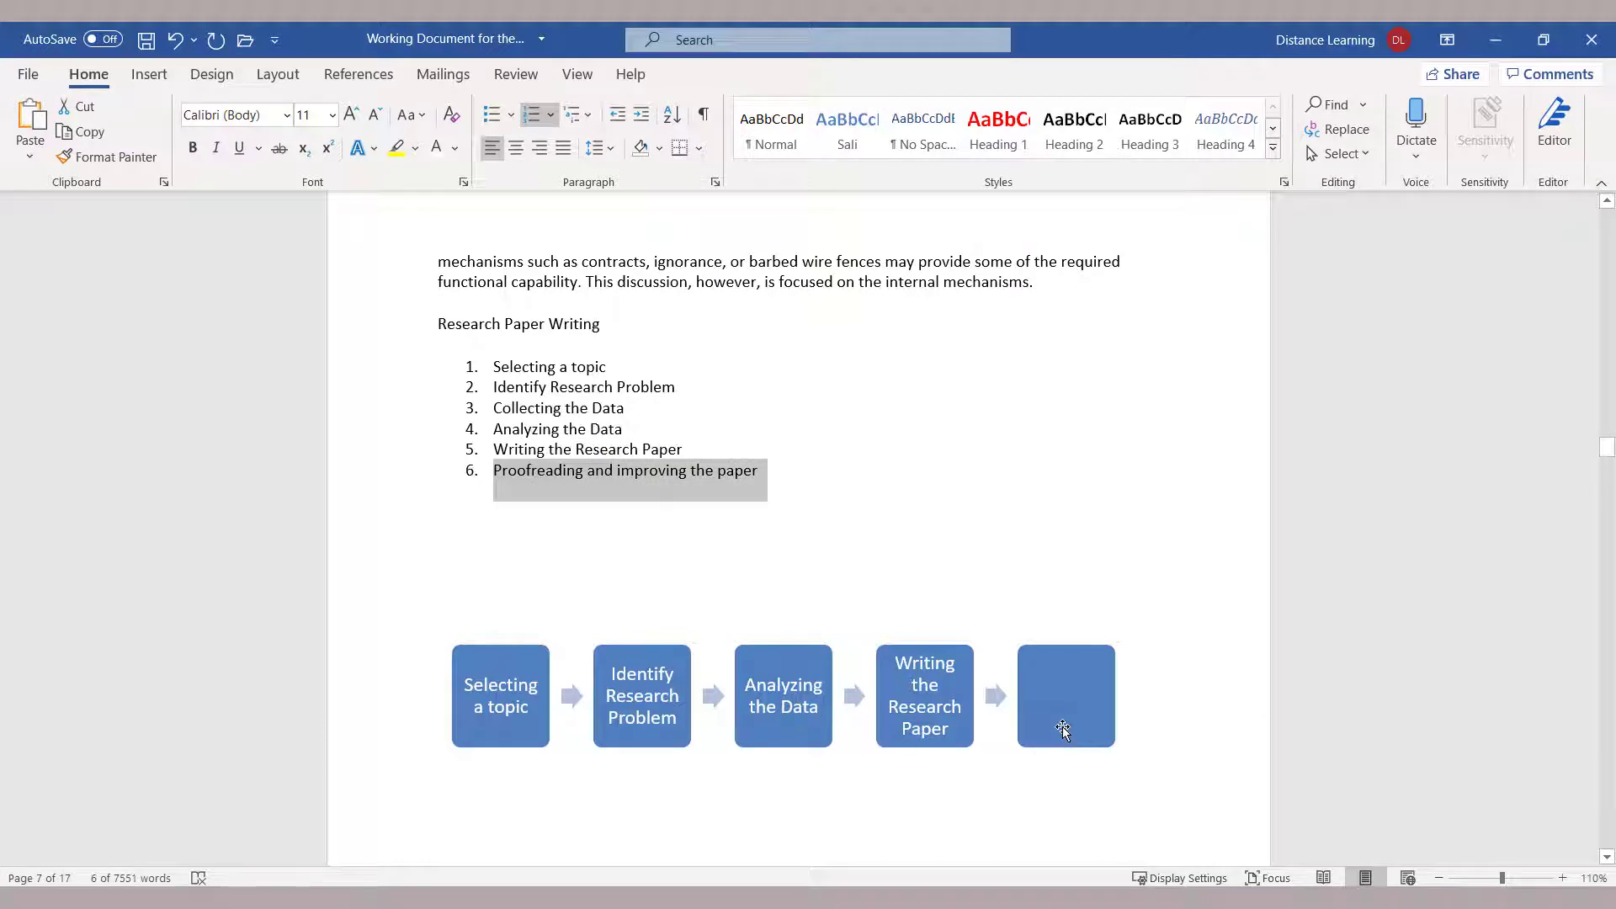
{"action": "left_click", "coordinate": [1066, 695]}
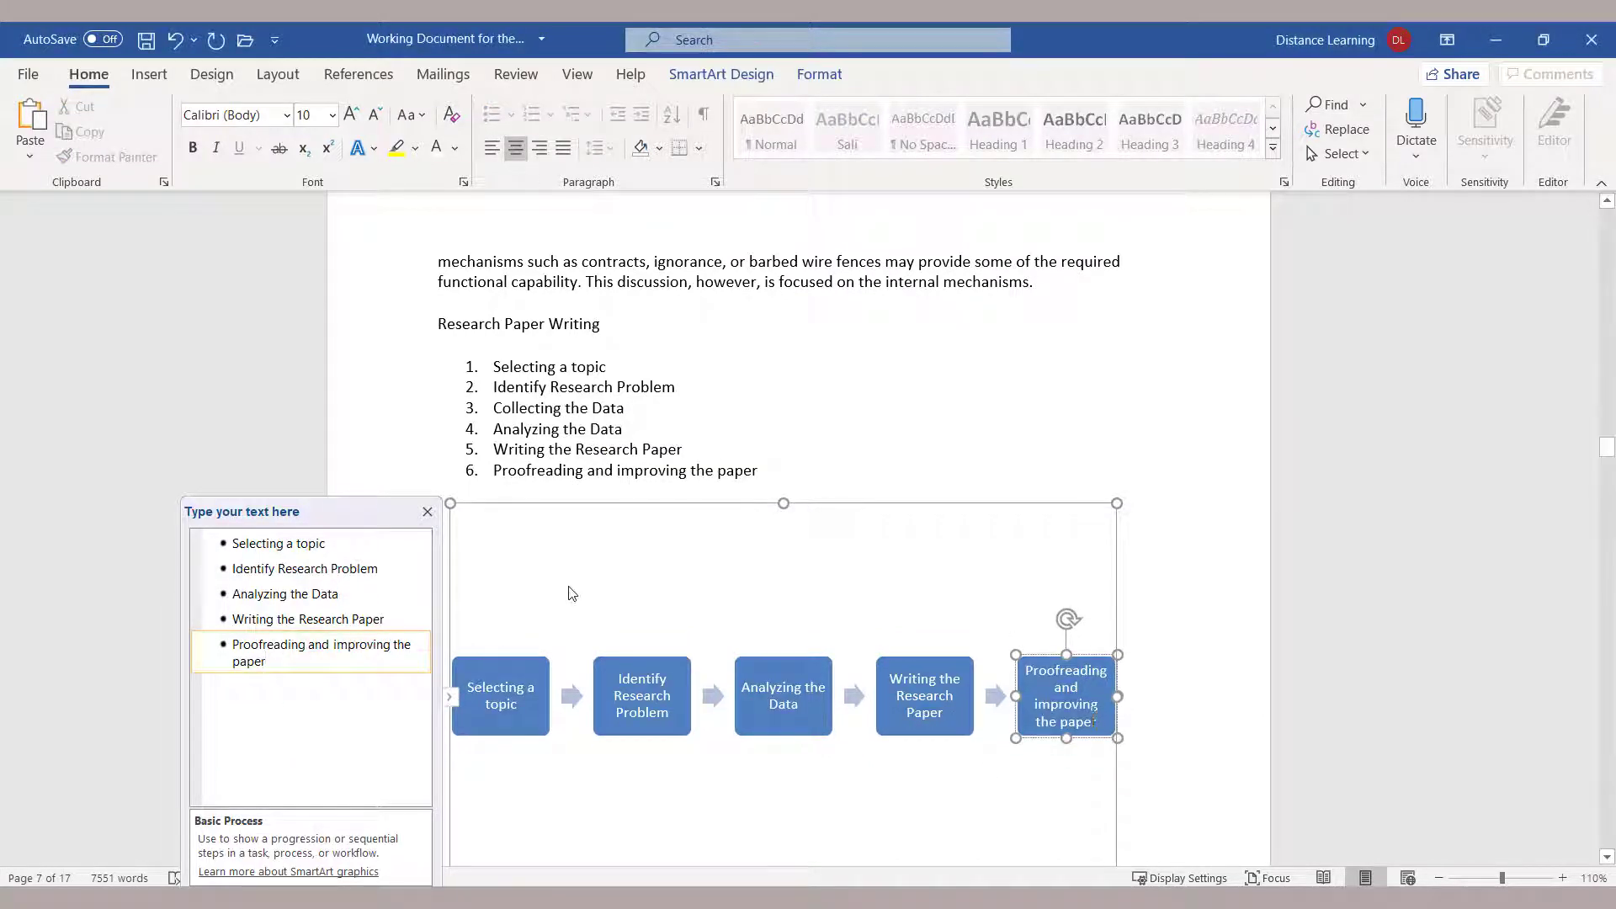
{"action": "left_click", "coordinate": [643, 571]}
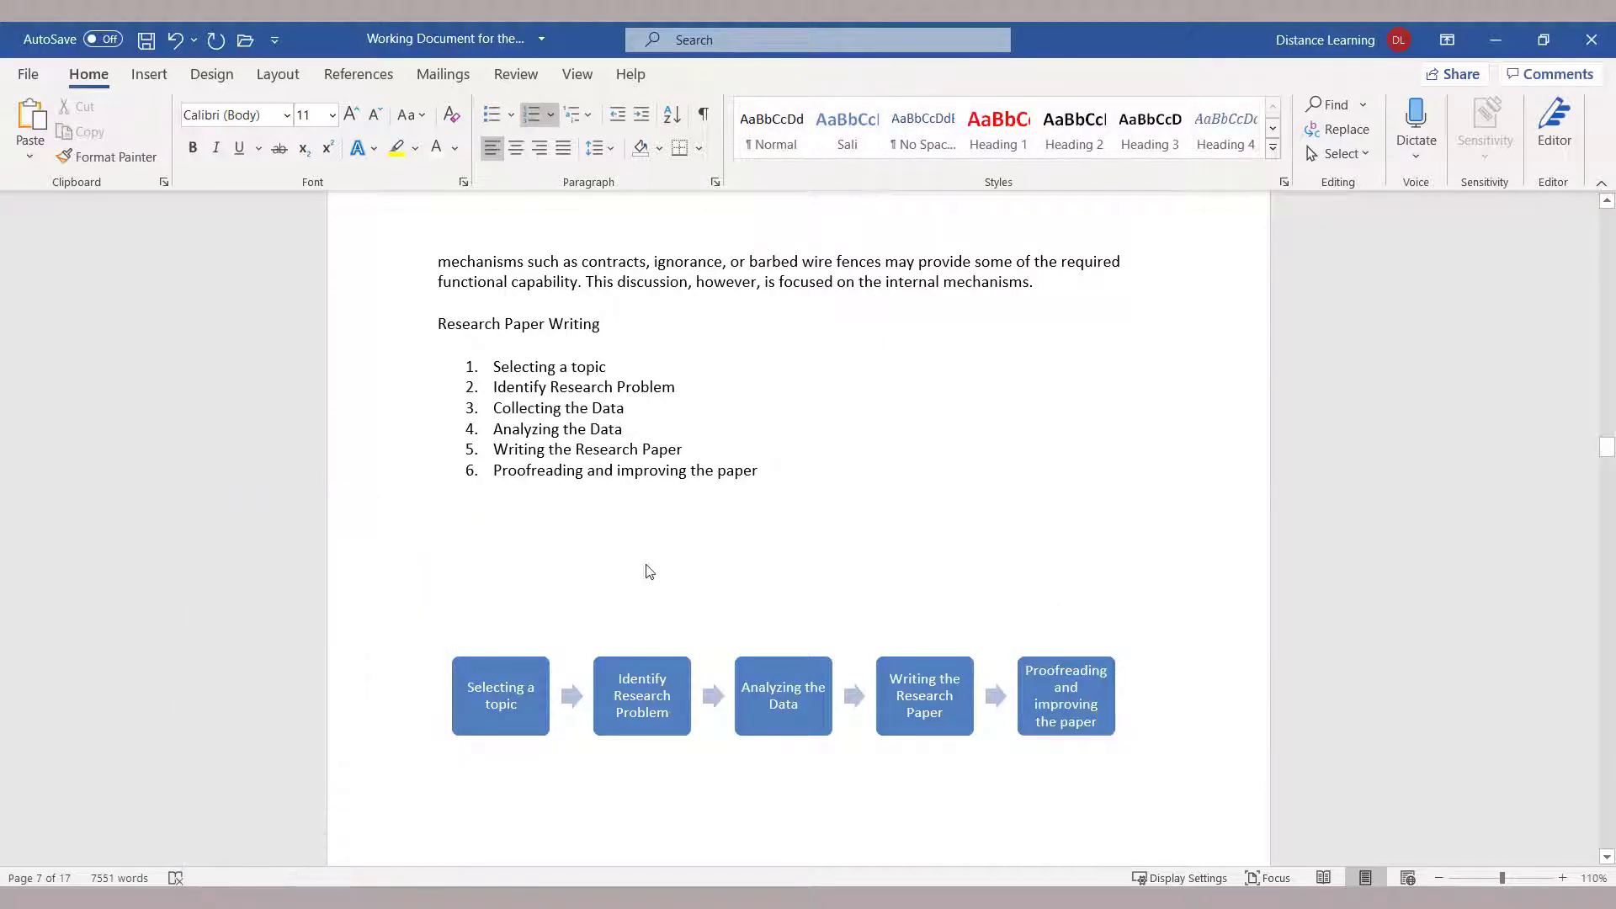
{"action": "left_click", "coordinate": [683, 449]}
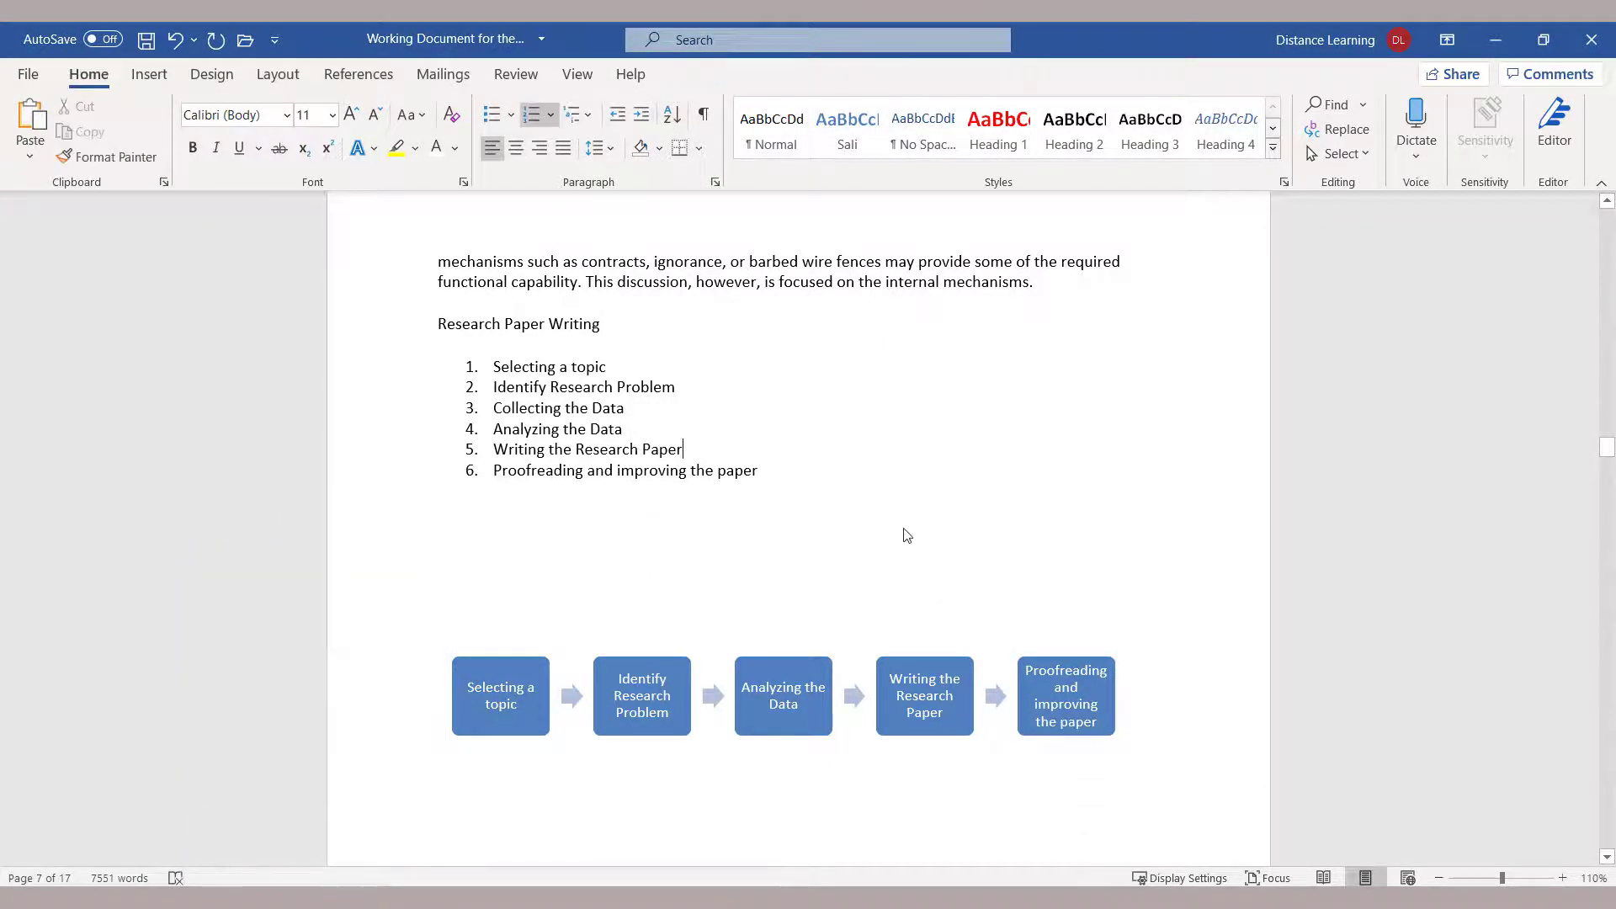
{"action": "scroll", "scroll_direction": "down", "scroll_amount": 3}
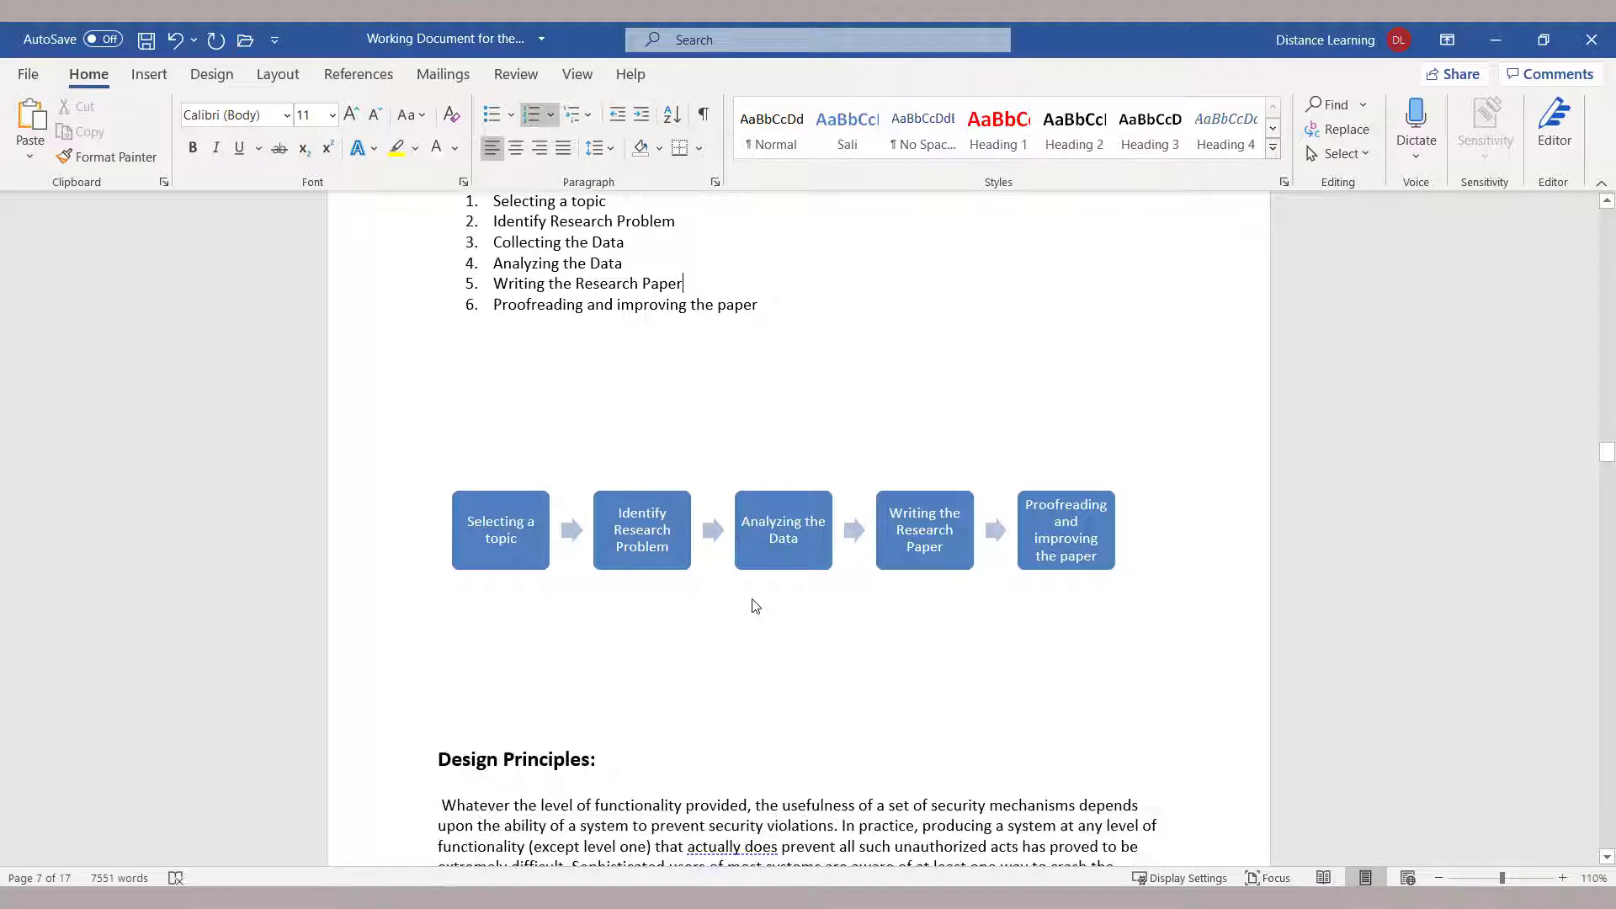
{"action": "scroll", "scroll_direction": "up", "scroll_amount": 3}
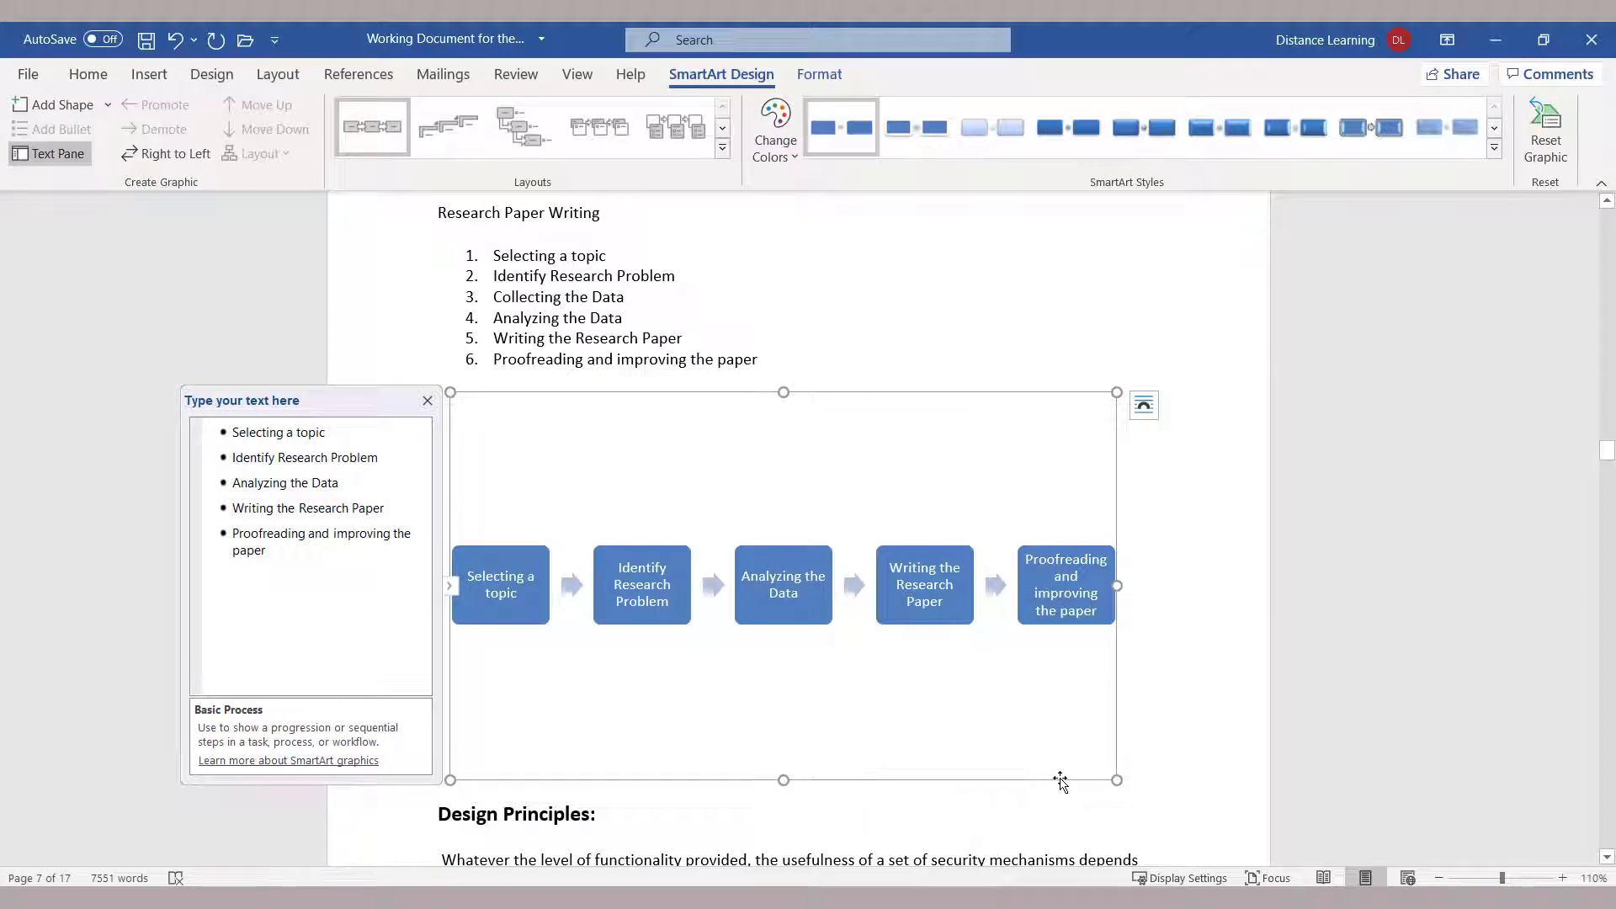
{"action": "mouse_move", "coordinate": [877, 403]}
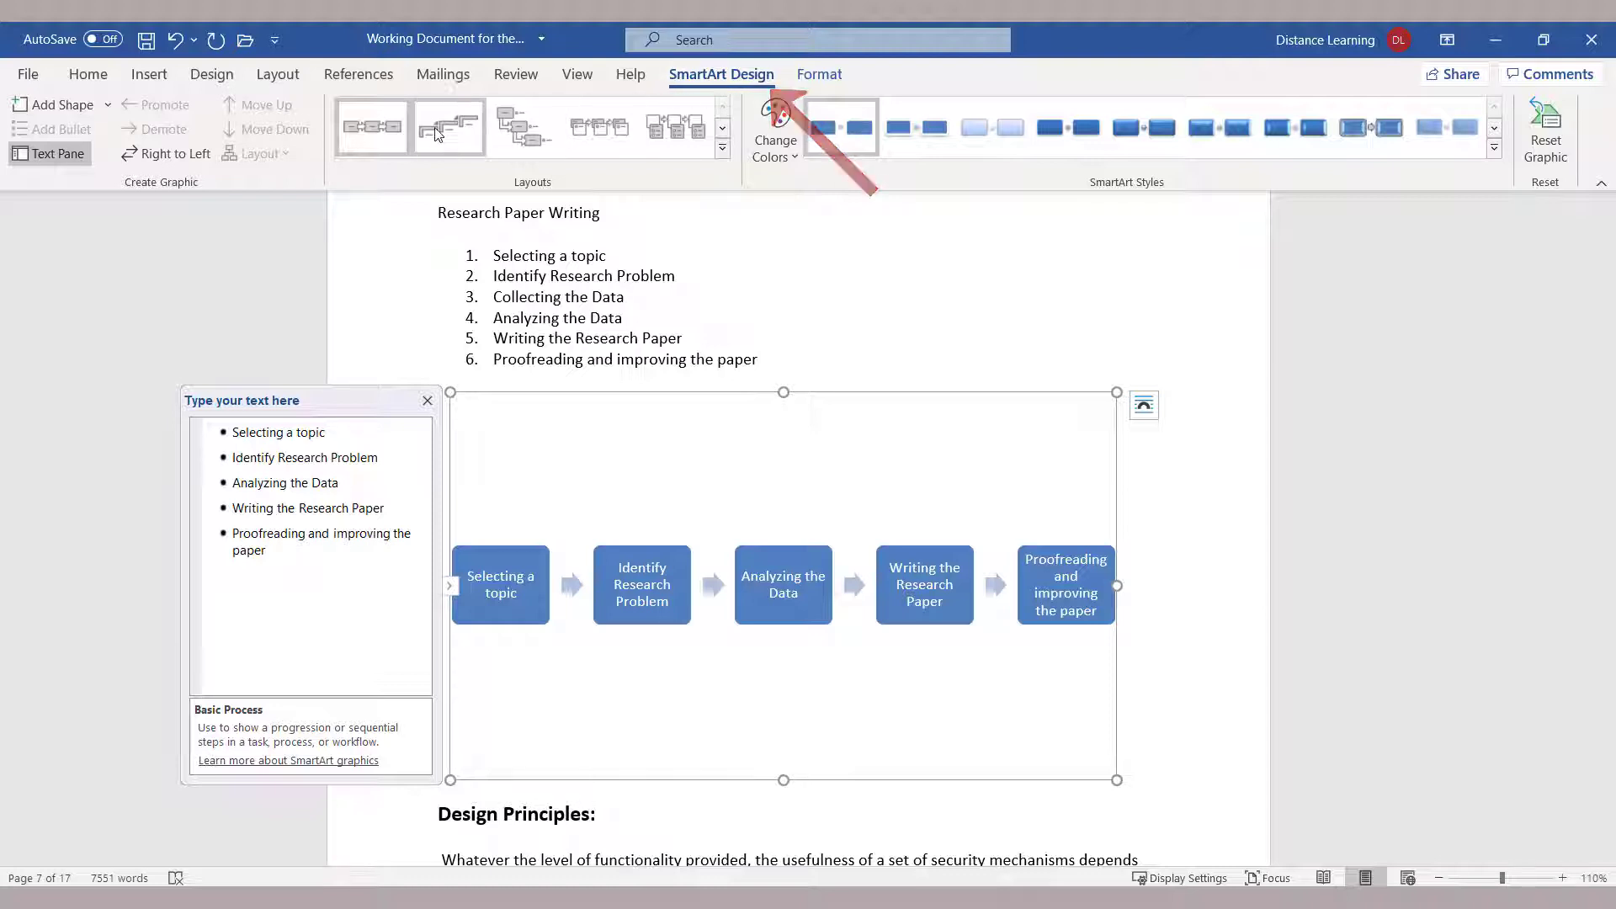
Step: Preview stair-step, staggered and captioned layouts, then expand the full Layouts gallery
{"action": "left_click", "coordinate": [447, 127]}
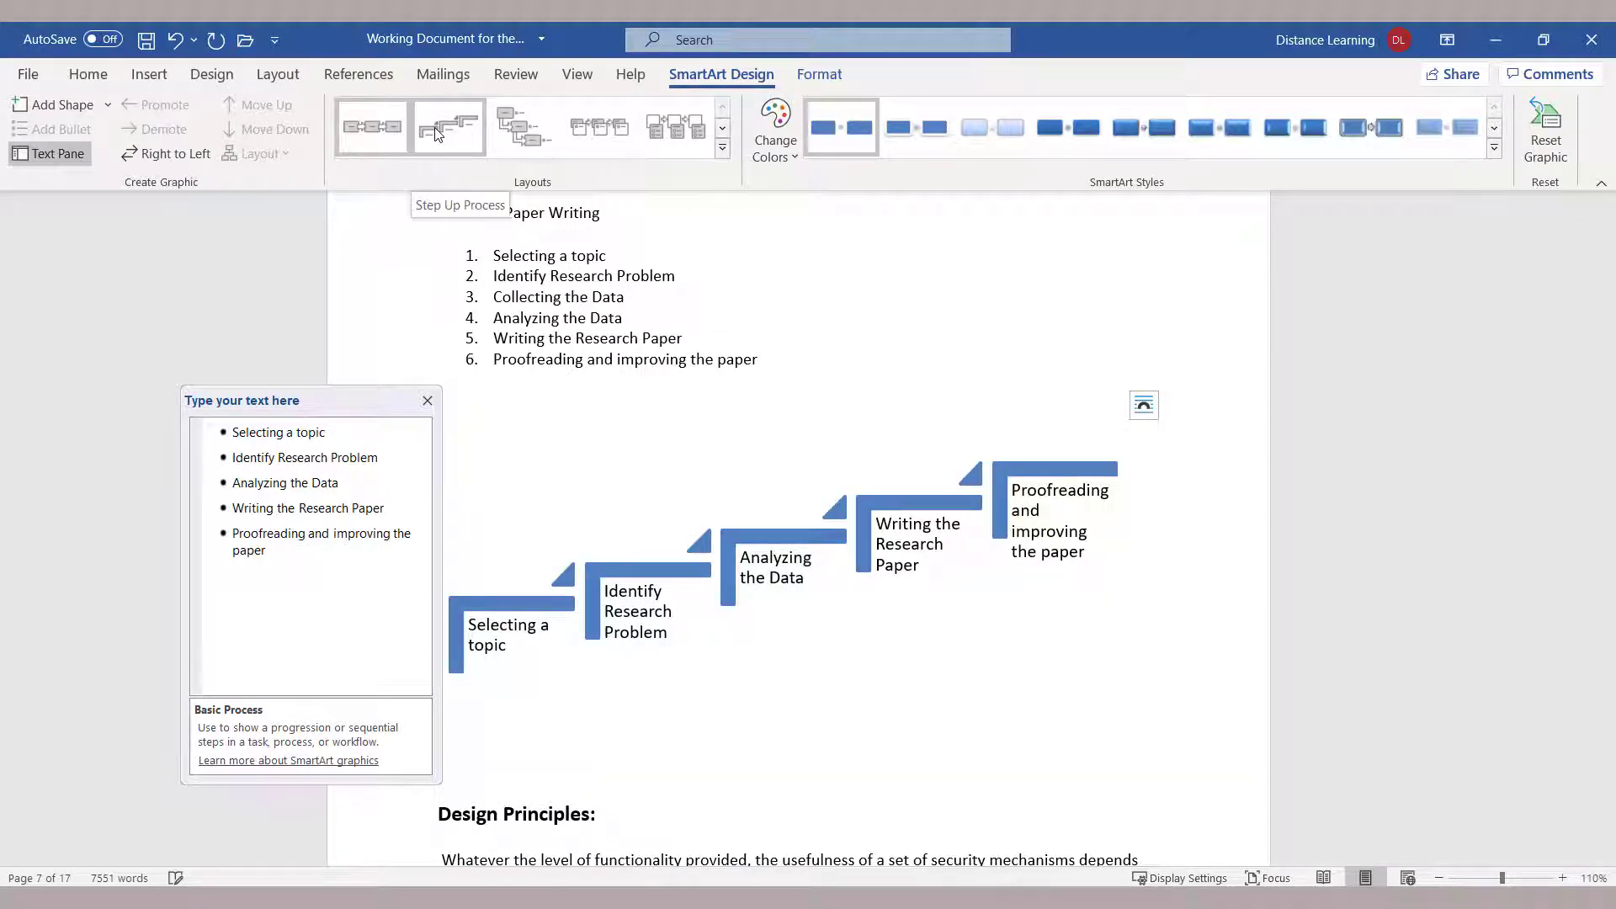
{"action": "left_click", "coordinate": [524, 127]}
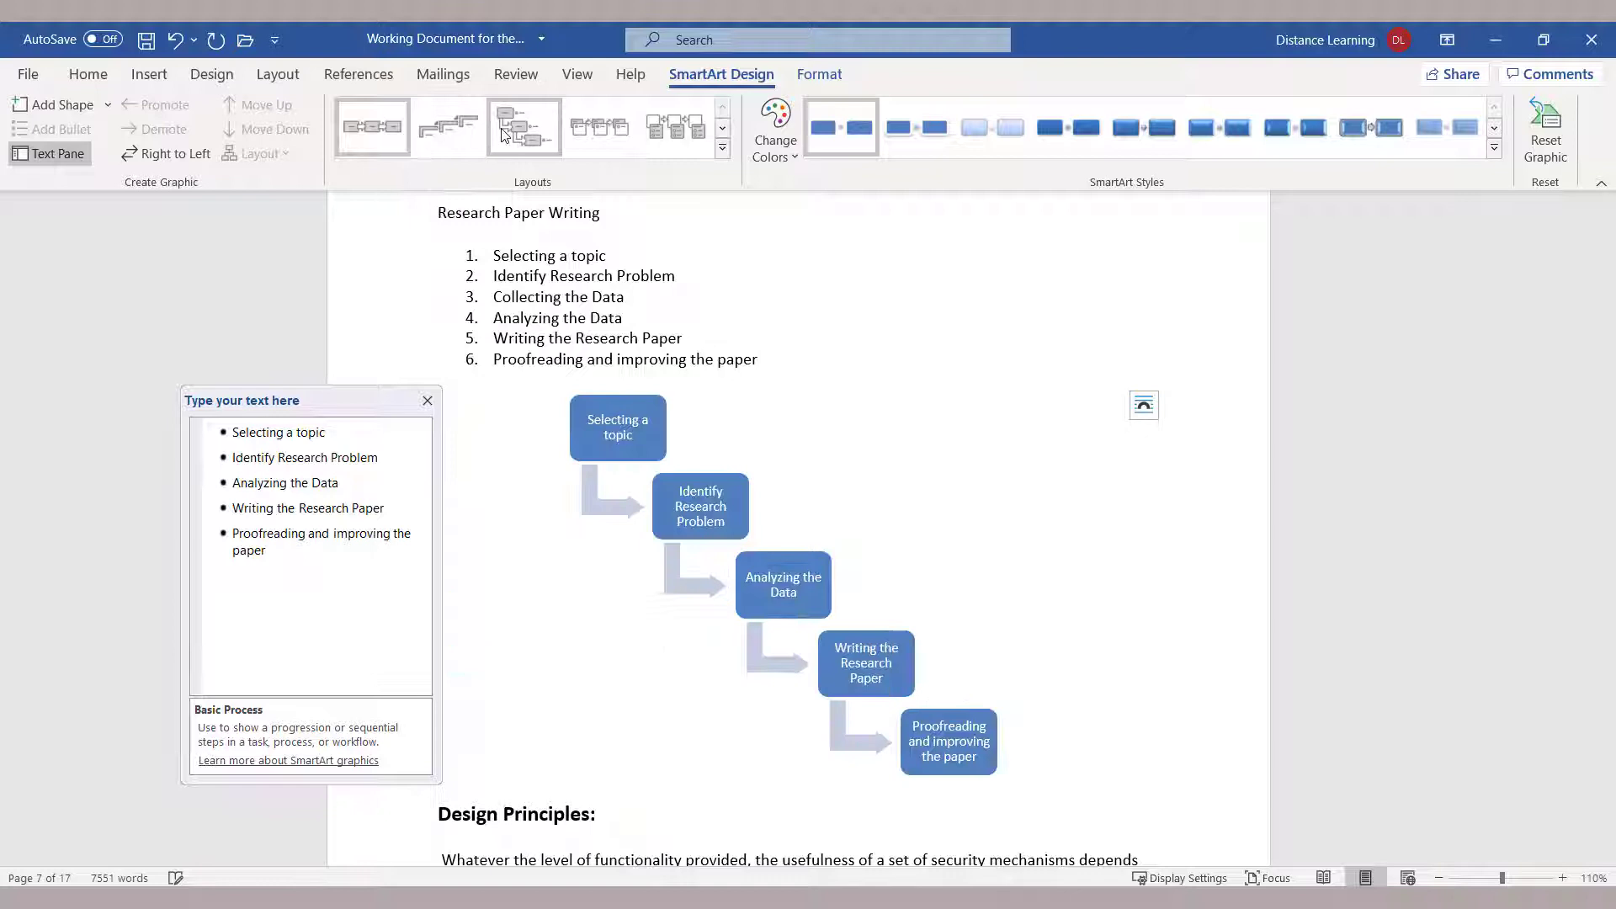
{"action": "left_click", "coordinate": [598, 127]}
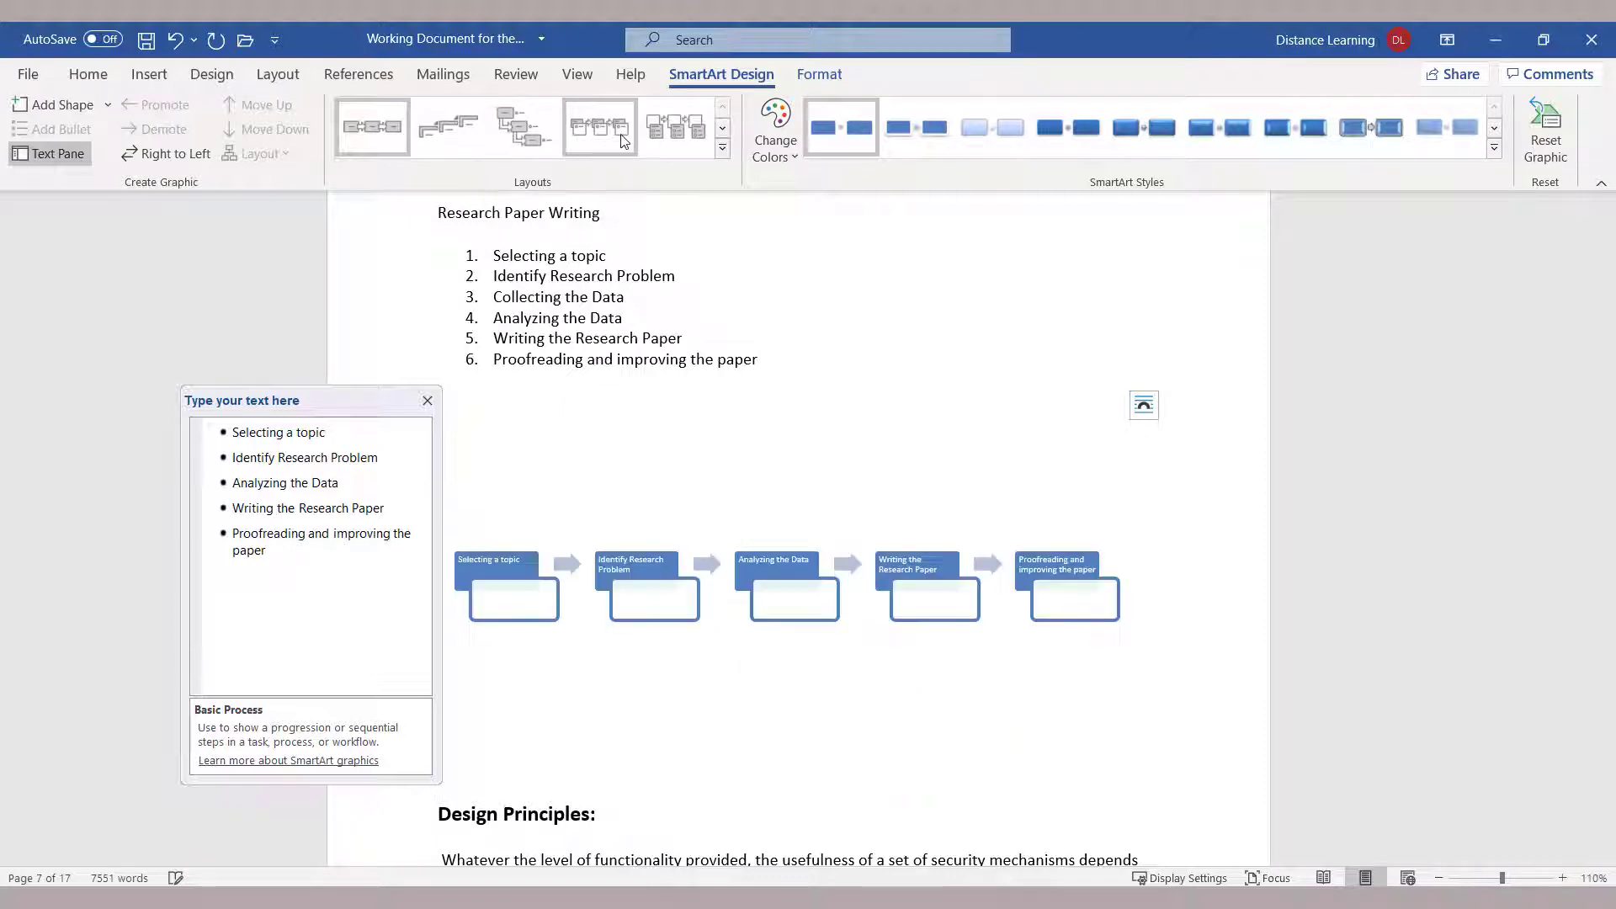
{"action": "left_click", "coordinate": [721, 147]}
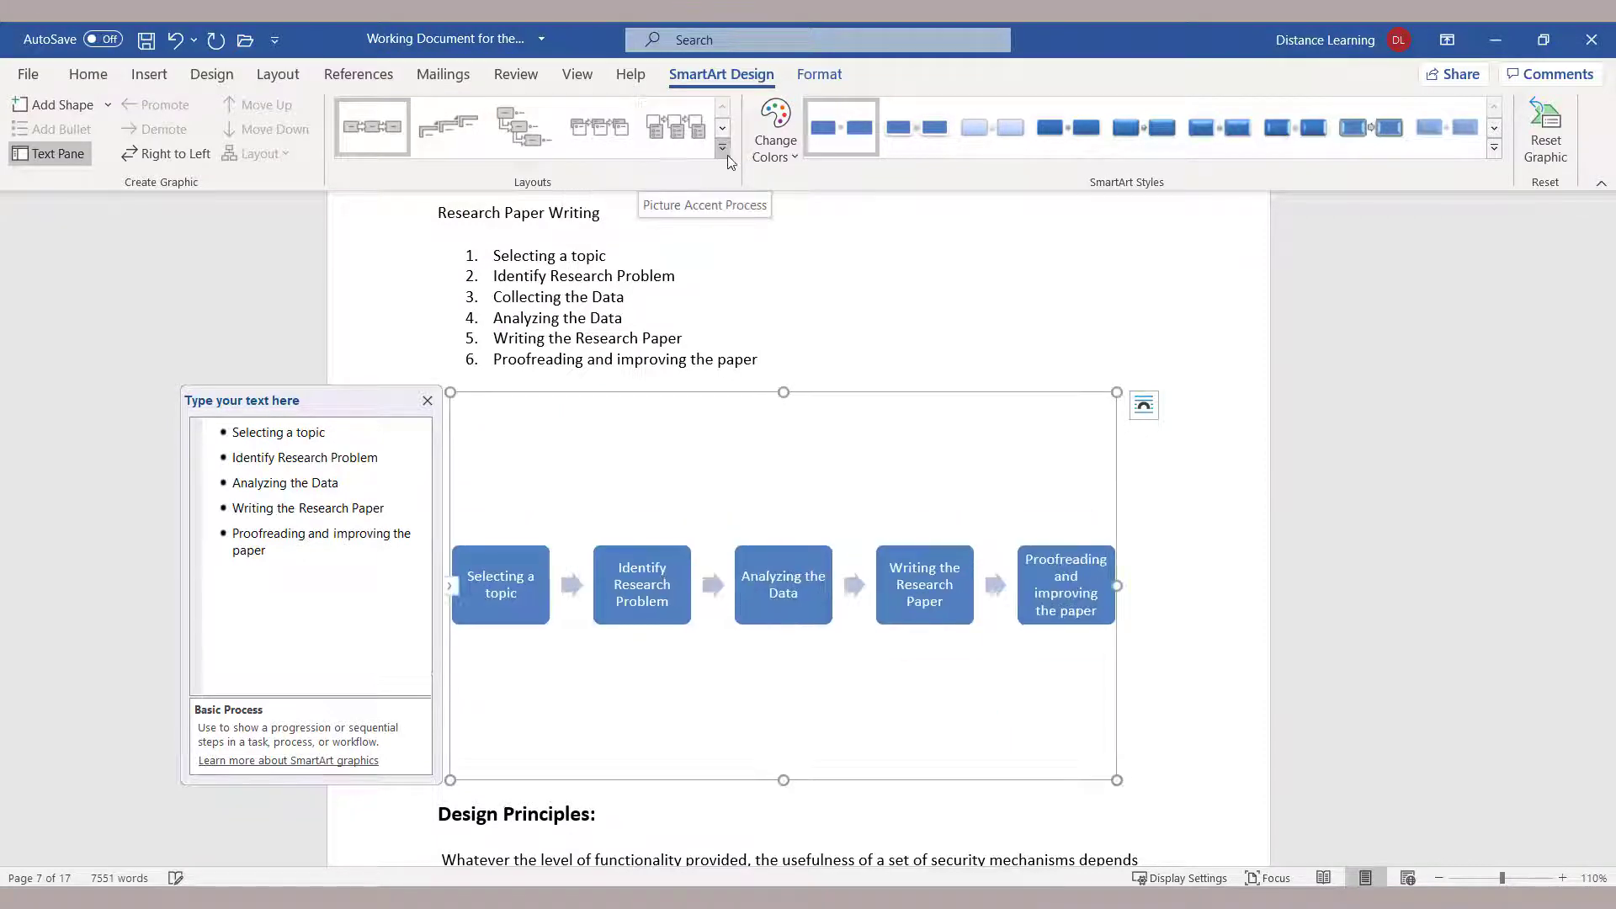
{"action": "left_click", "coordinate": [722, 148]}
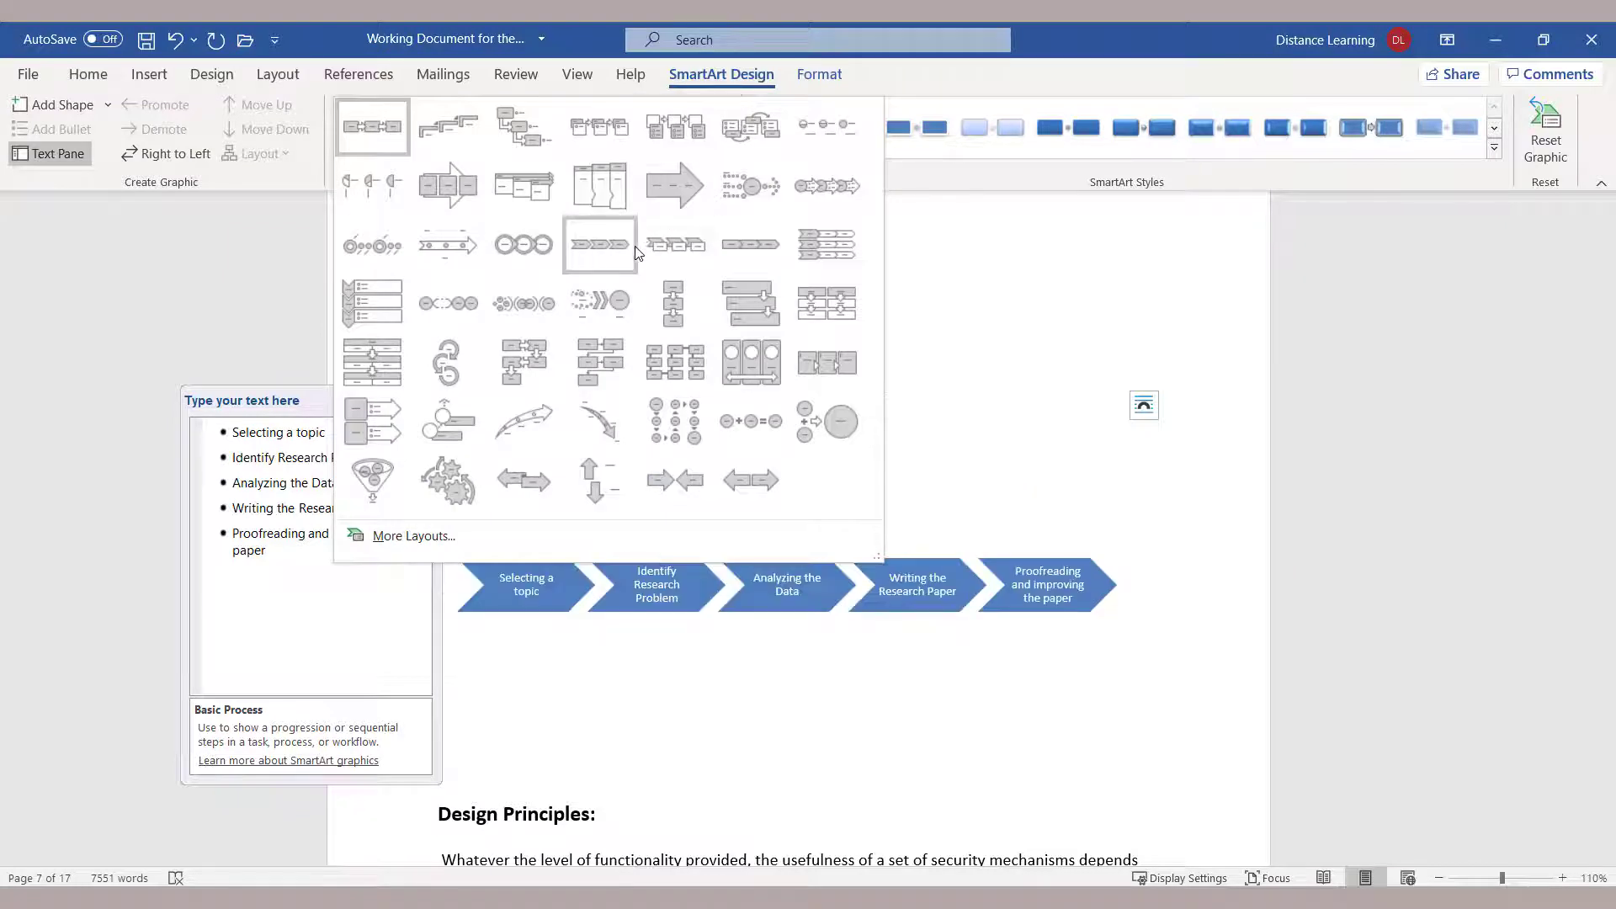
{"action": "mouse_move", "coordinate": [750, 244]}
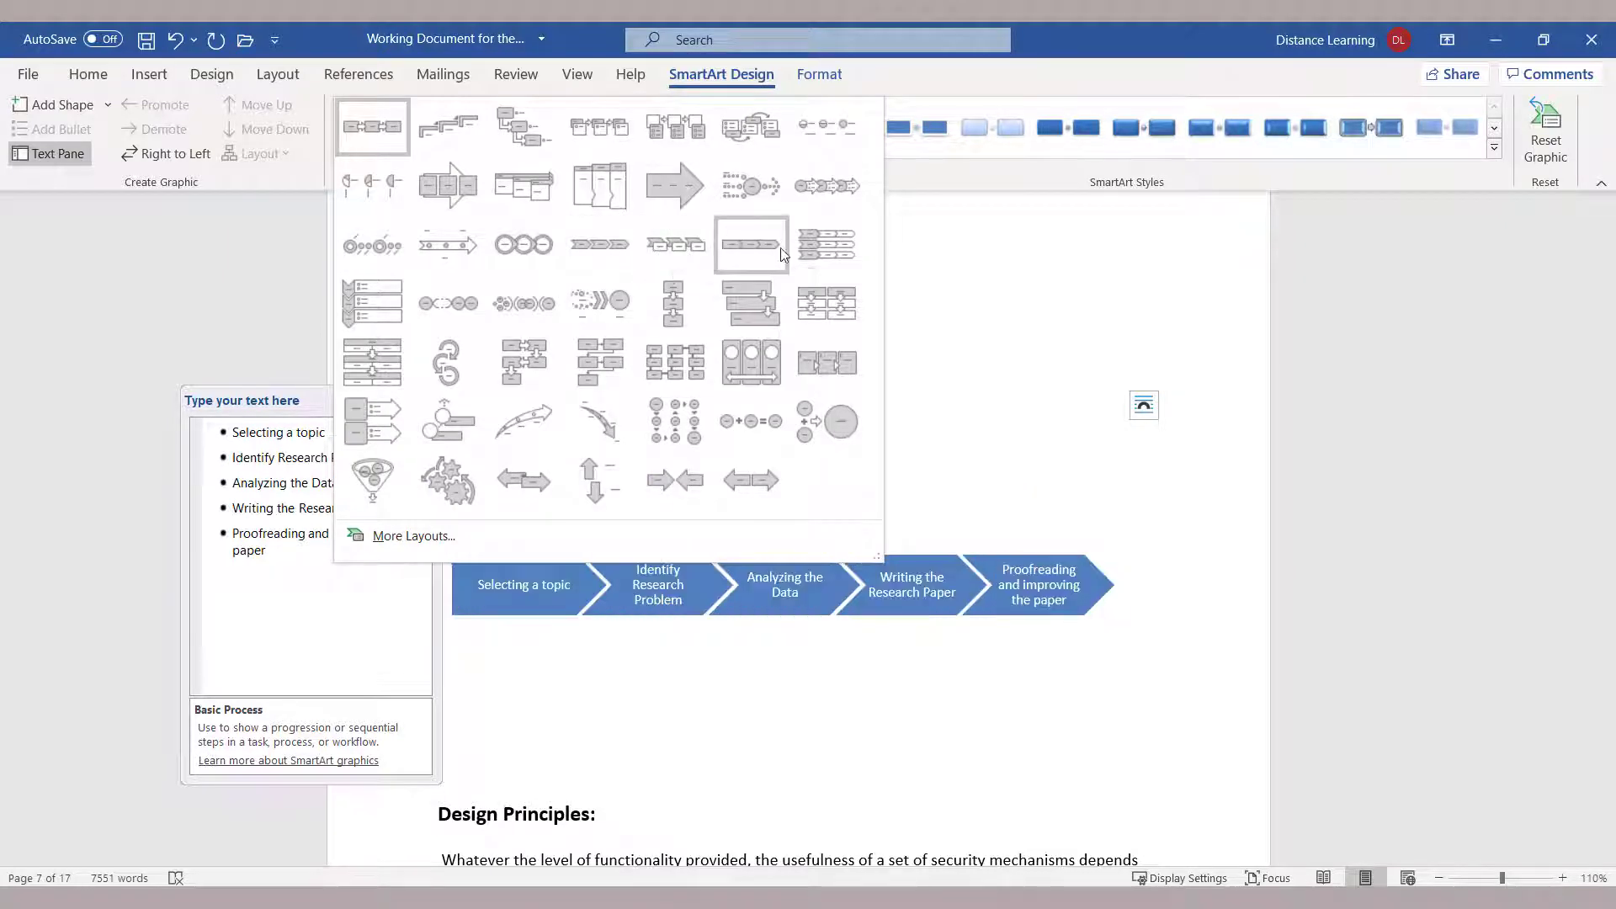
{"action": "mouse_move", "coordinate": [524, 303]}
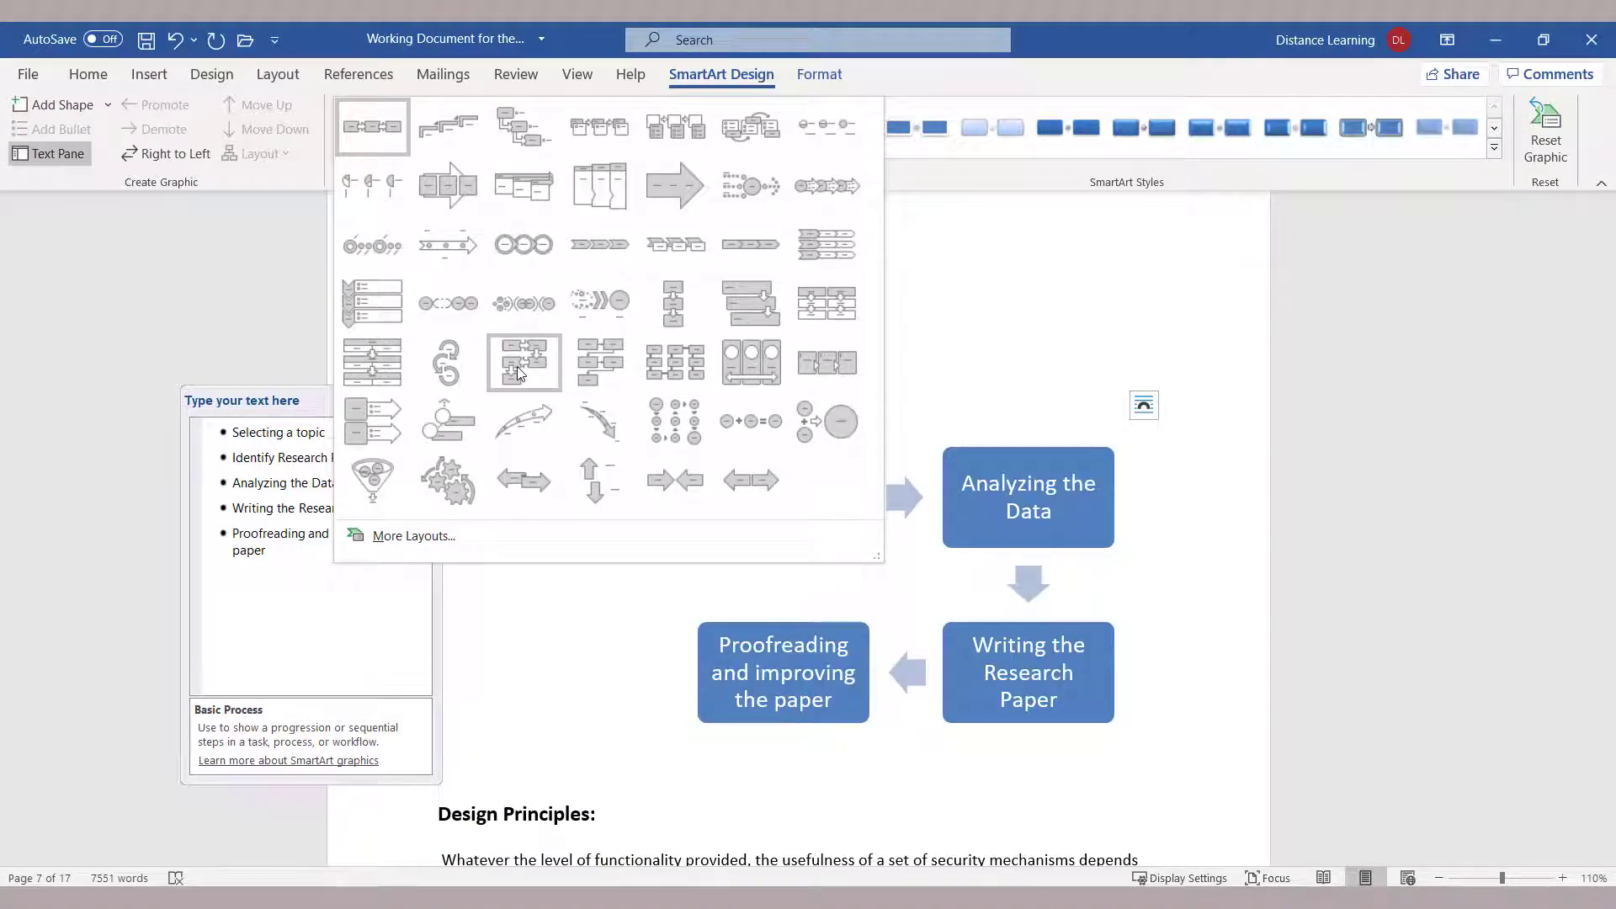
{"action": "mouse_move", "coordinate": [600, 363]}
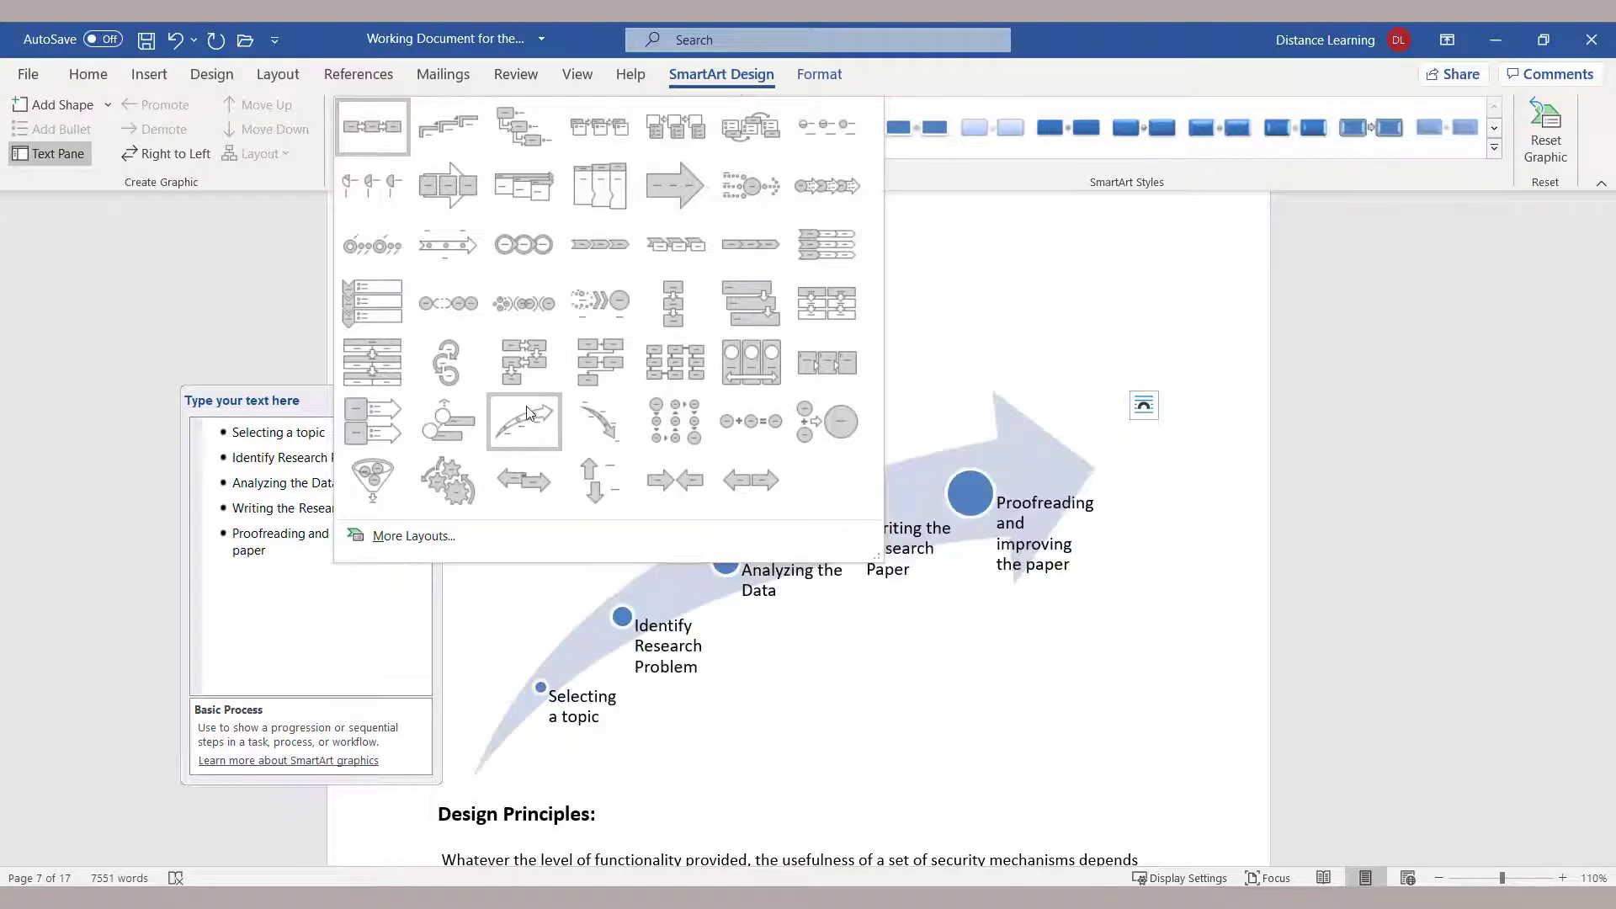
{"action": "mouse_move", "coordinate": [523, 421]}
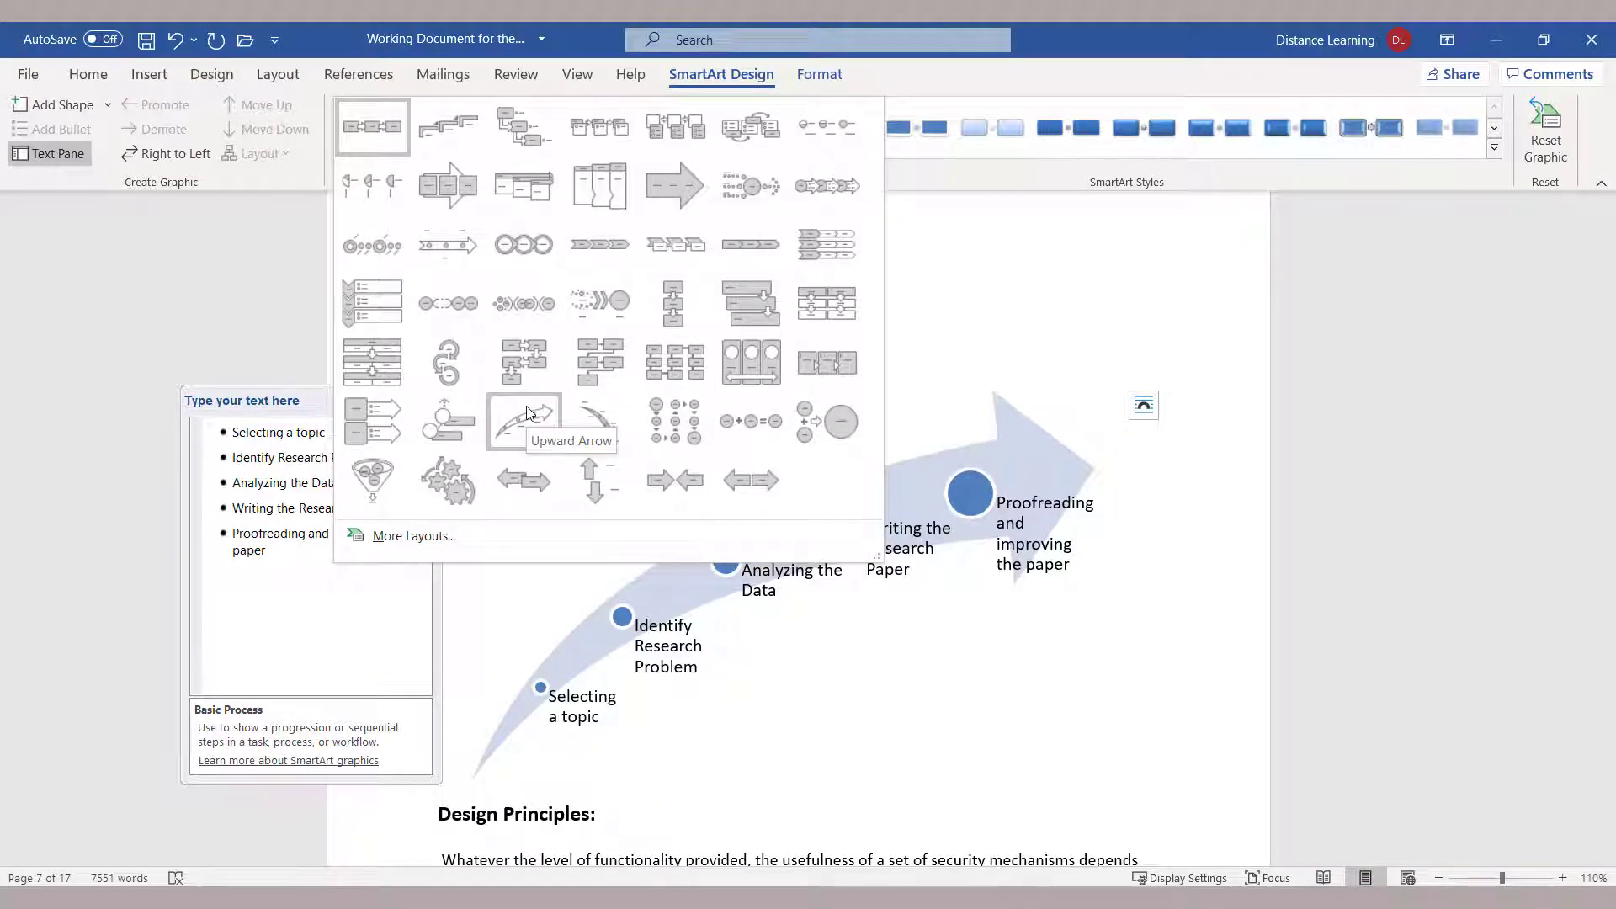
Step: Apply the Upward Arrow layout to the diagram
{"action": "left_click", "coordinate": [524, 419]}
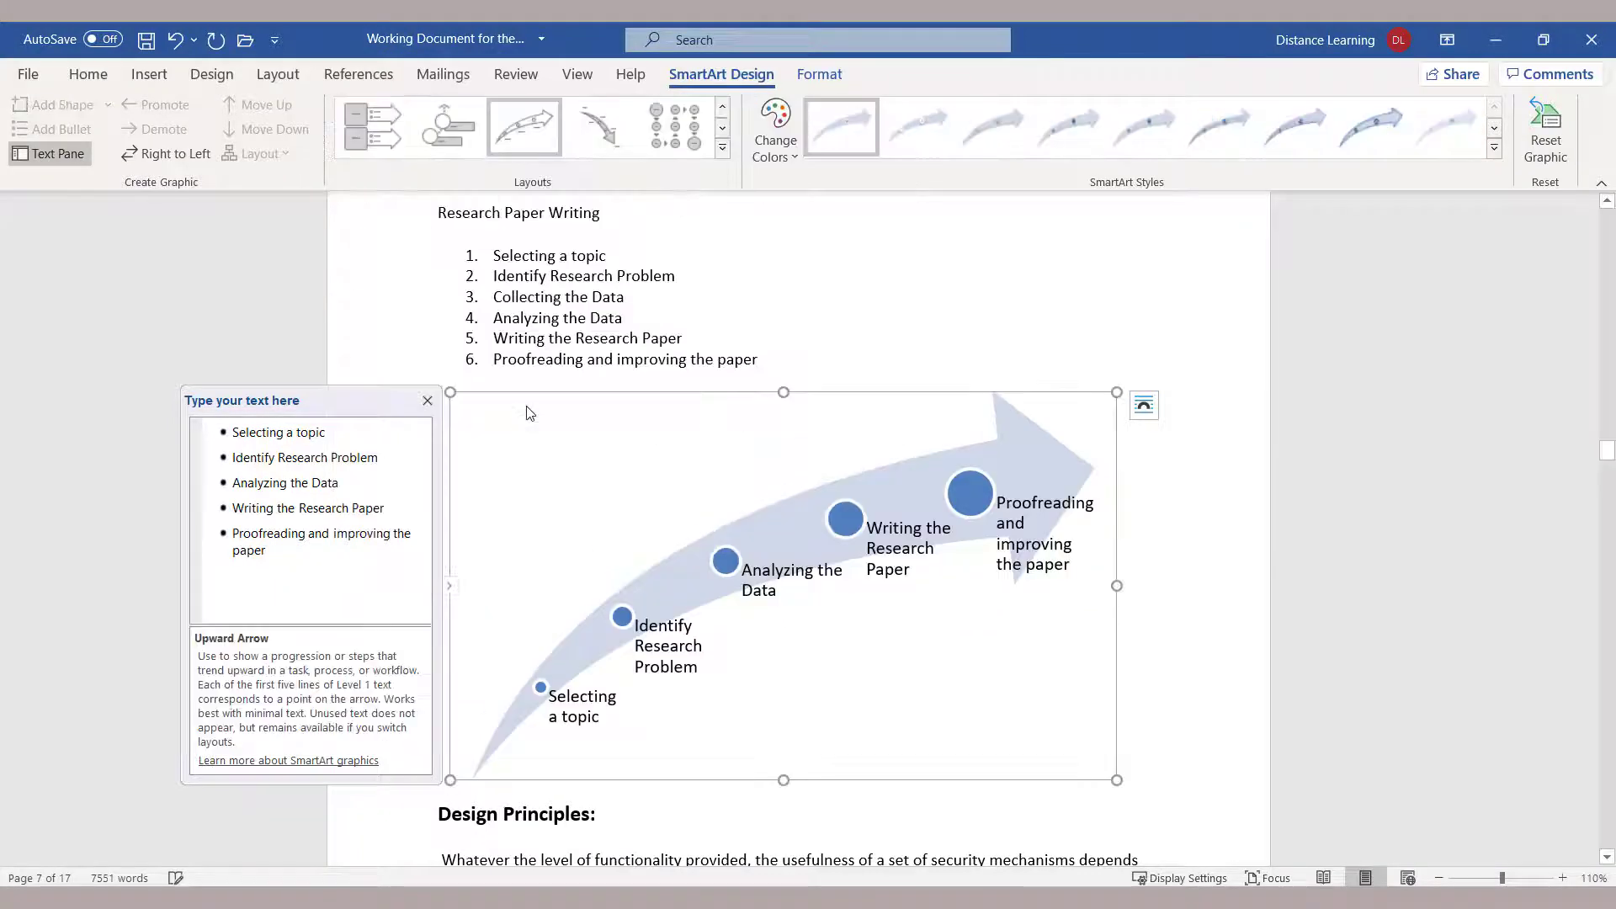
{"action": "mouse_move", "coordinate": [773, 490]}
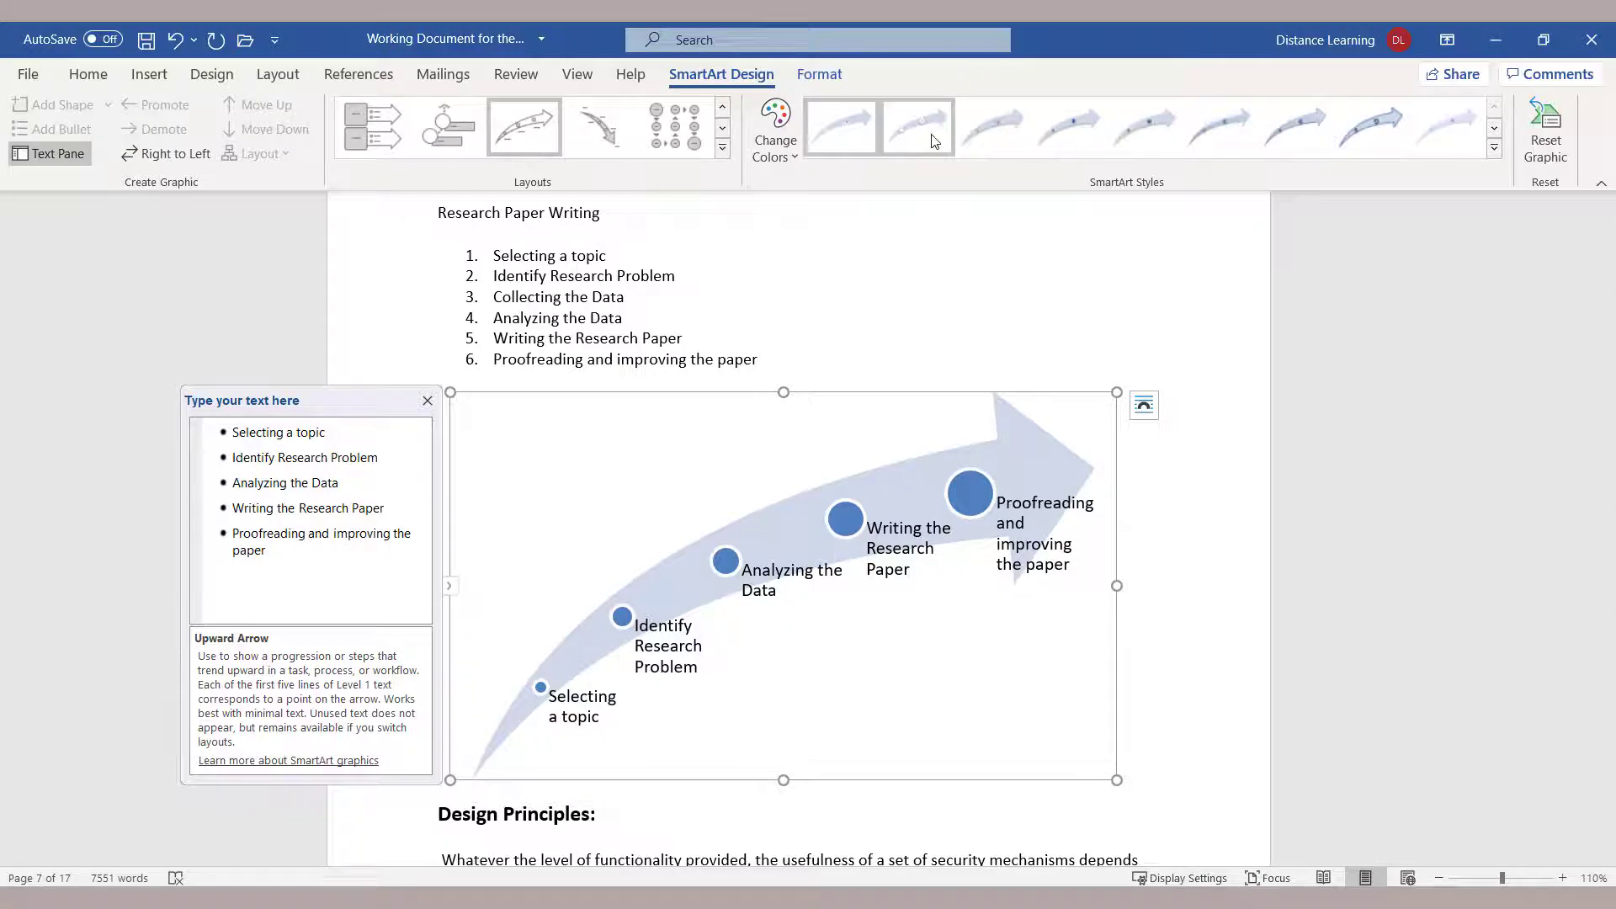
Step: Apply a Colorful colour scheme, preview a glossier style, and deselect the diagram
{"action": "left_click", "coordinate": [774, 126]}
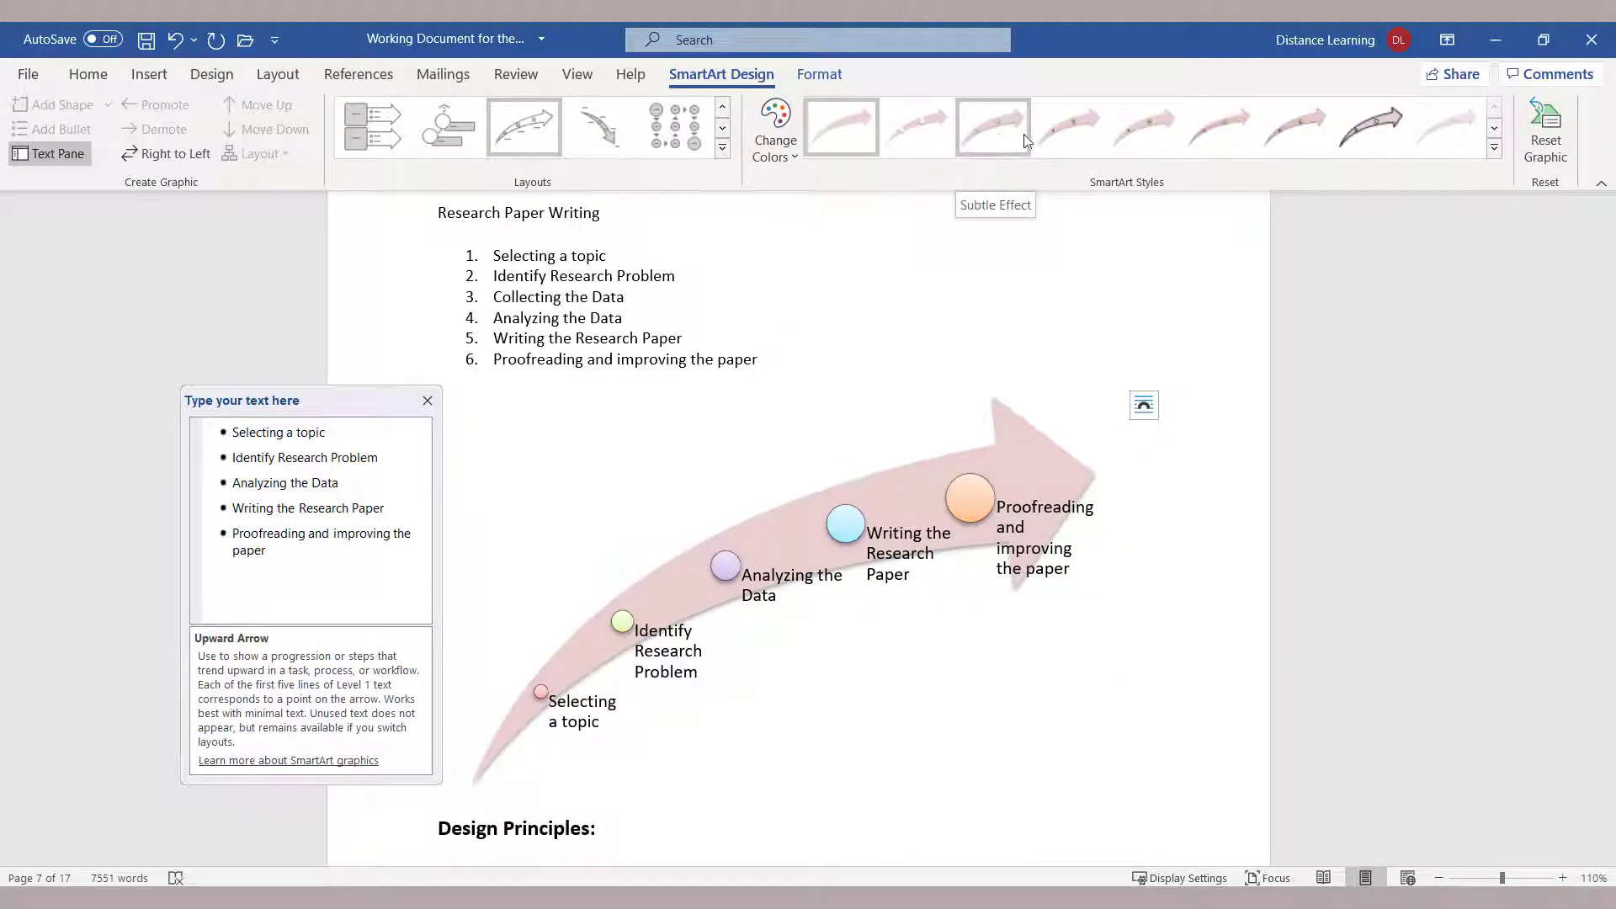
{"action": "left_click", "coordinate": [1144, 127]}
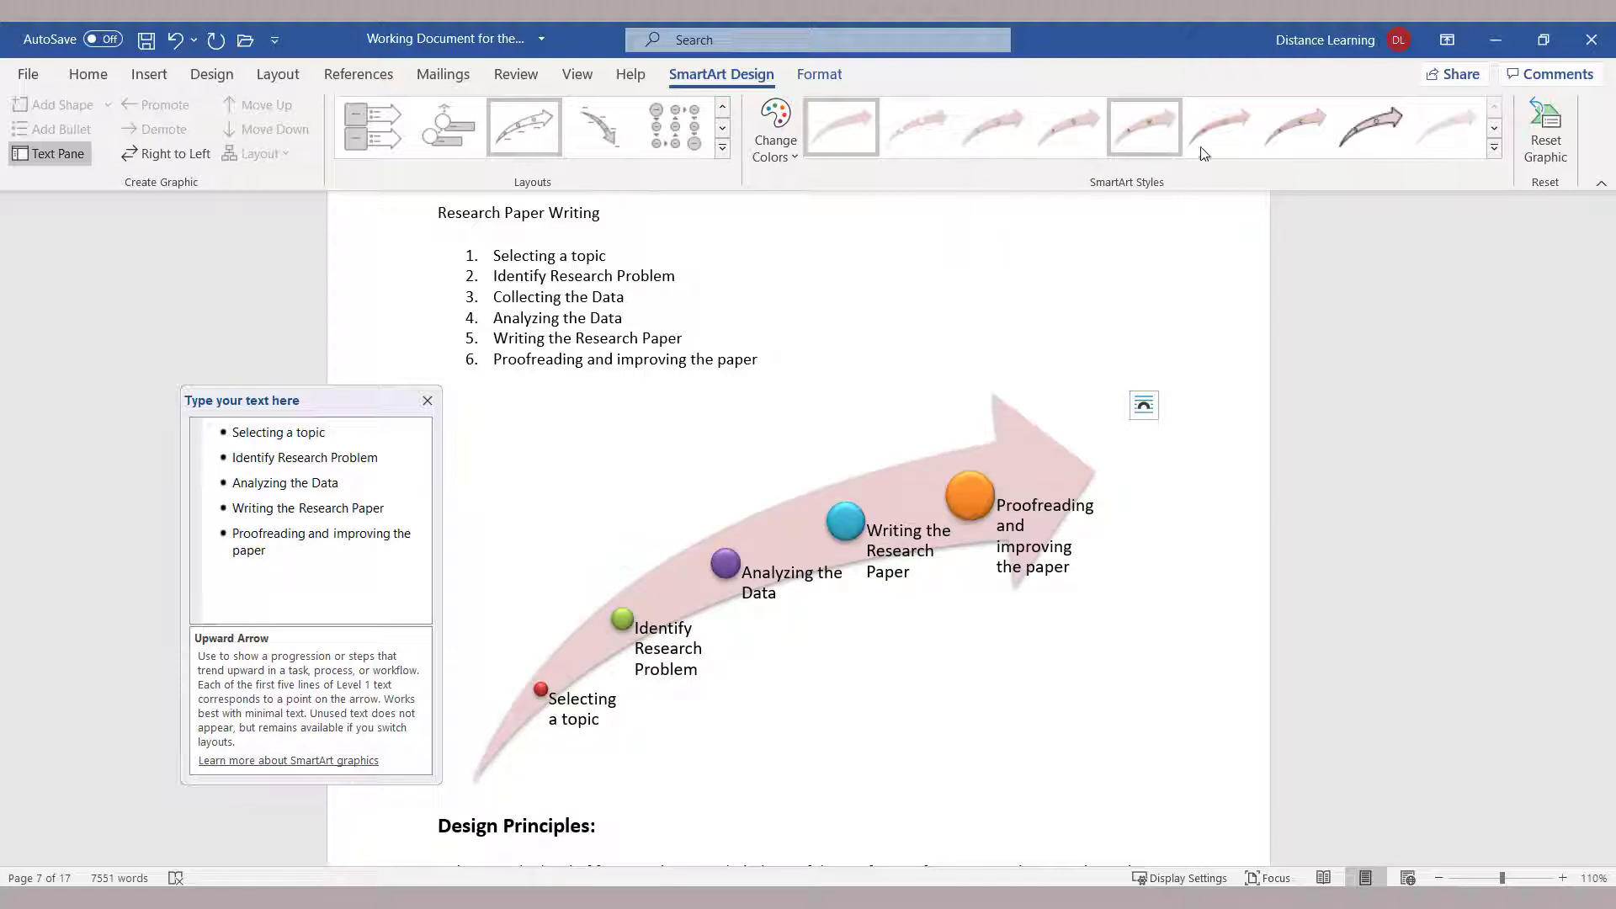
{"action": "mouse_move", "coordinate": [992, 128]}
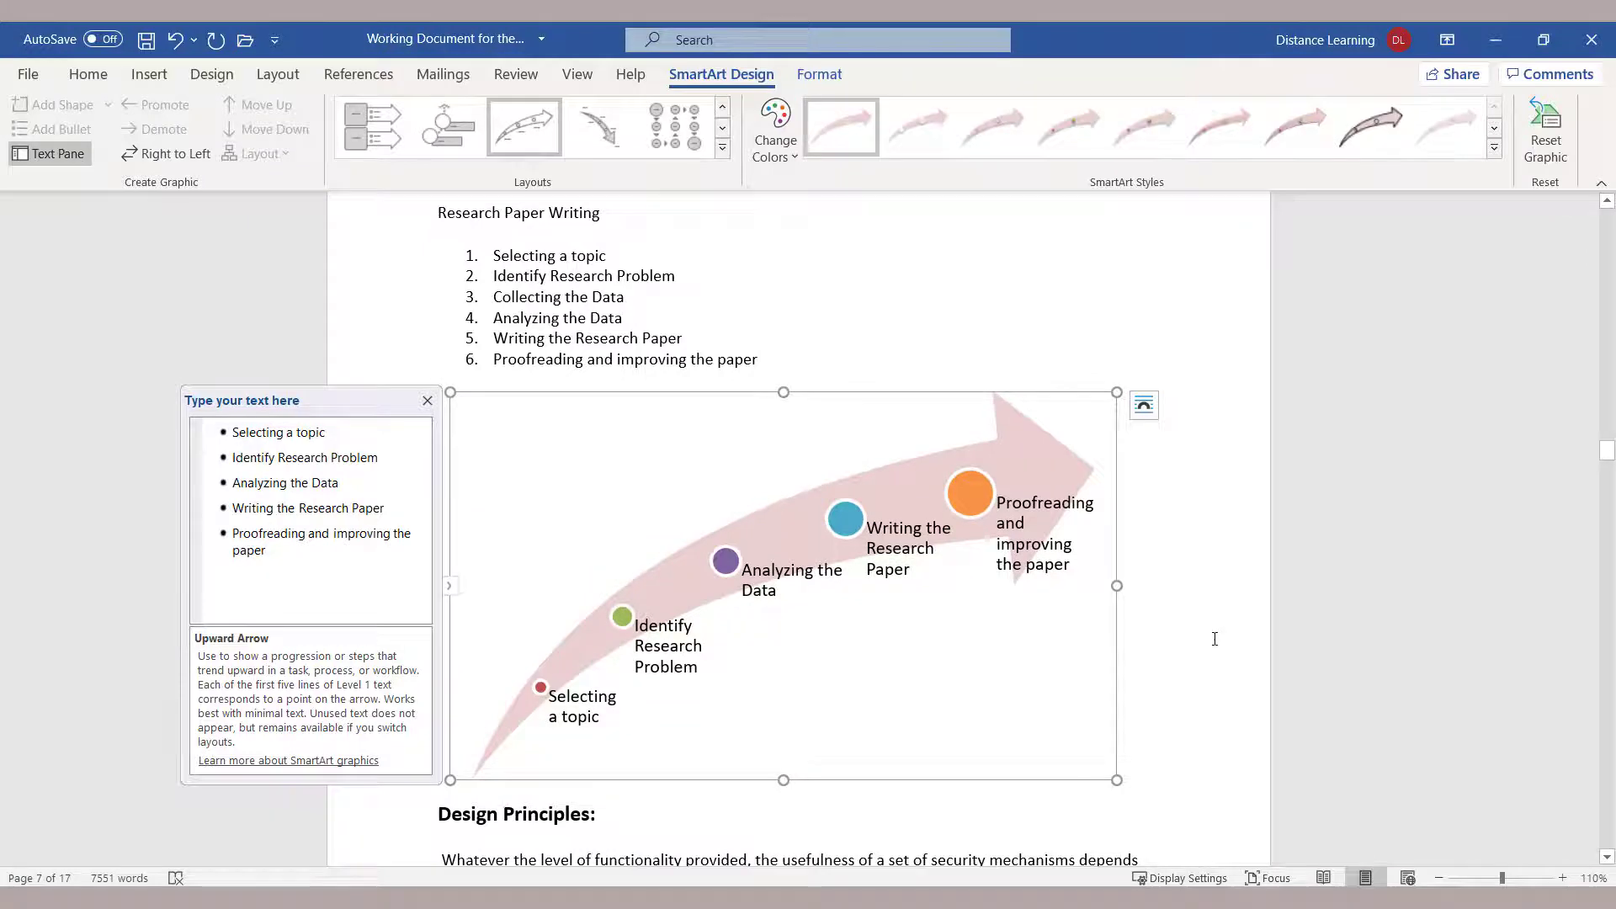
{"action": "left_click", "coordinate": [647, 400]}
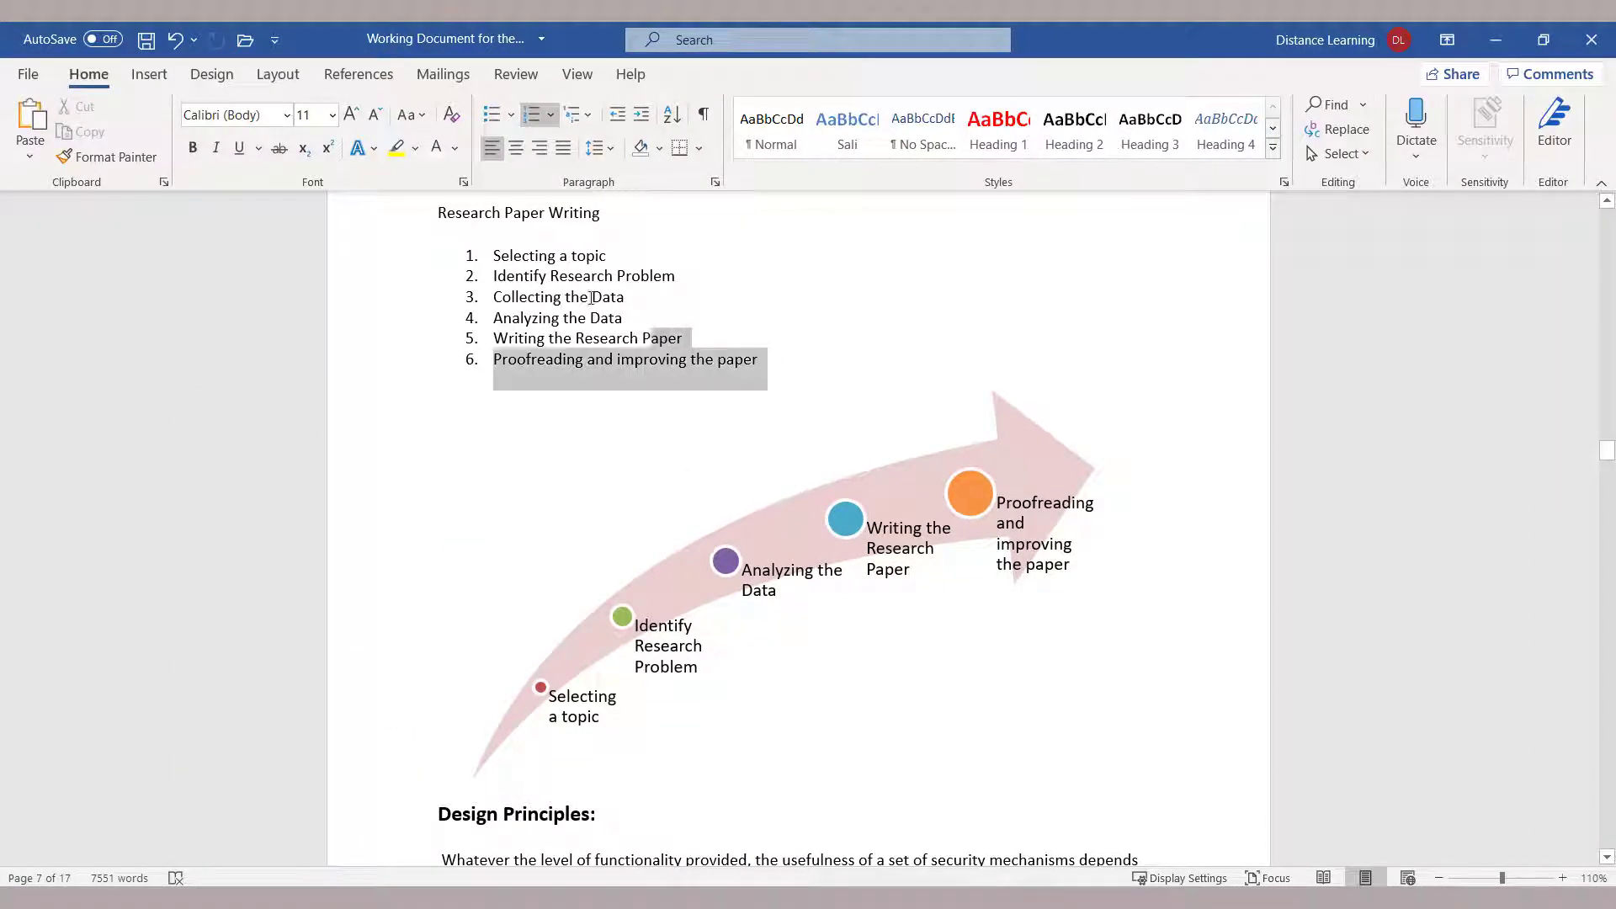
Step: Select the 'Writing the Research Paper' label in the diagram and apply Bold
{"action": "left_click", "coordinate": [440, 213]}
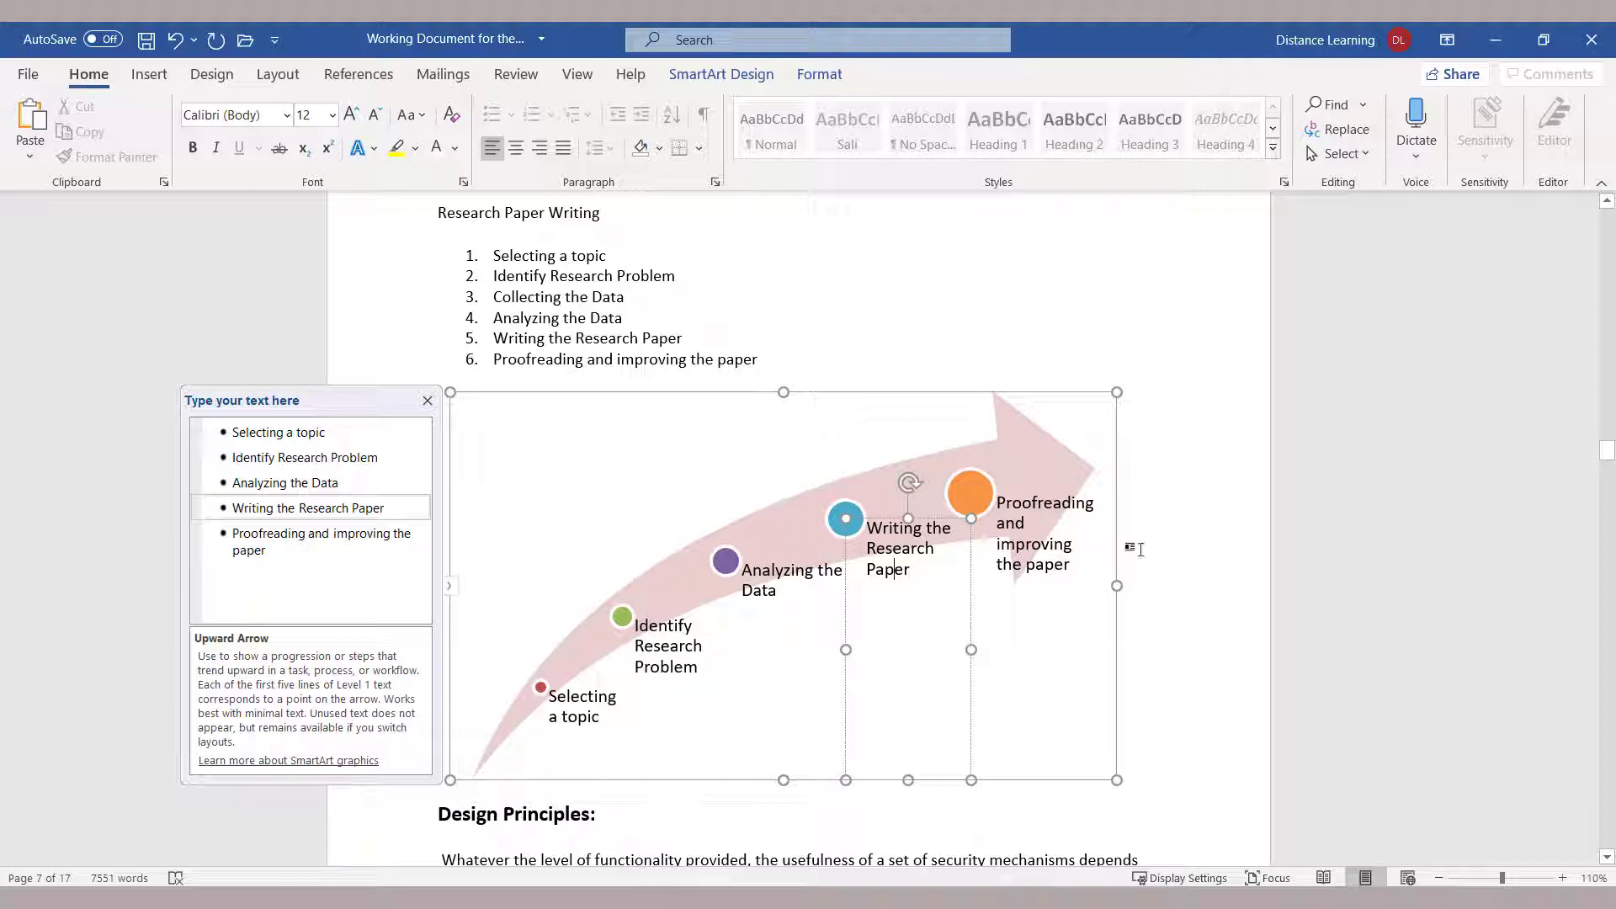
{"action": "mouse_move", "coordinate": [1175, 497]}
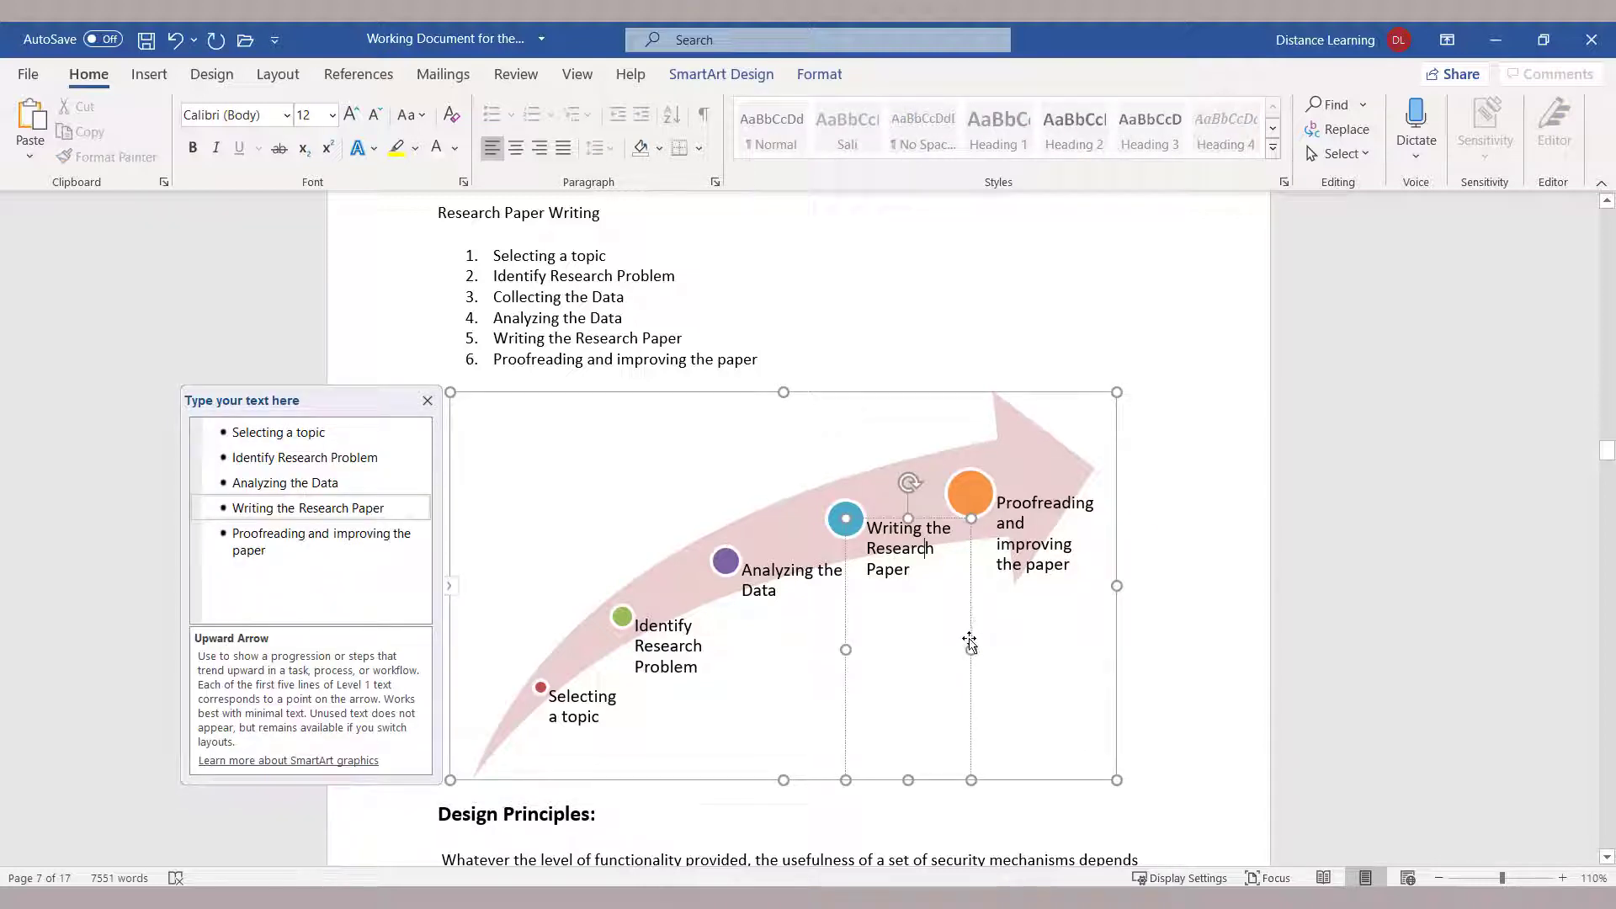
{"action": "left_click", "coordinate": [908, 547]}
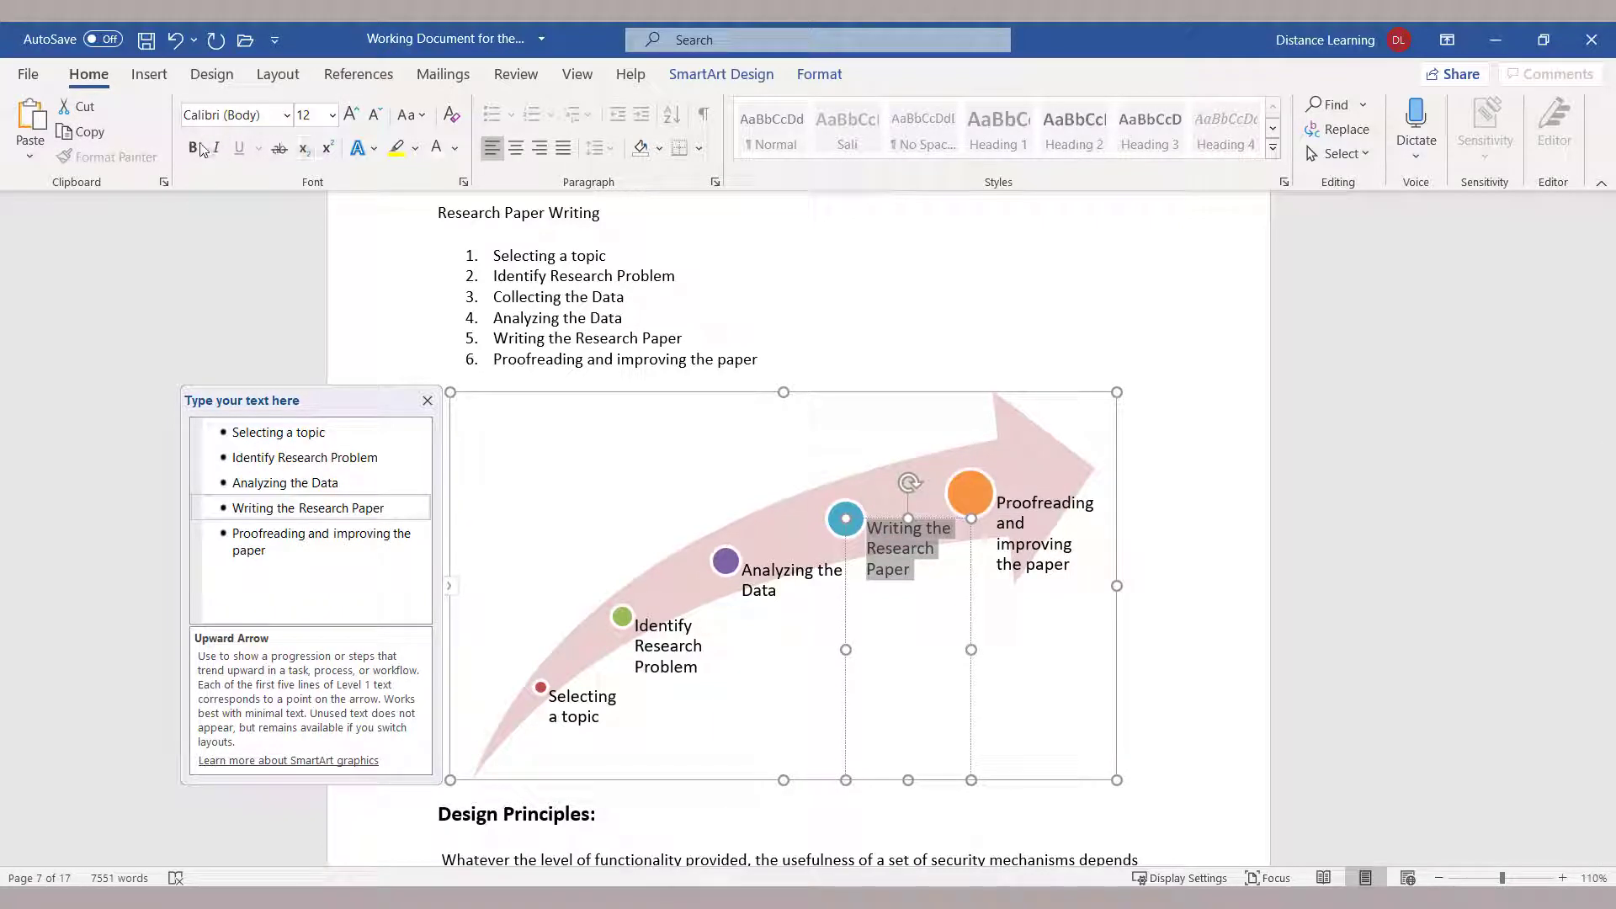
{"action": "left_click", "coordinate": [1100, 775]}
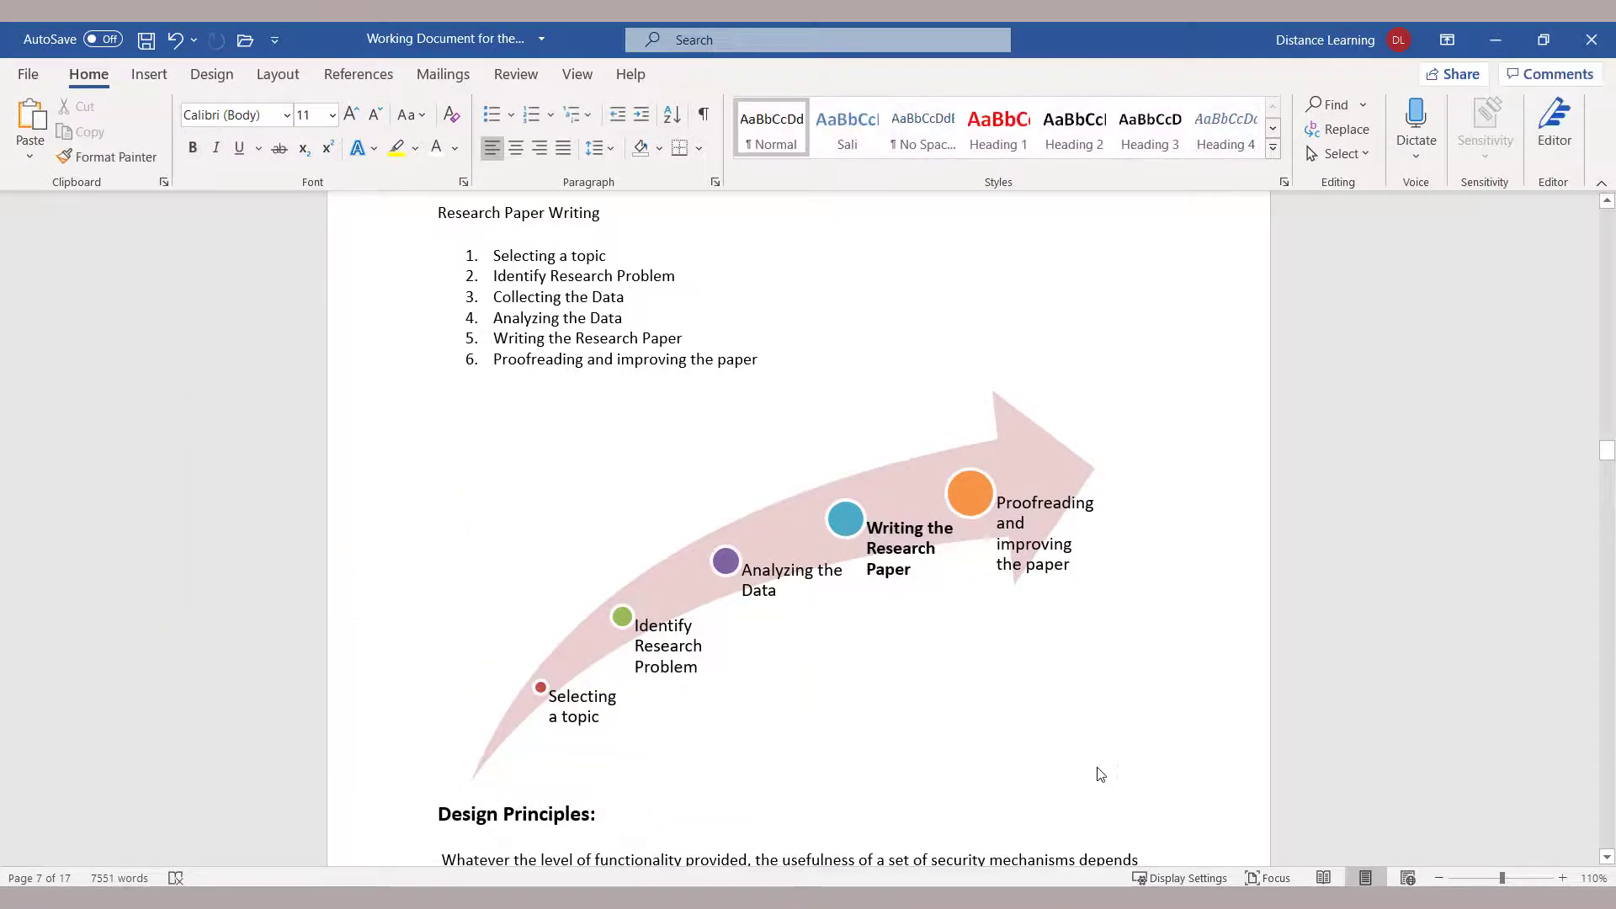
{"action": "mouse_move", "coordinate": [492, 535]}
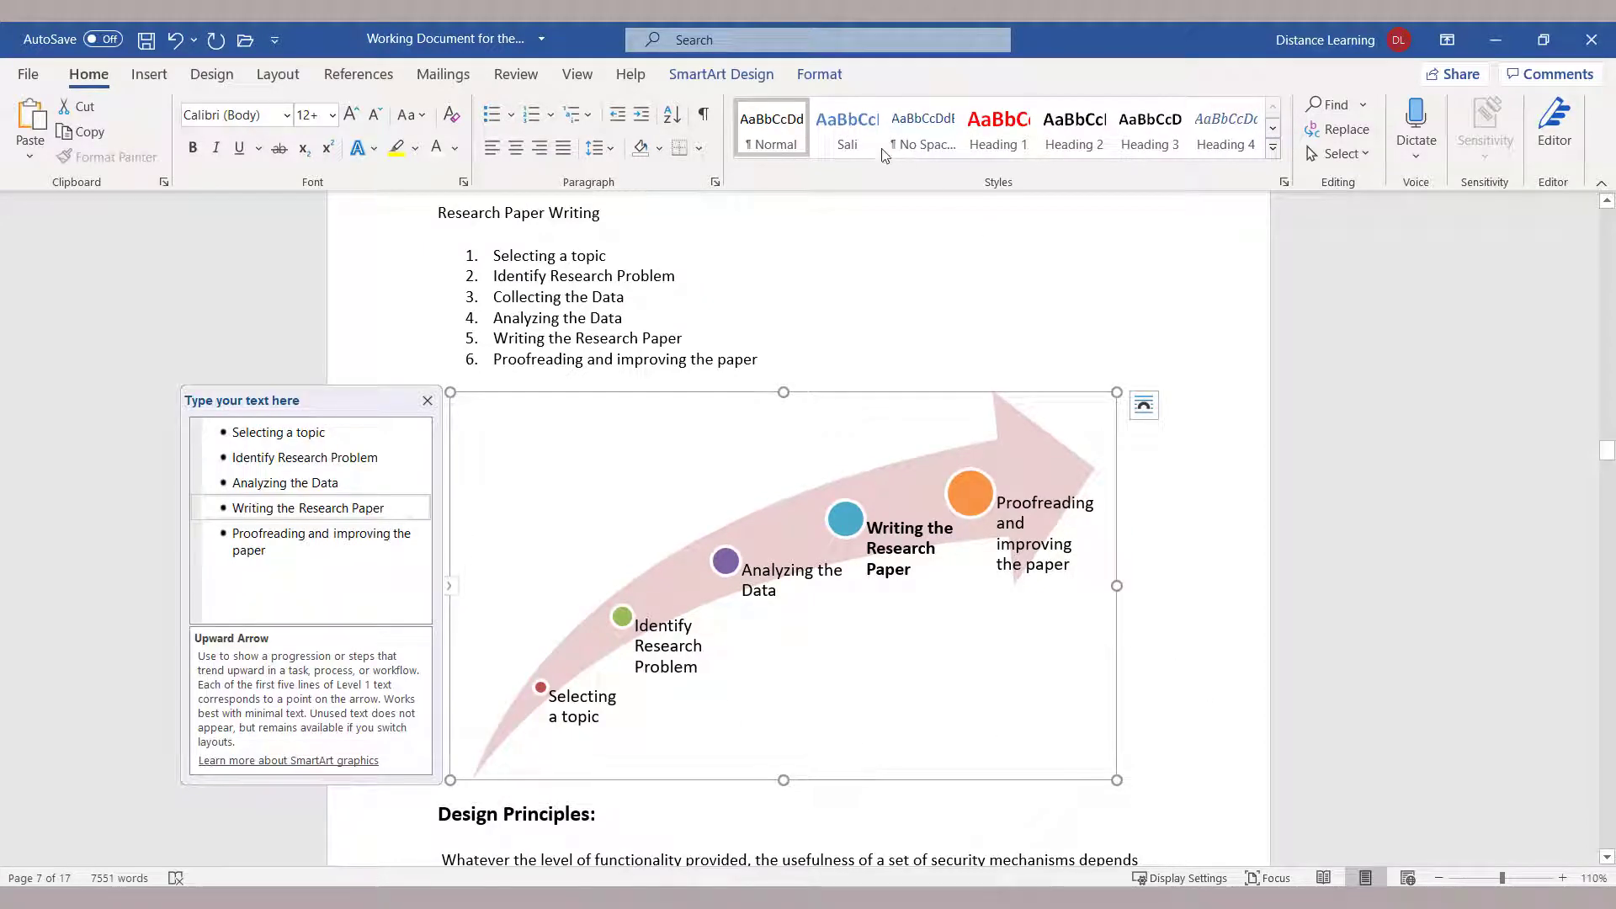
Step: Open the diagram's Format options and the Wrap Text menu, previewing Tight wrapping
{"action": "left_click", "coordinate": [819, 74]}
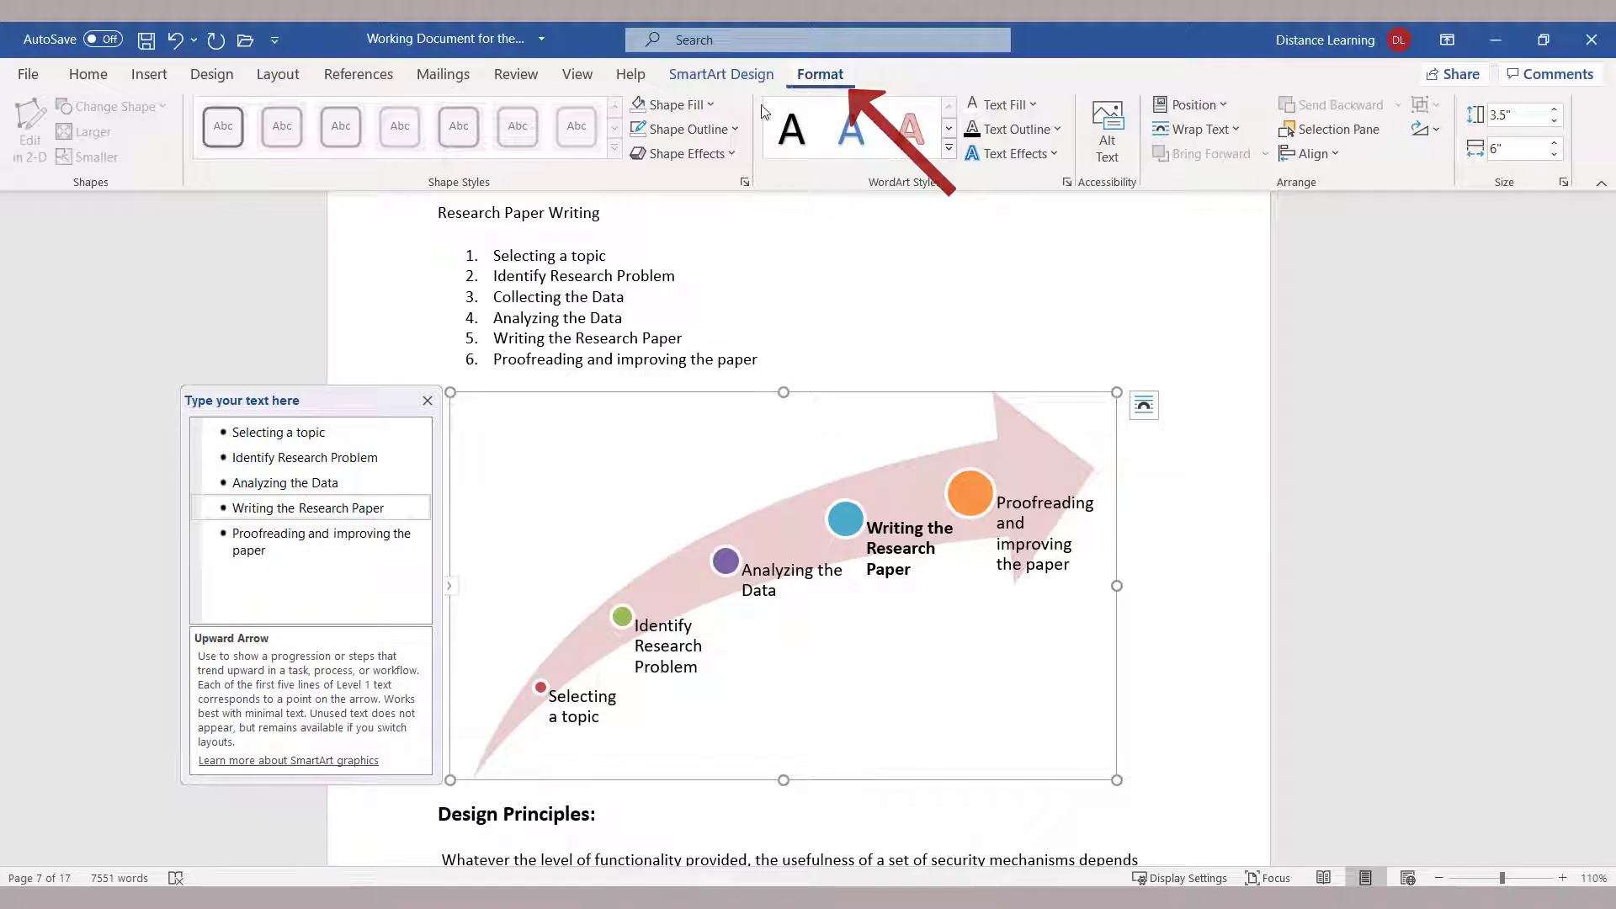
{"action": "left_click", "coordinate": [850, 127]}
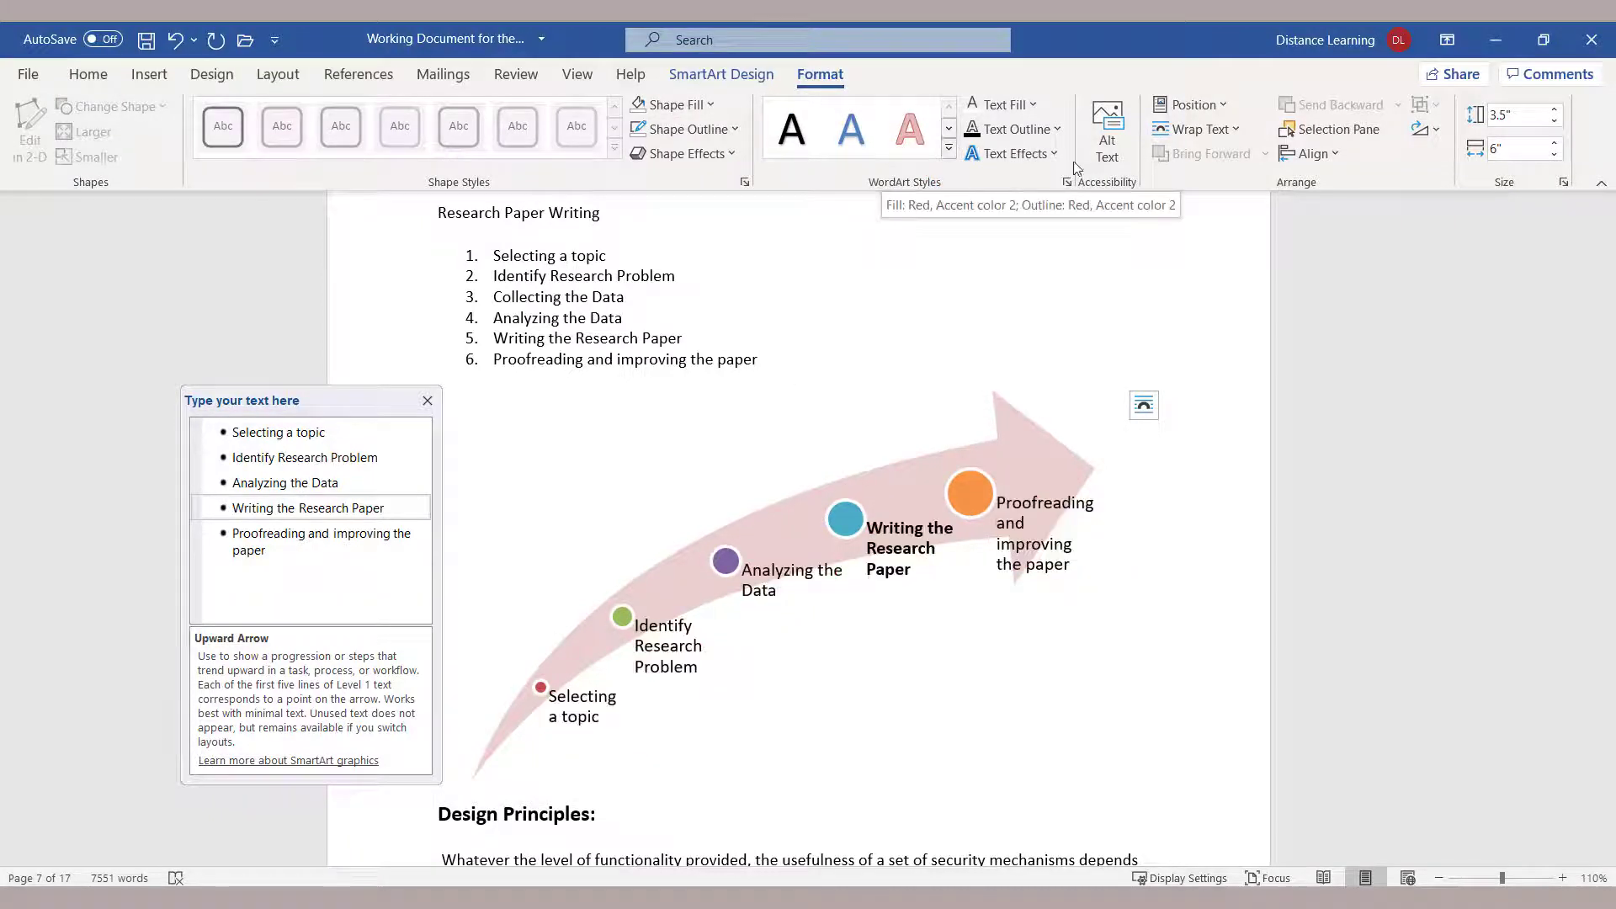
{"action": "left_click", "coordinate": [783, 588]}
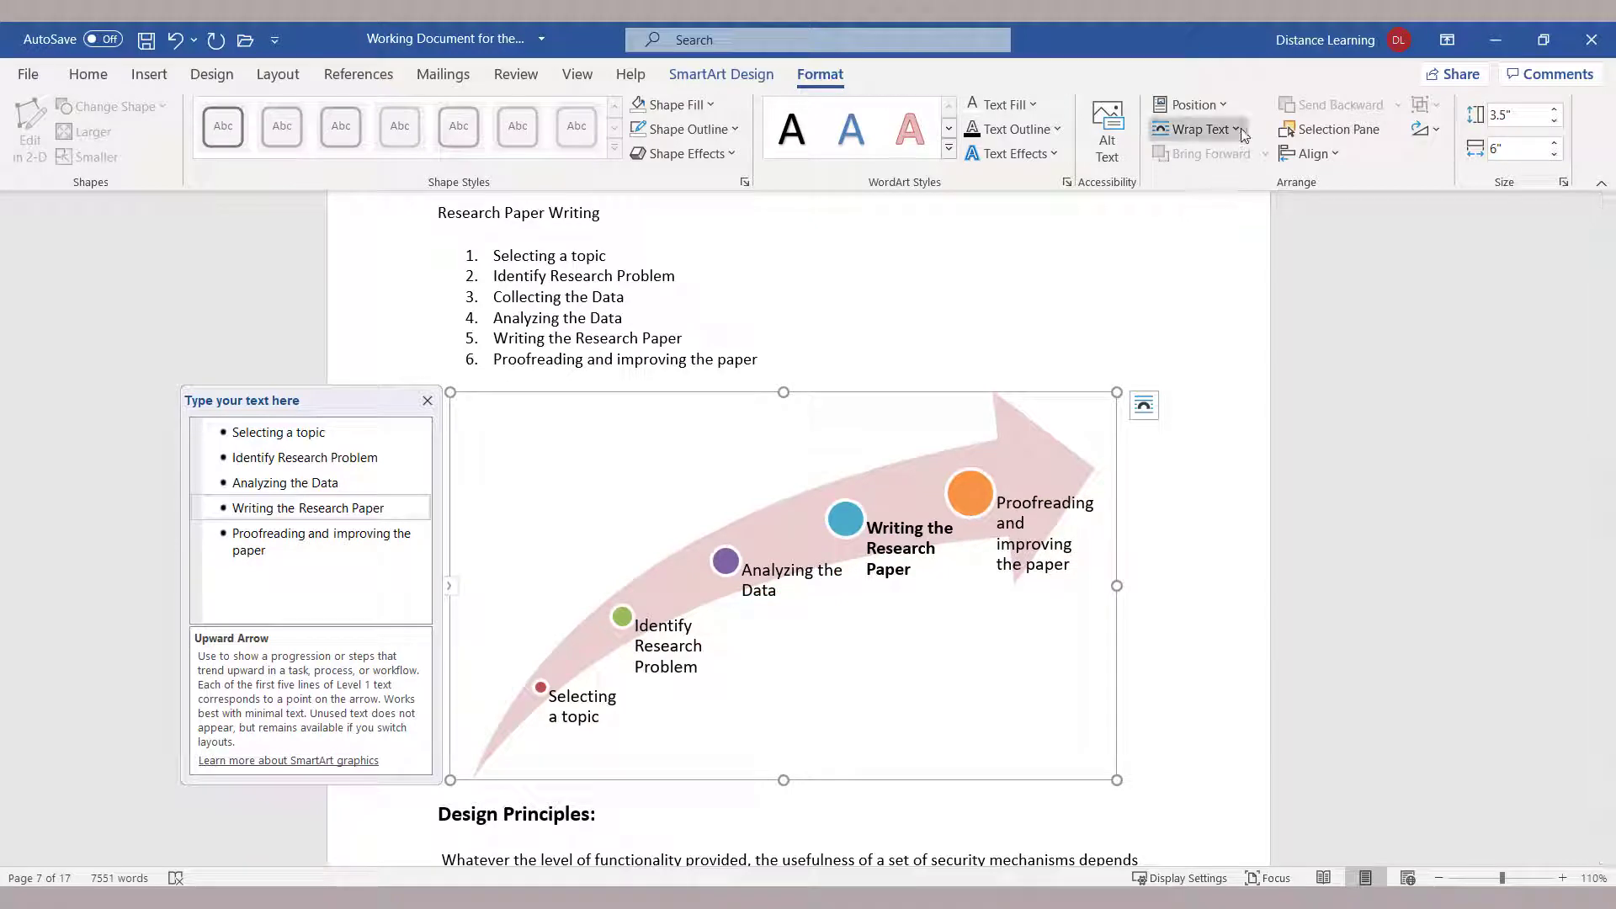
{"action": "left_click", "coordinate": [1201, 129]}
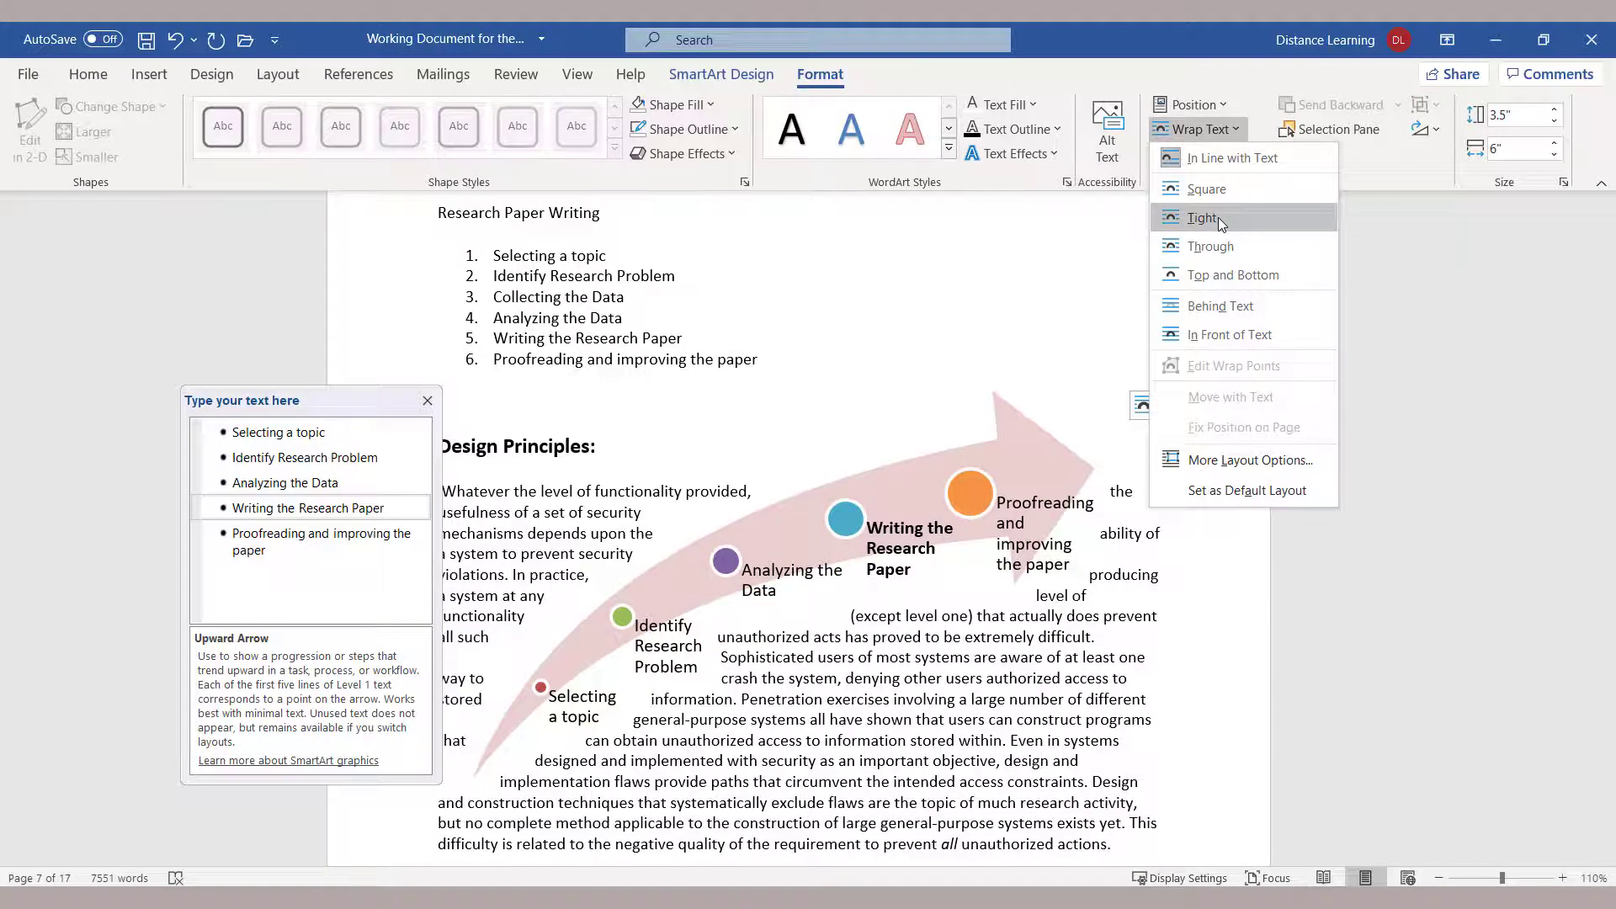